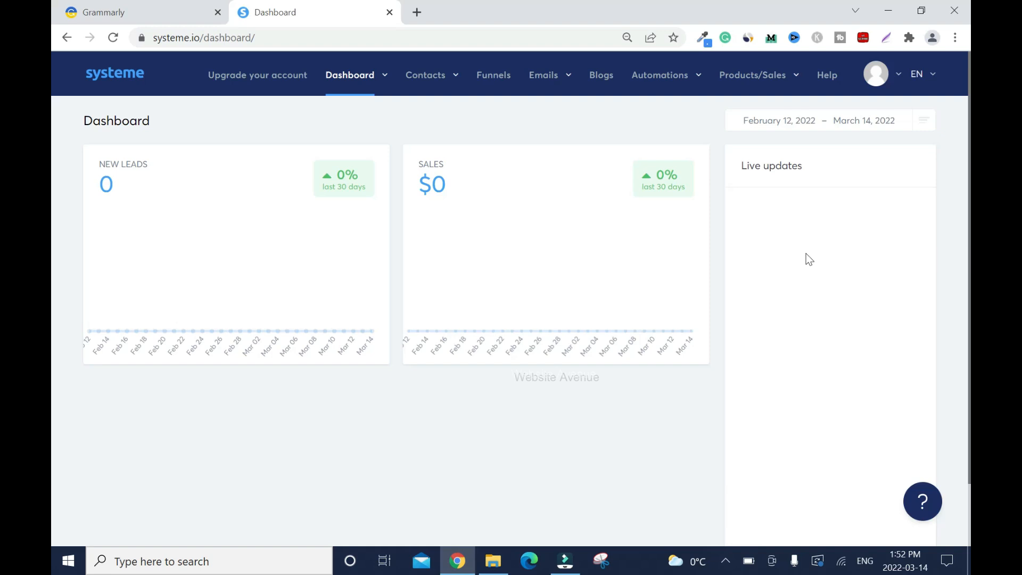
{"action": "mouse_move", "coordinate": [515, 246]}
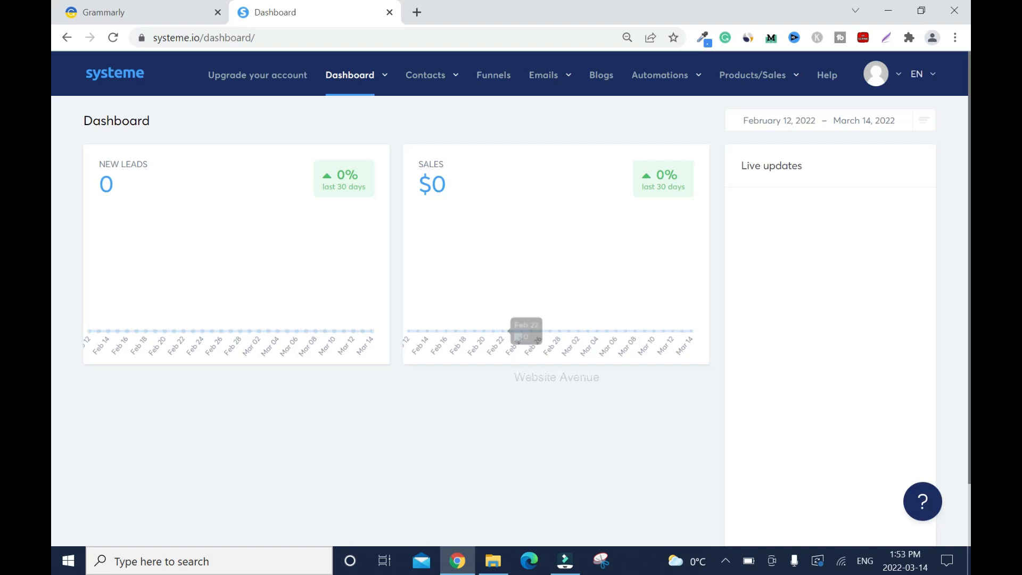
{"action": "mouse_move", "coordinate": [493, 74]}
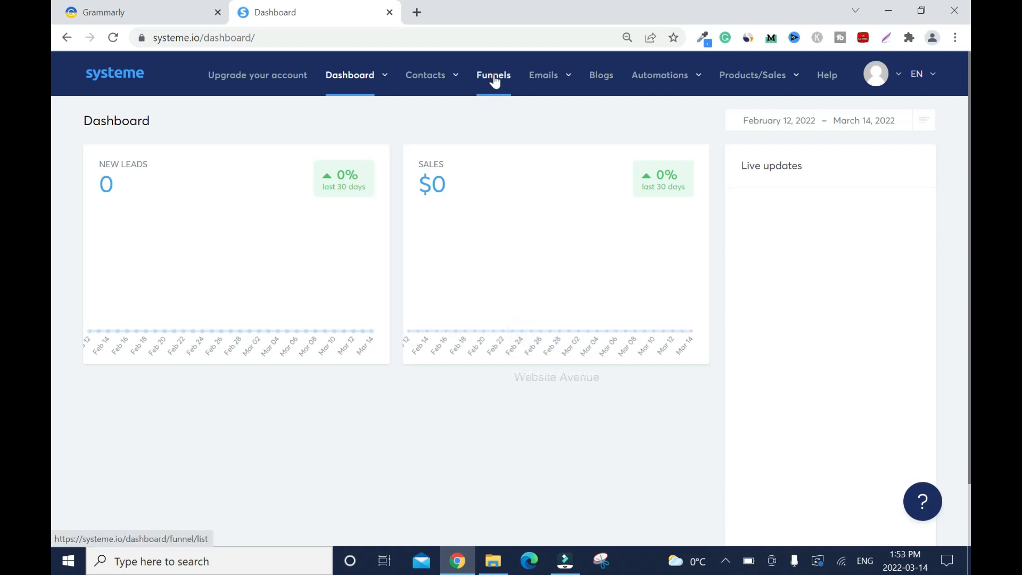
Create a new funnel from the Funnels list and name it 'Affiliate MKT eBook'
{"action": "left_click", "coordinate": [493, 75]}
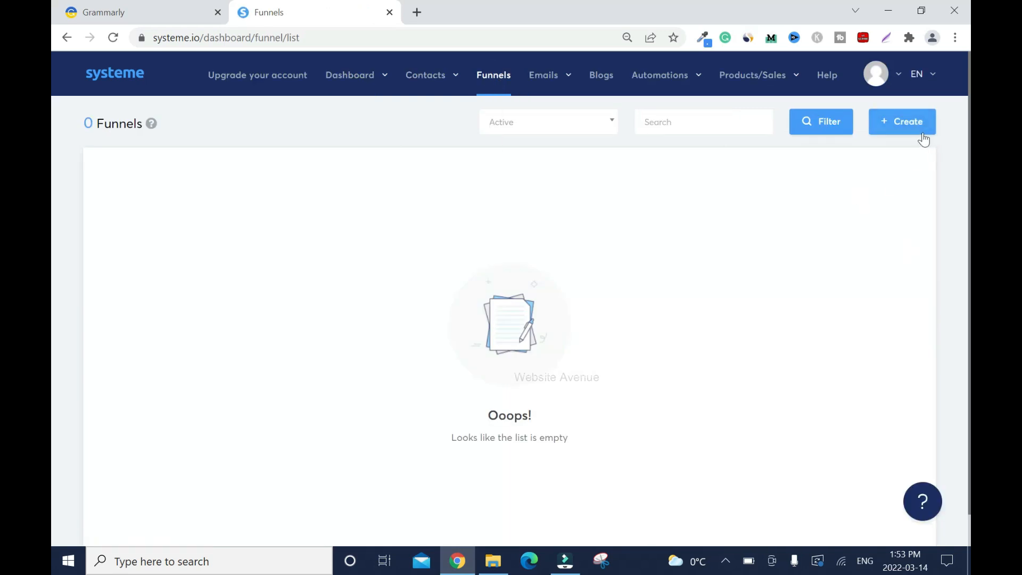
{"action": "left_click", "coordinate": [902, 122]}
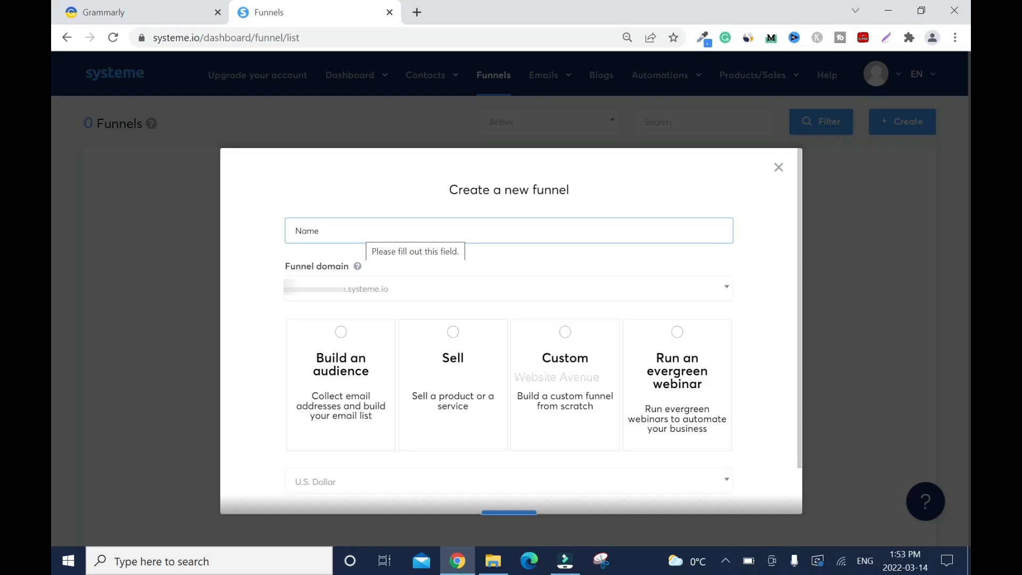
{"action": "type", "text": "Affiliate"}
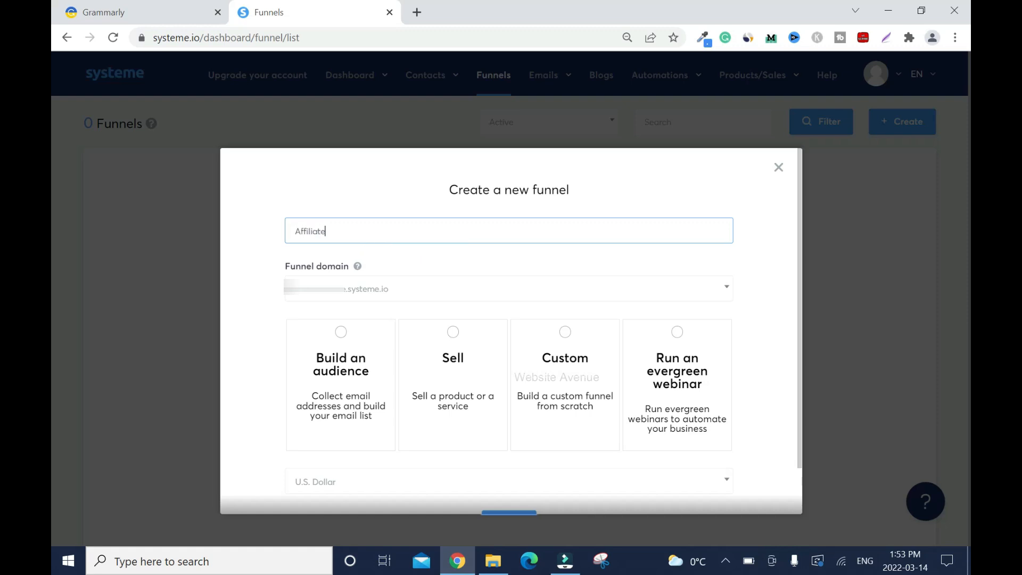
{"action": "type", "text": "MKT"}
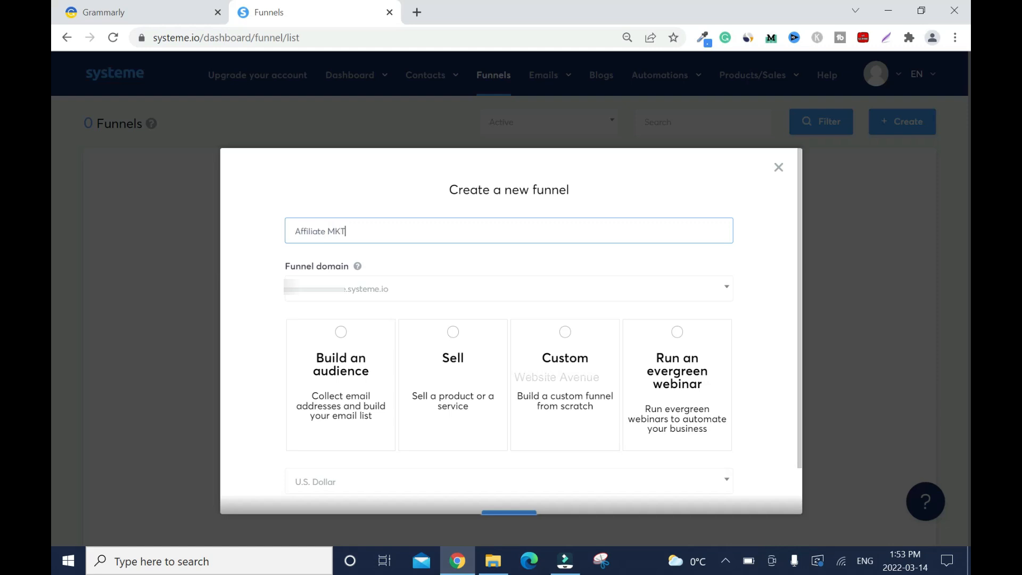
{"action": "type", "text": "eBook"}
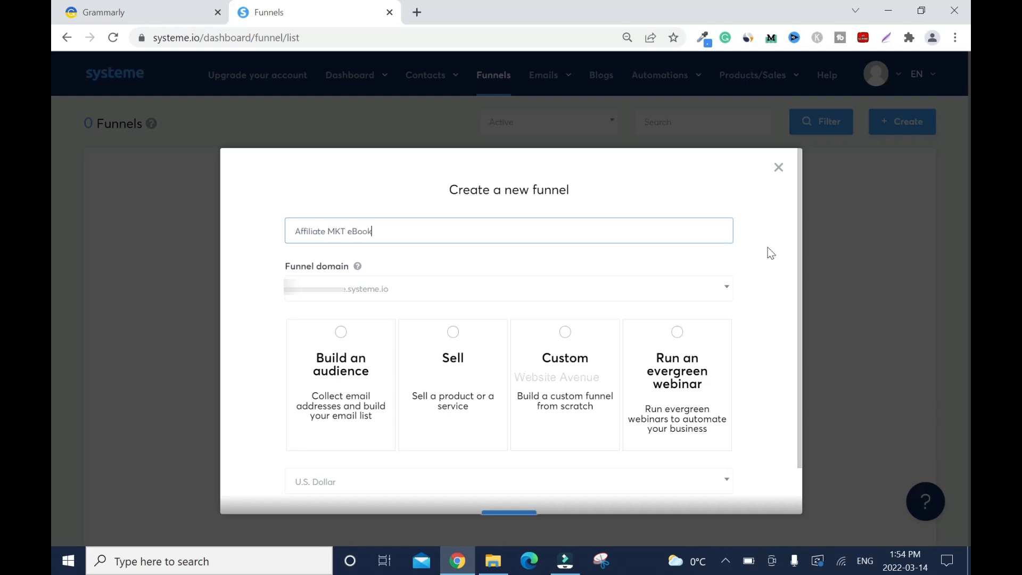
{"action": "mouse_move", "coordinate": [768, 291]}
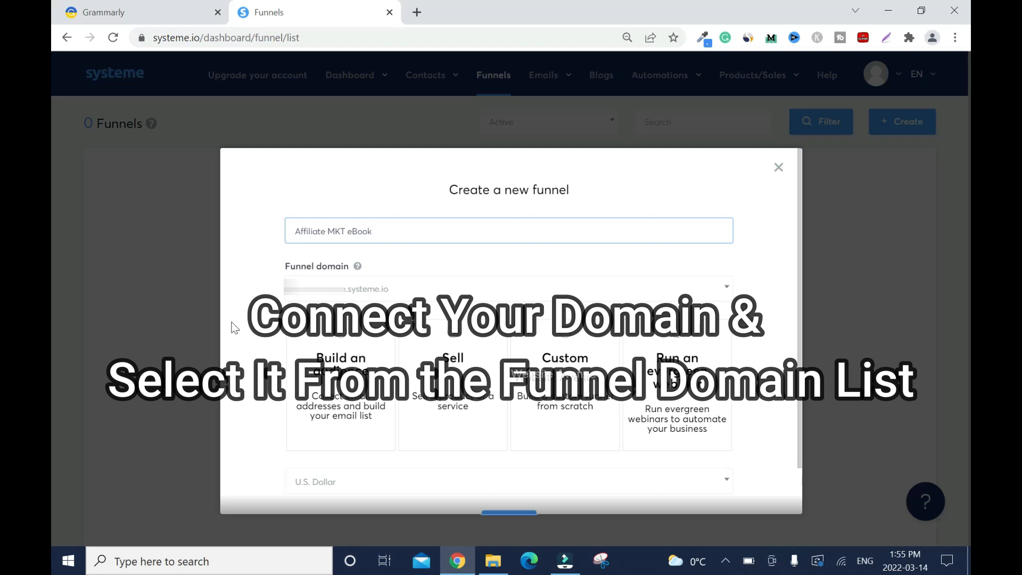
{"action": "mouse_move", "coordinate": [264, 310]}
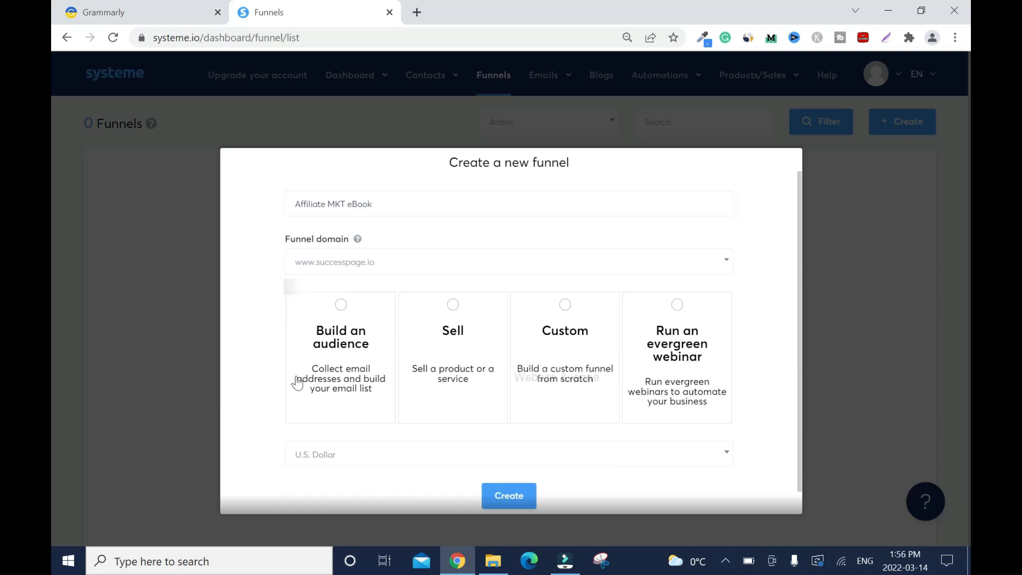
{"action": "left_click", "coordinate": [339, 358]}
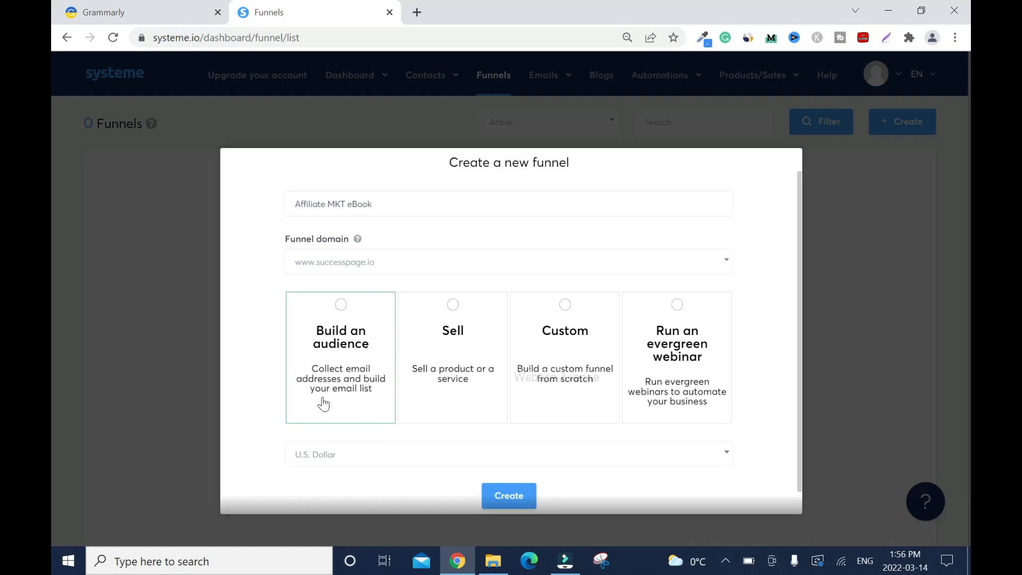
{"action": "mouse_move", "coordinate": [347, 355]}
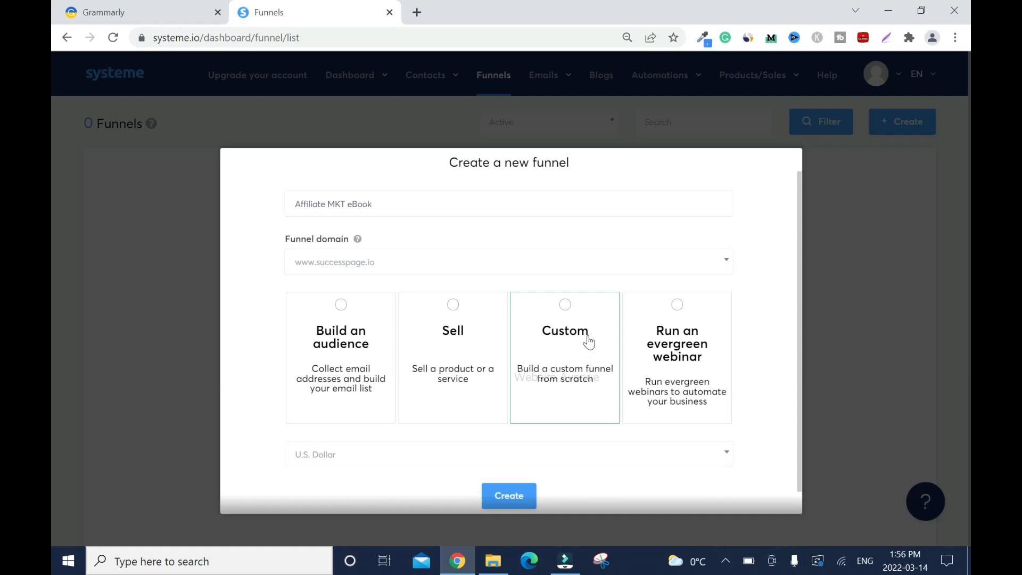
{"action": "mouse_move", "coordinate": [579, 355]}
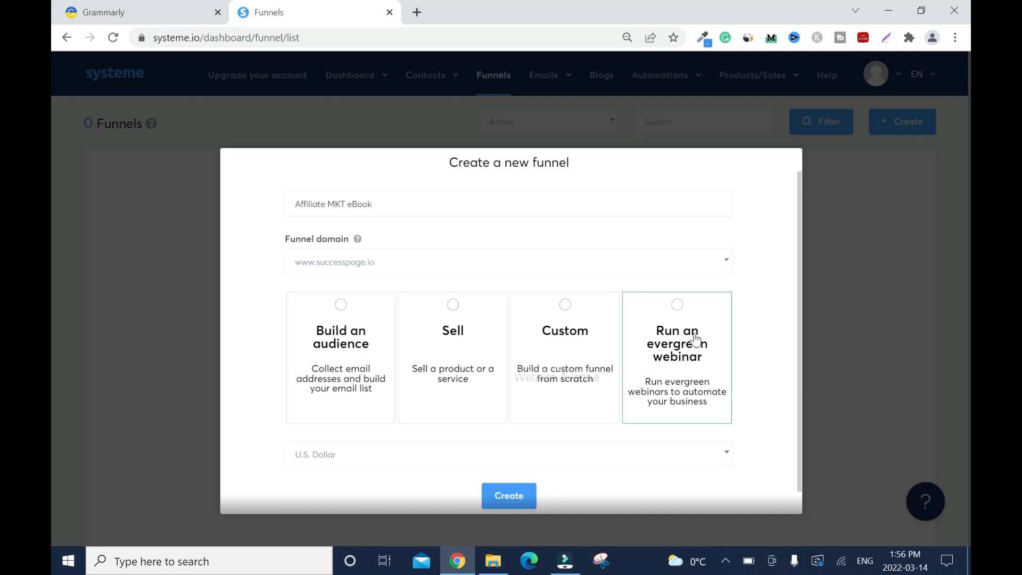
{"action": "mouse_move", "coordinate": [708, 371]}
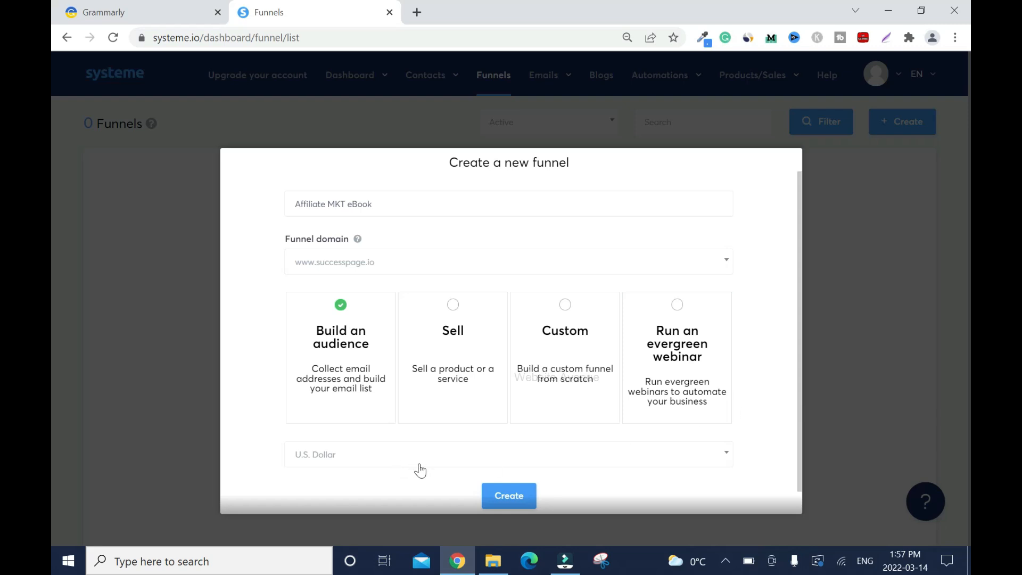
{"action": "mouse_move", "coordinate": [761, 423]}
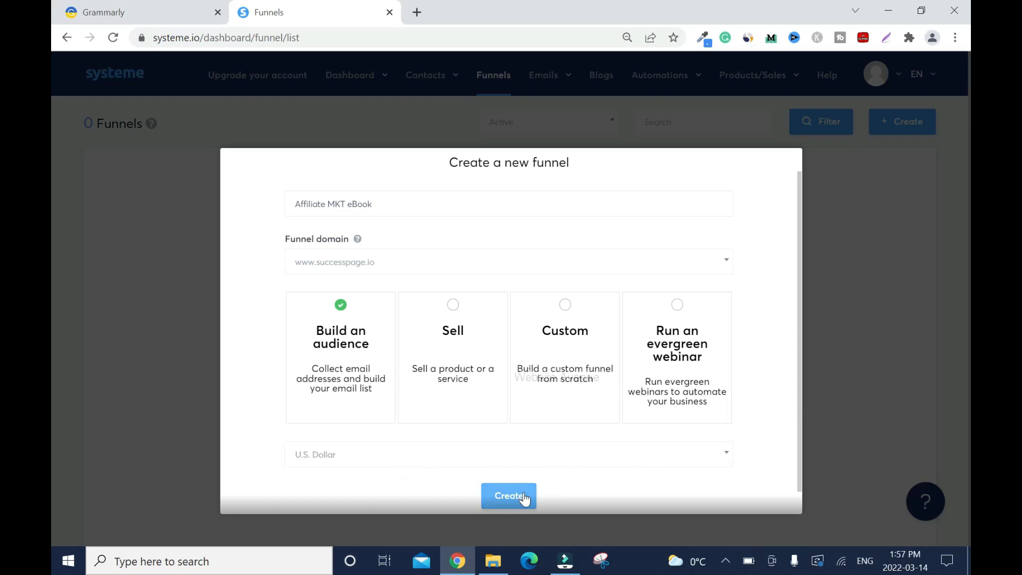
Create the funnel and browse down the squeeze page template gallery
{"action": "left_click", "coordinate": [509, 497]}
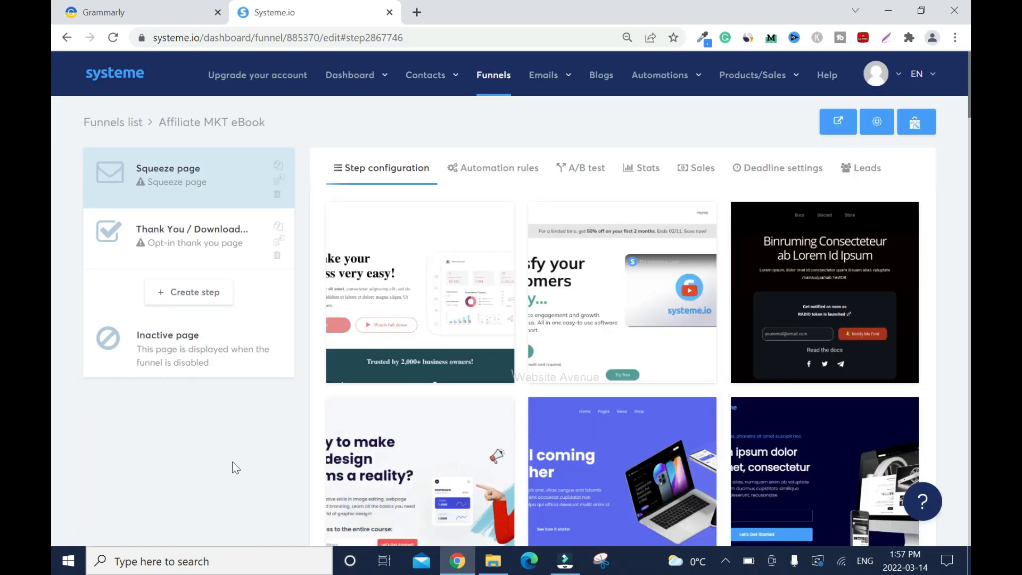
{"action": "mouse_move", "coordinate": [223, 465]}
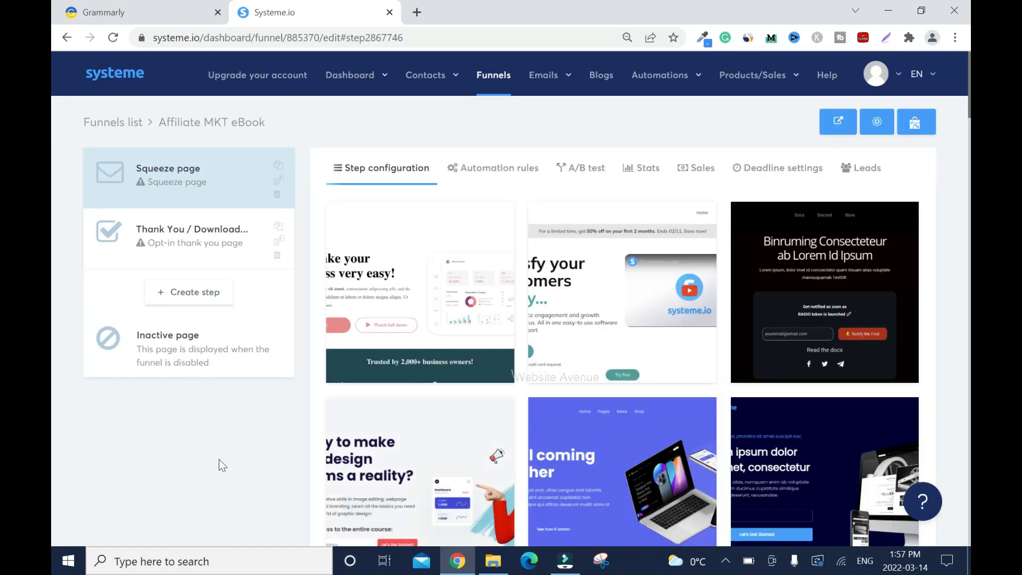
{"action": "scroll", "scroll_direction": "down", "scroll_amount": 3}
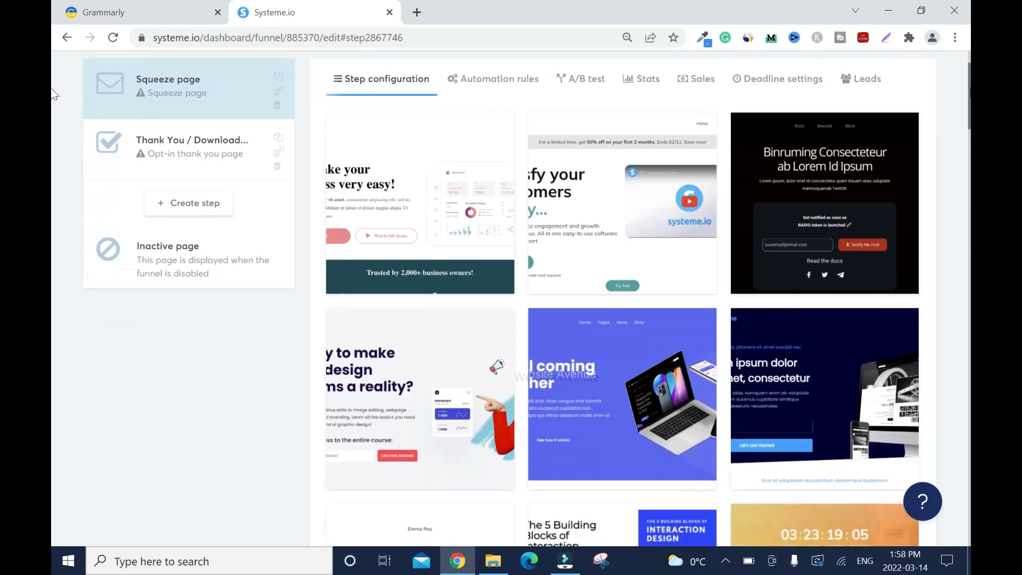
{"action": "scroll", "scroll_direction": "down", "scroll_amount": 3}
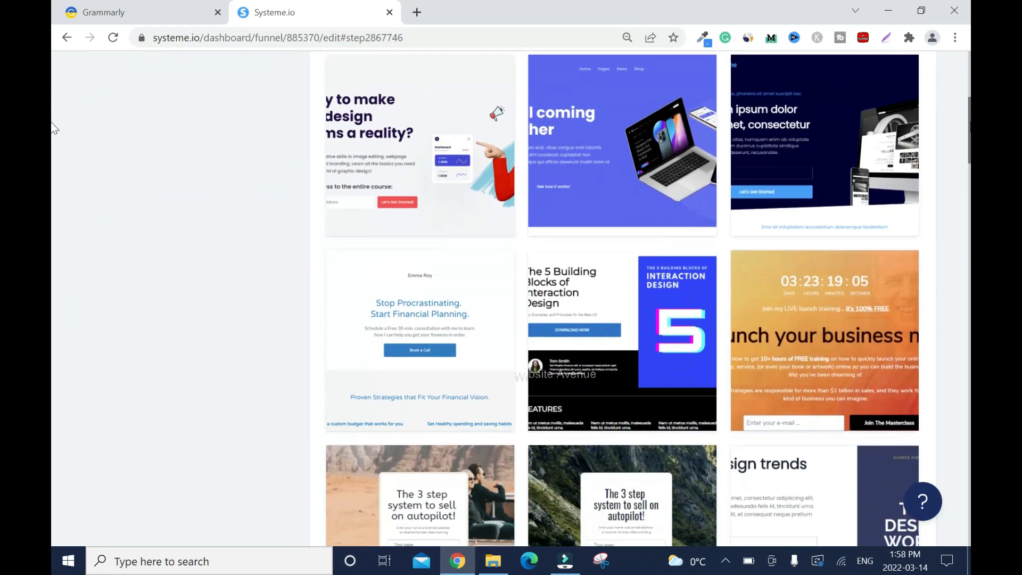
{"action": "scroll", "scroll_direction": "down", "scroll_amount": 3}
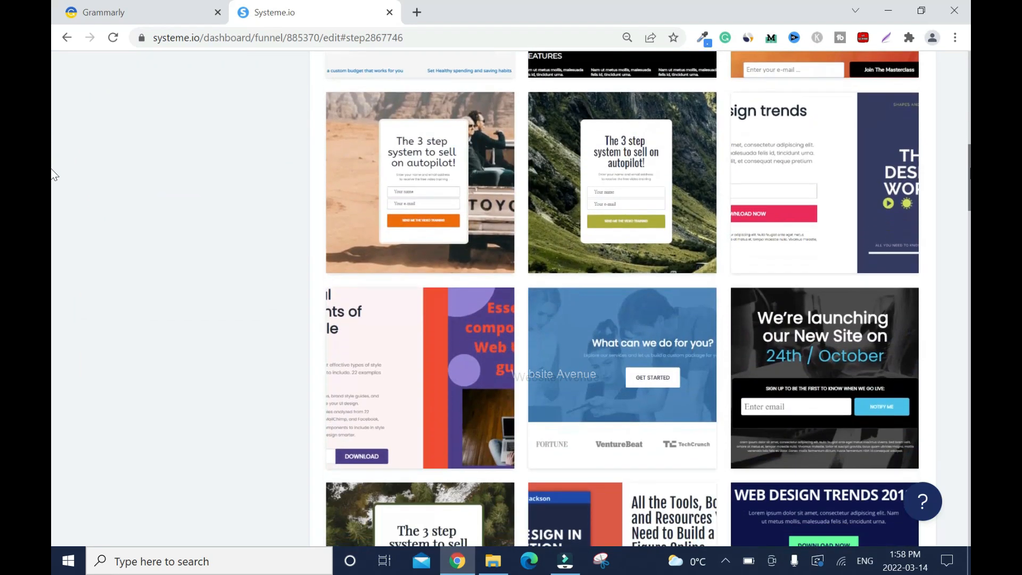
{"action": "scroll", "scroll_direction": "down", "scroll_amount": 3}
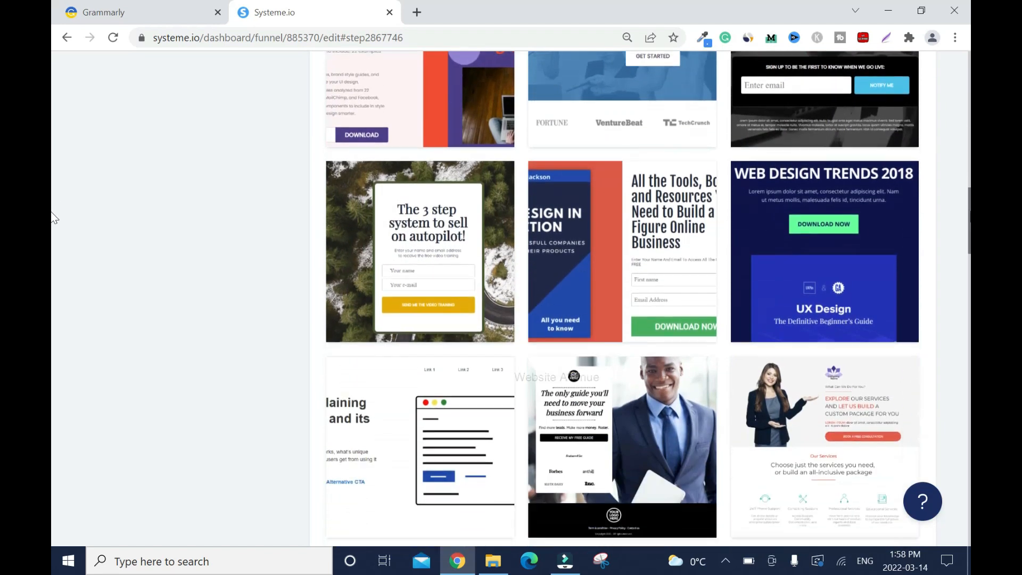
{"action": "scroll", "scroll_direction": "down", "scroll_amount": 3}
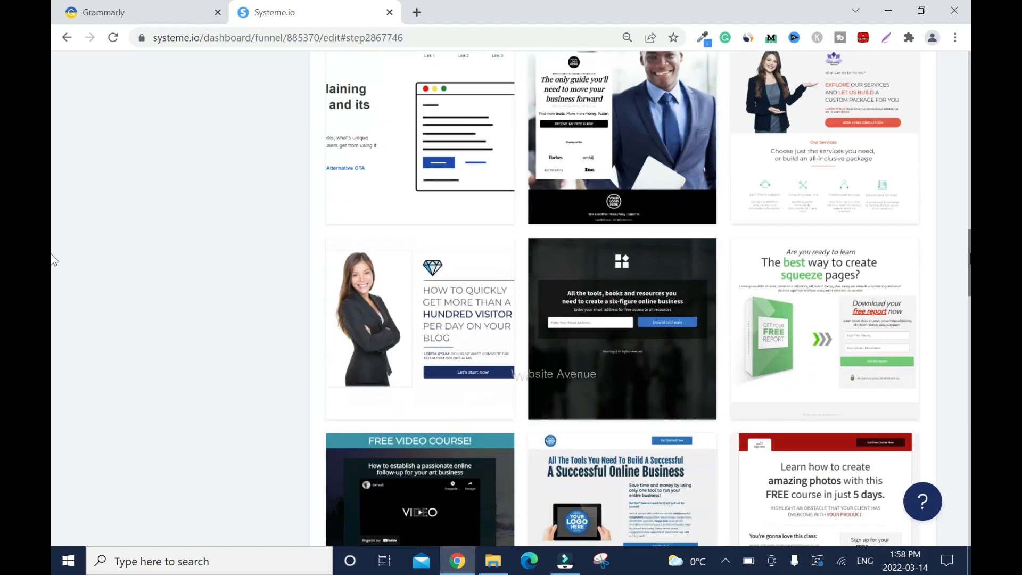
{"action": "scroll", "scroll_direction": "down", "scroll_amount": 3}
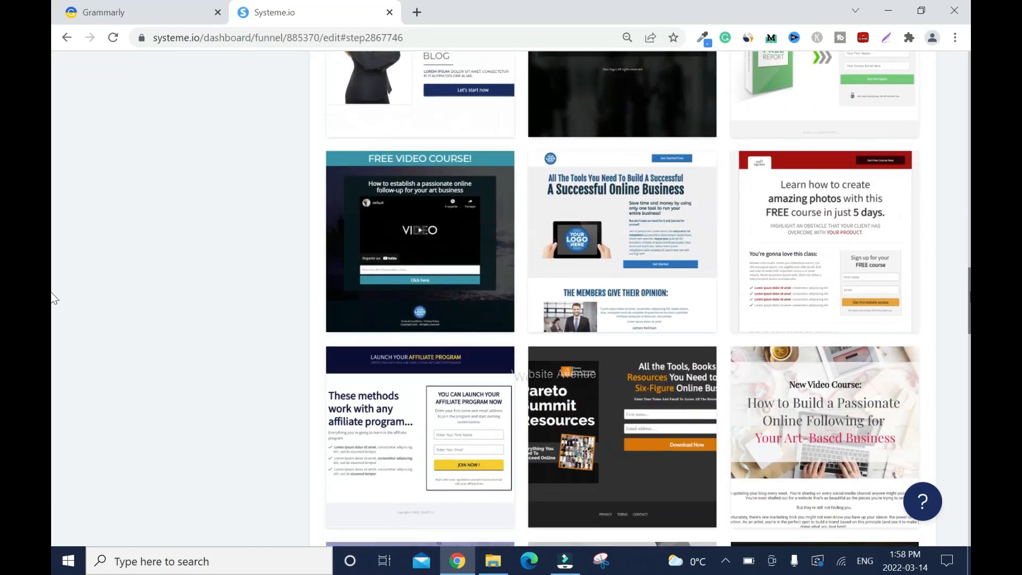
{"action": "scroll", "scroll_direction": "down", "scroll_amount": 3}
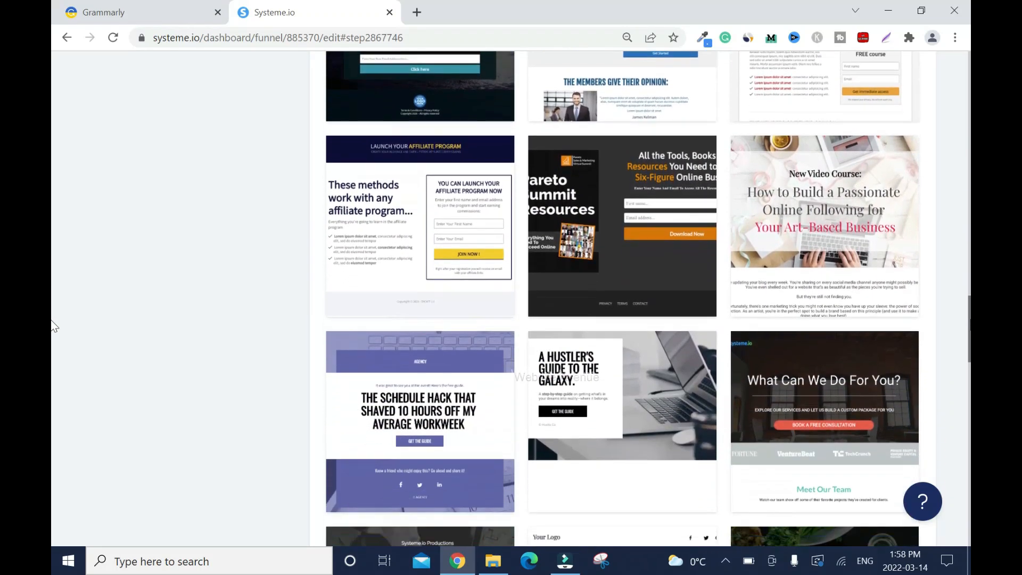
{"action": "scroll", "scroll_direction": "down", "scroll_amount": 3}
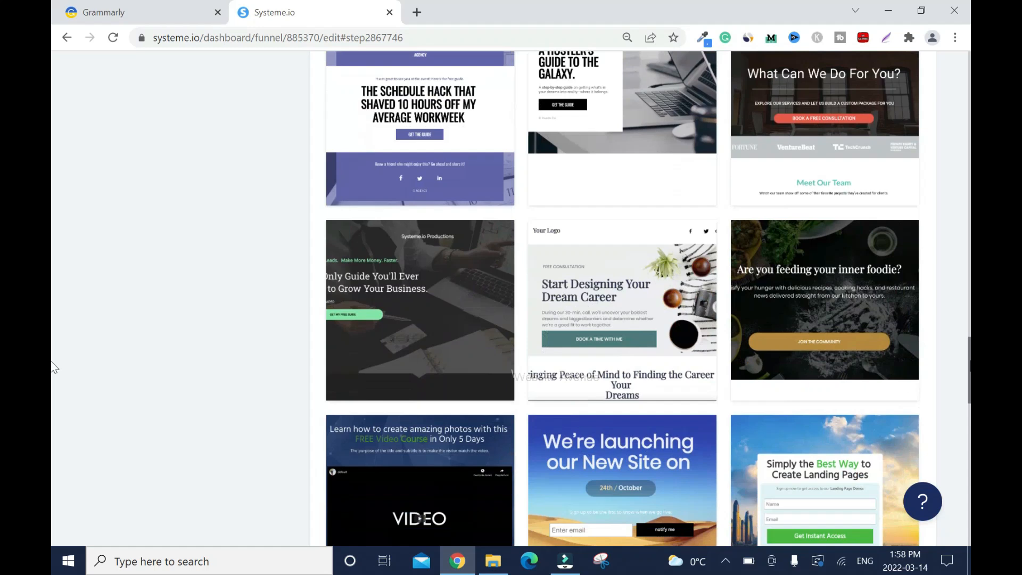
{"action": "scroll", "scroll_direction": "down", "scroll_amount": 3}
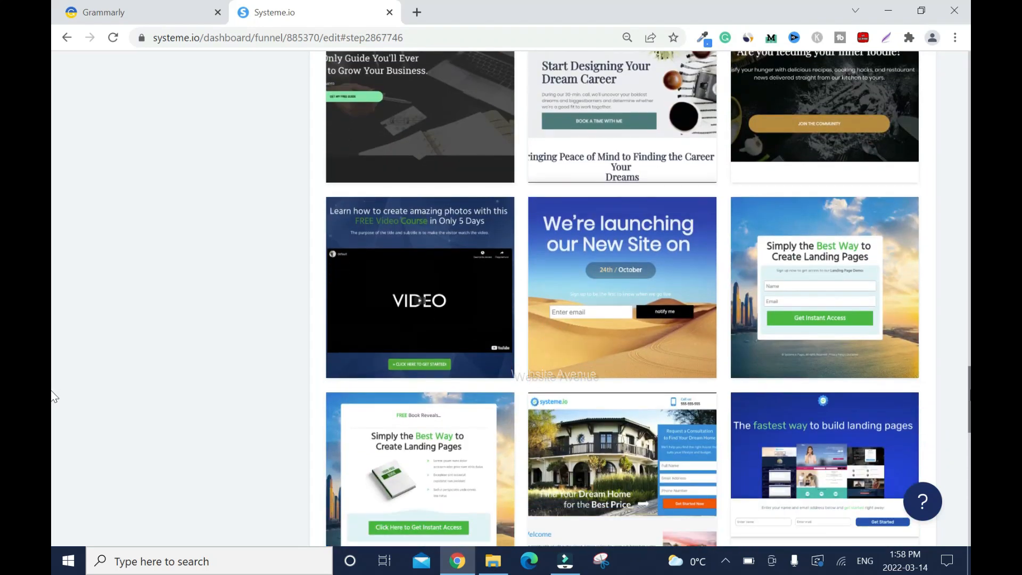
{"action": "scroll", "scroll_direction": "down", "scroll_amount": 3}
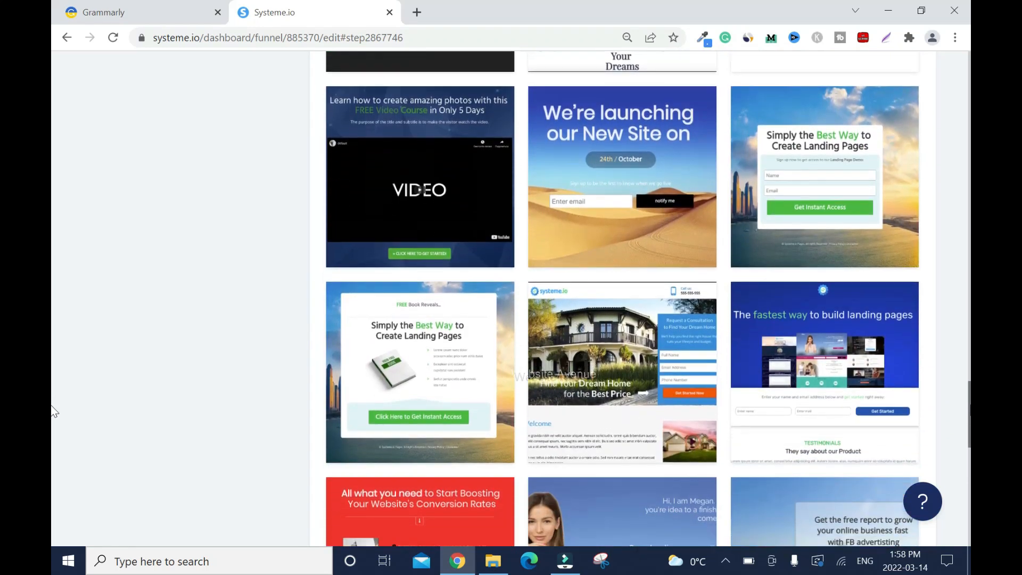
{"action": "scroll", "scroll_direction": "down", "scroll_amount": 3}
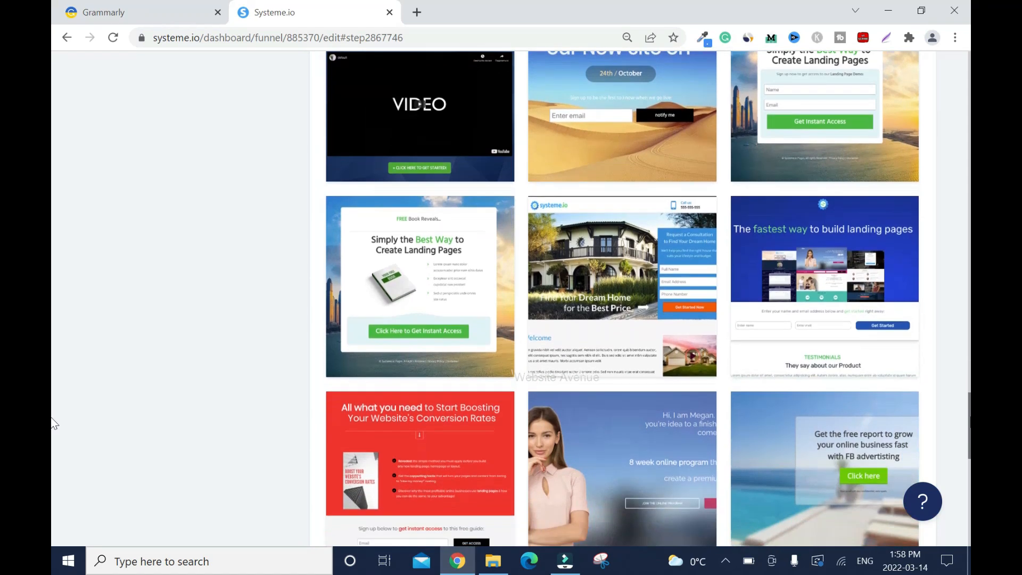
{"action": "scroll", "scroll_direction": "down", "scroll_amount": 3}
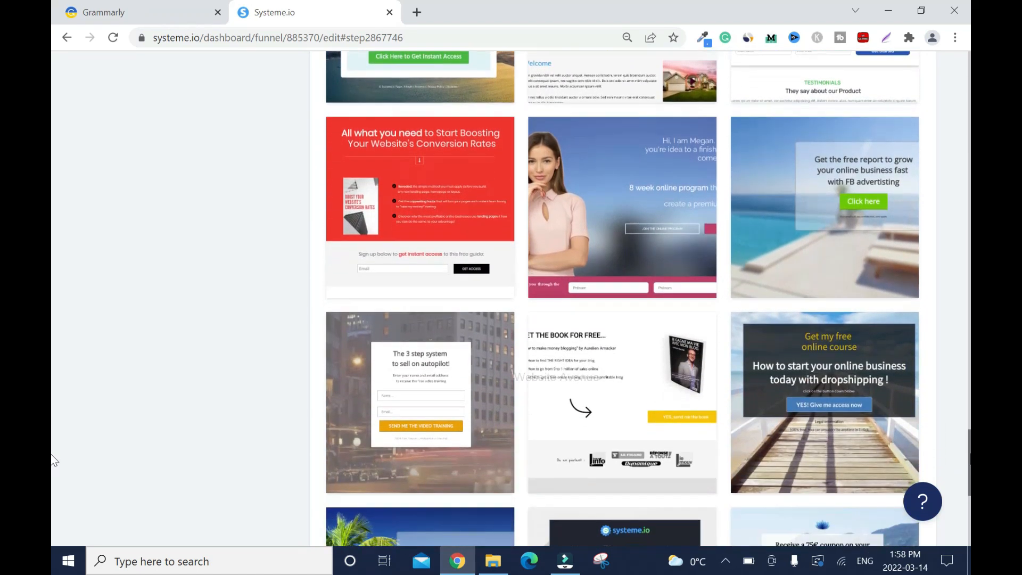
{"action": "scroll", "scroll_direction": "down", "scroll_amount": 3}
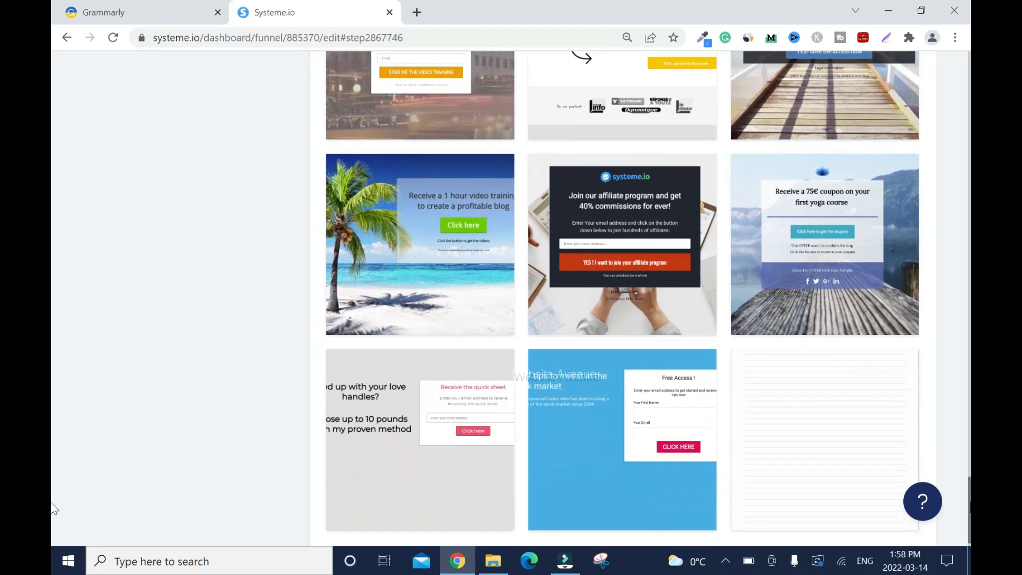
{"action": "scroll", "scroll_direction": "down", "scroll_amount": 3}
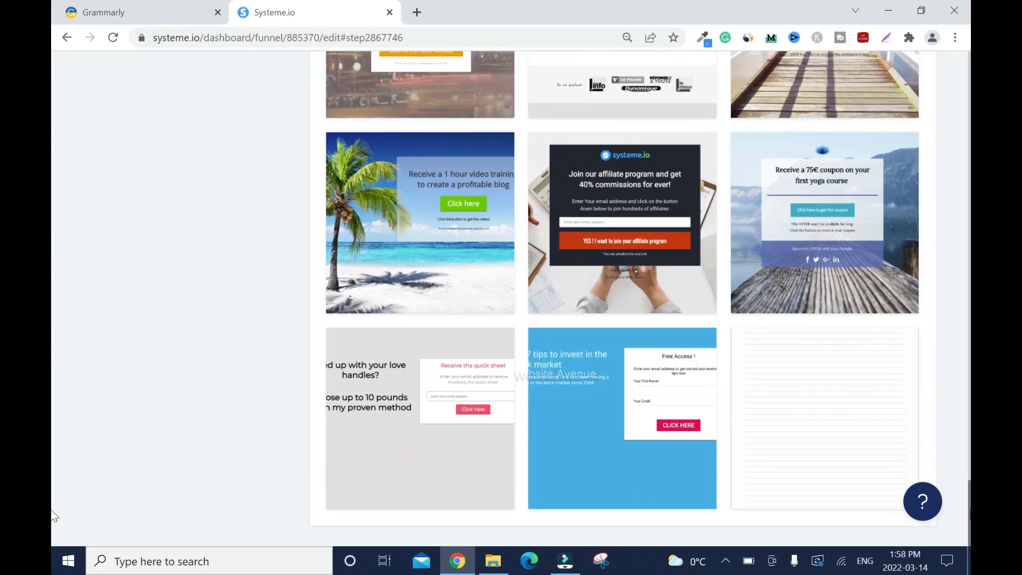
{"action": "scroll", "scroll_direction": "down", "scroll_amount": 3}
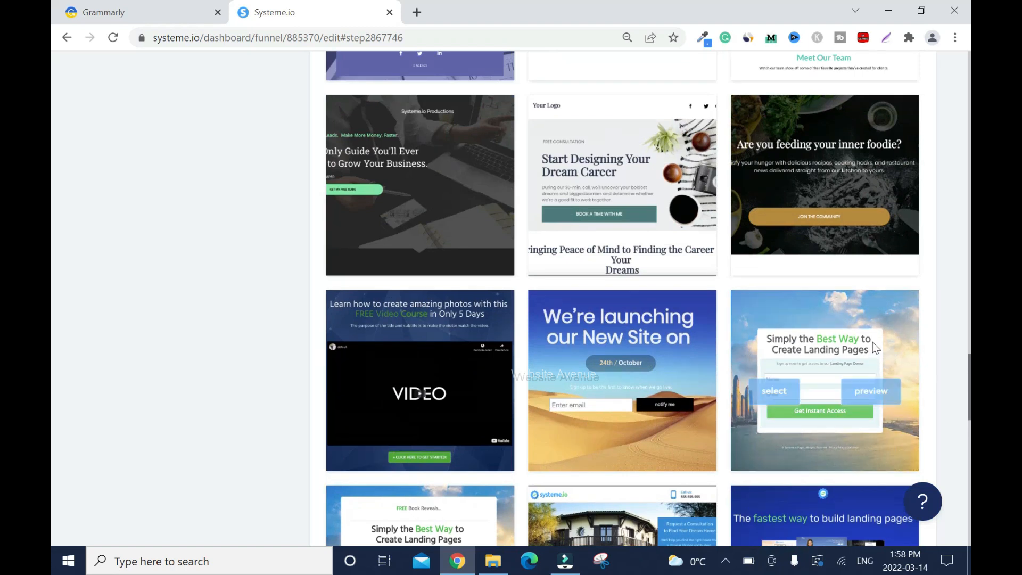
{"action": "scroll", "scroll_direction": "down", "scroll_amount": 3}
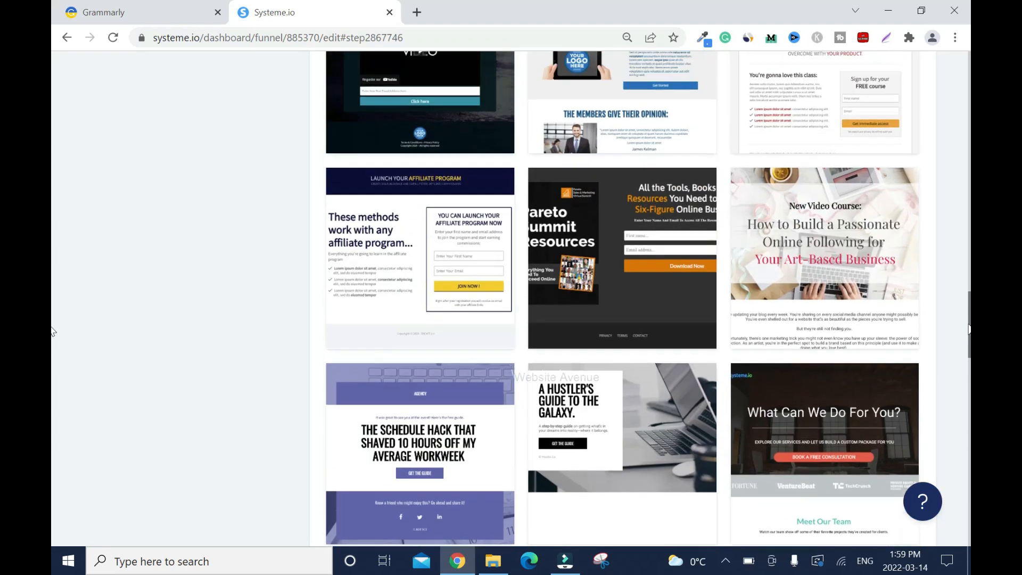
{"action": "scroll", "scroll_direction": "down", "scroll_amount": 3}
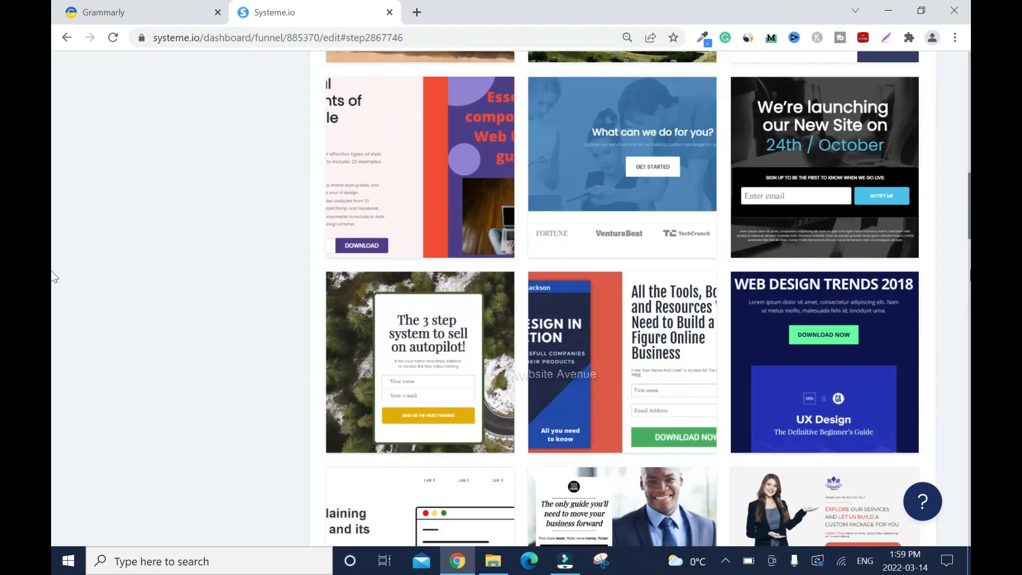
{"action": "scroll", "scroll_direction": "down", "scroll_amount": 3}
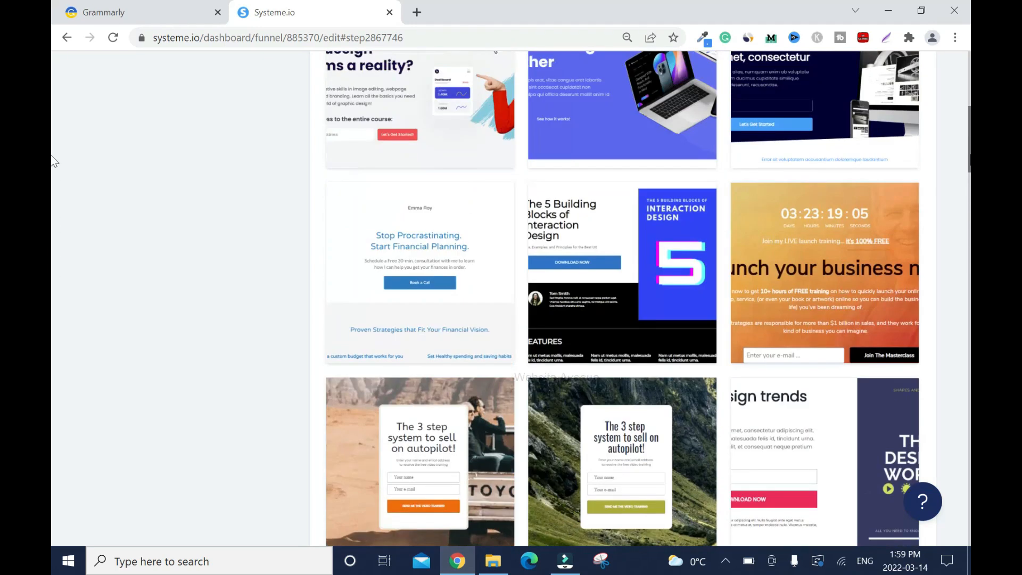
{"action": "mouse_move", "coordinate": [621, 461]}
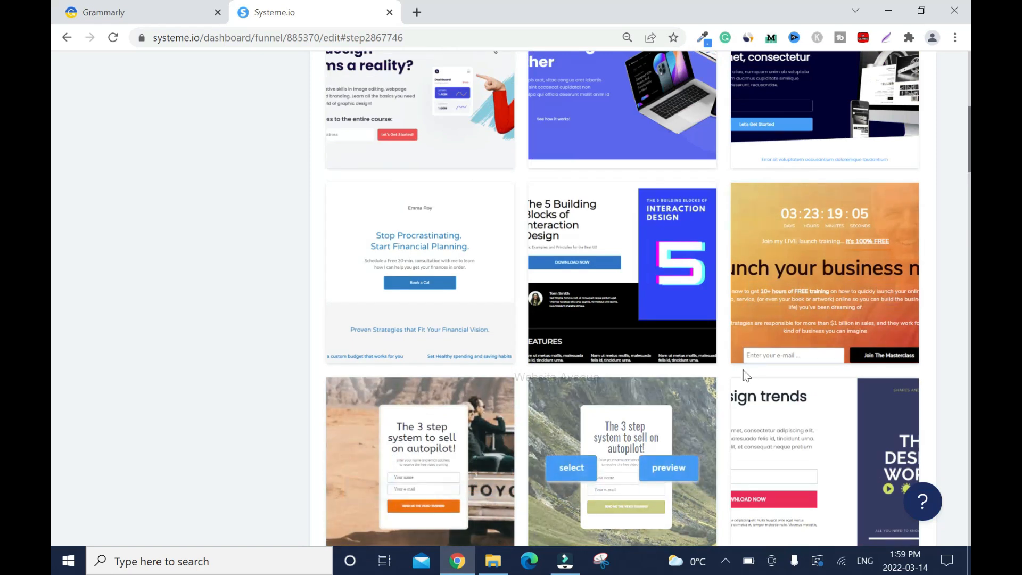
{"action": "scroll", "scroll_direction": "down", "scroll_amount": 3}
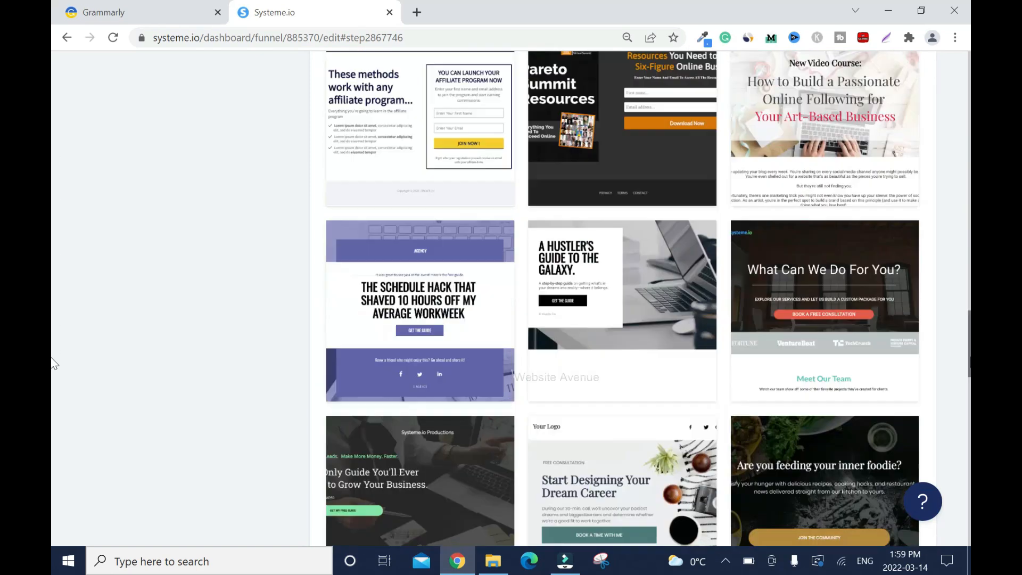
{"action": "scroll", "scroll_direction": "down", "scroll_amount": 3}
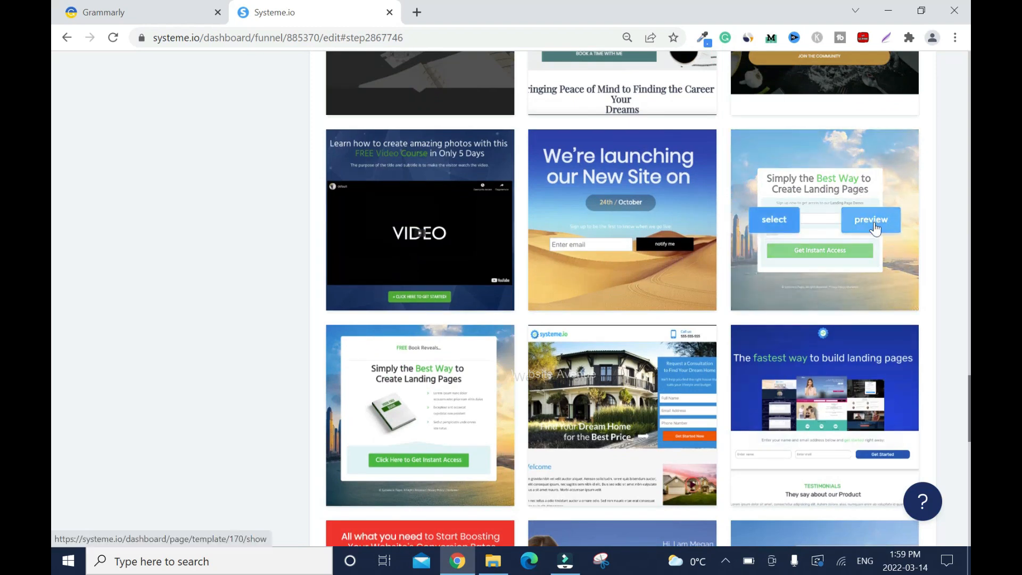
Preview the 'Simply the Best Way' template, then select it for the squeeze page
{"action": "left_click", "coordinate": [871, 219]}
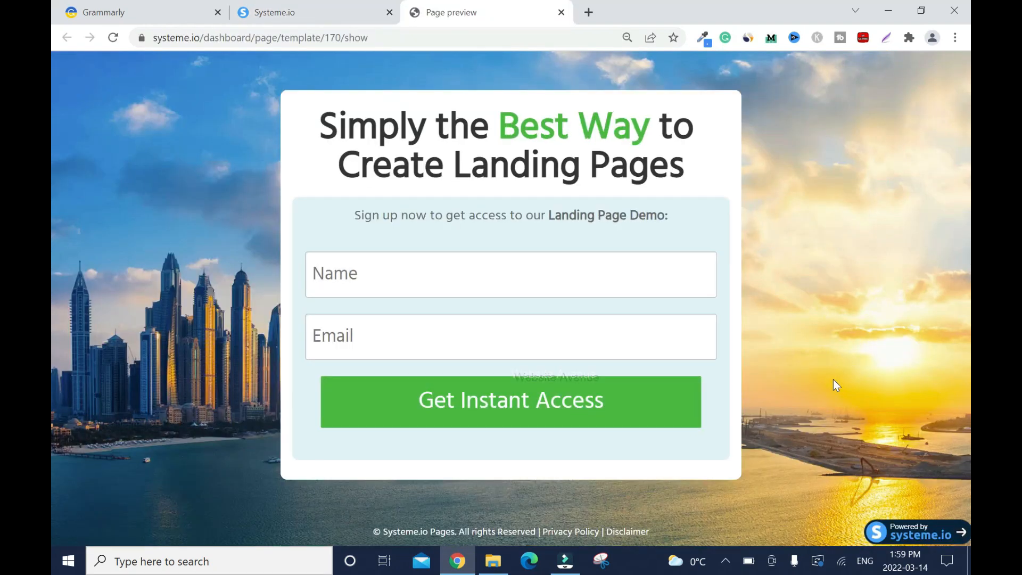
{"action": "left_click", "coordinate": [559, 12]}
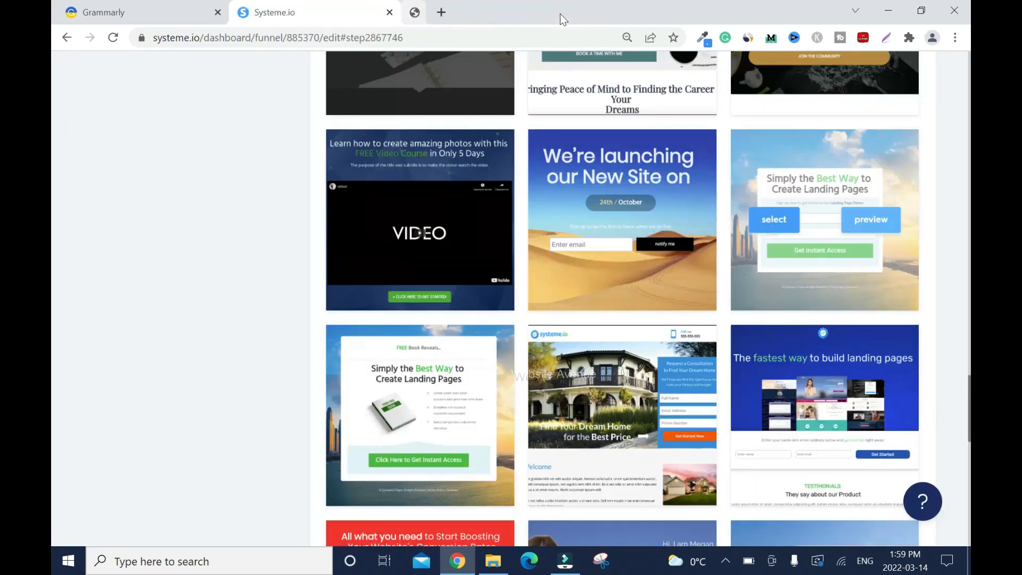
{"action": "left_click", "coordinate": [774, 219]}
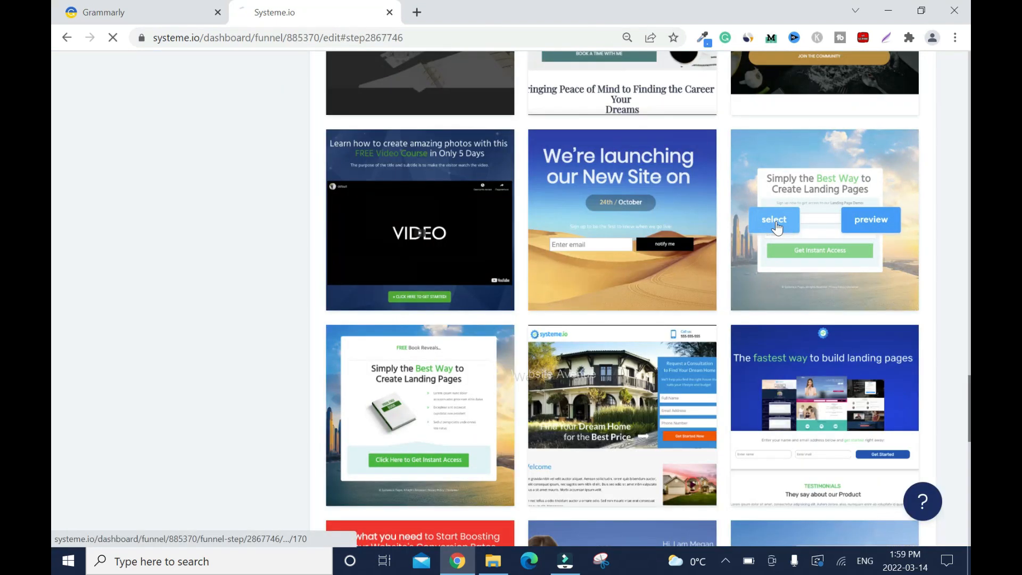
{"action": "left_click", "coordinate": [774, 219]}
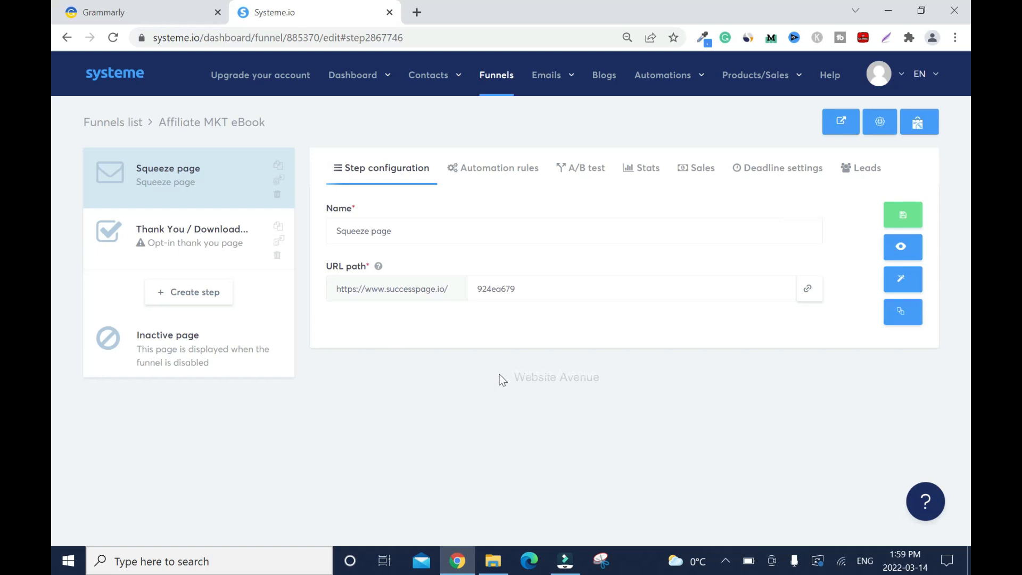
{"action": "mouse_move", "coordinate": [368, 371]}
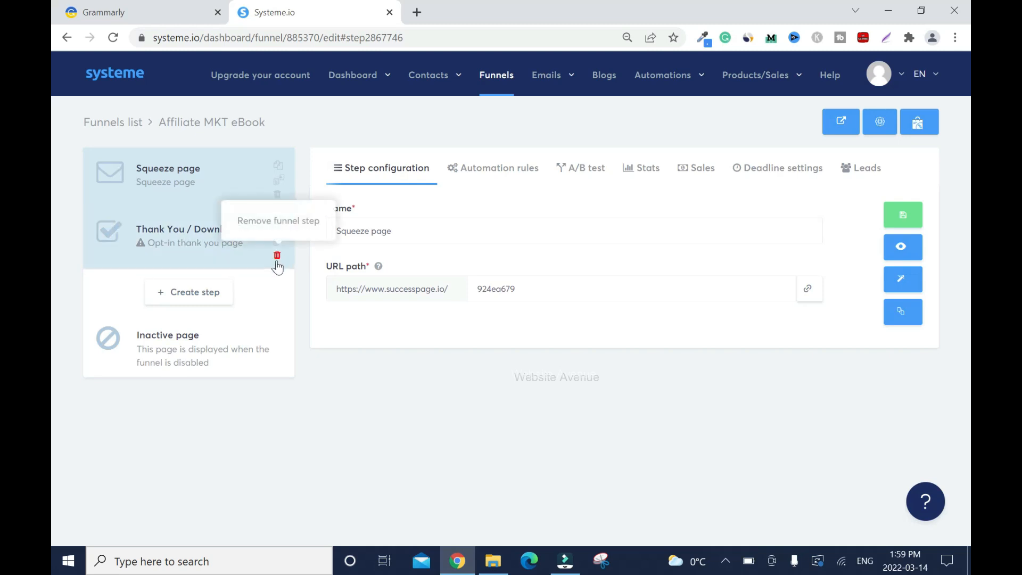
Delete the Thank You / Download step, leaving only the squeeze page
{"action": "left_click", "coordinate": [277, 256]}
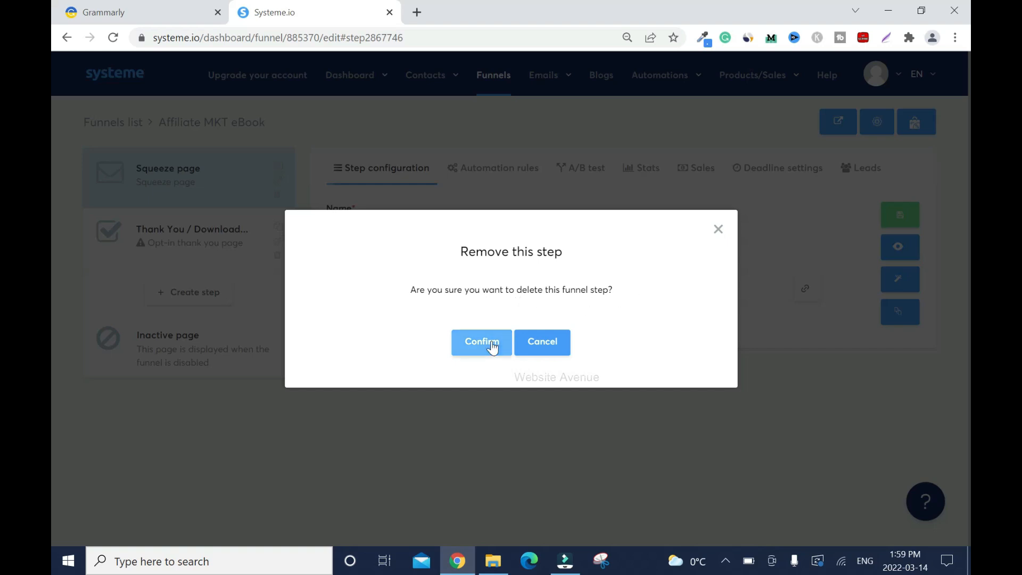
{"action": "left_click", "coordinate": [481, 341]}
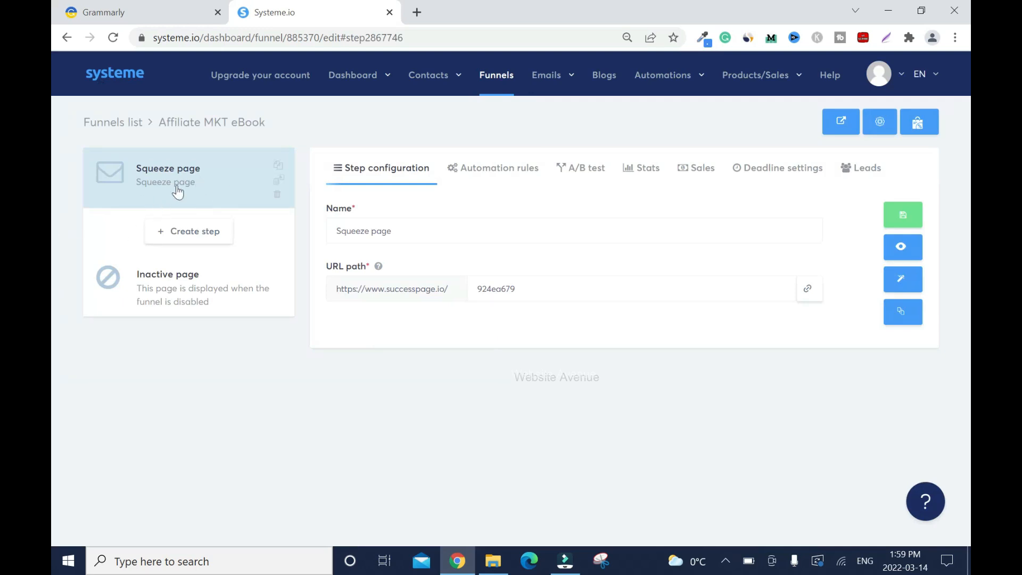
{"action": "mouse_move", "coordinate": [512, 363]}
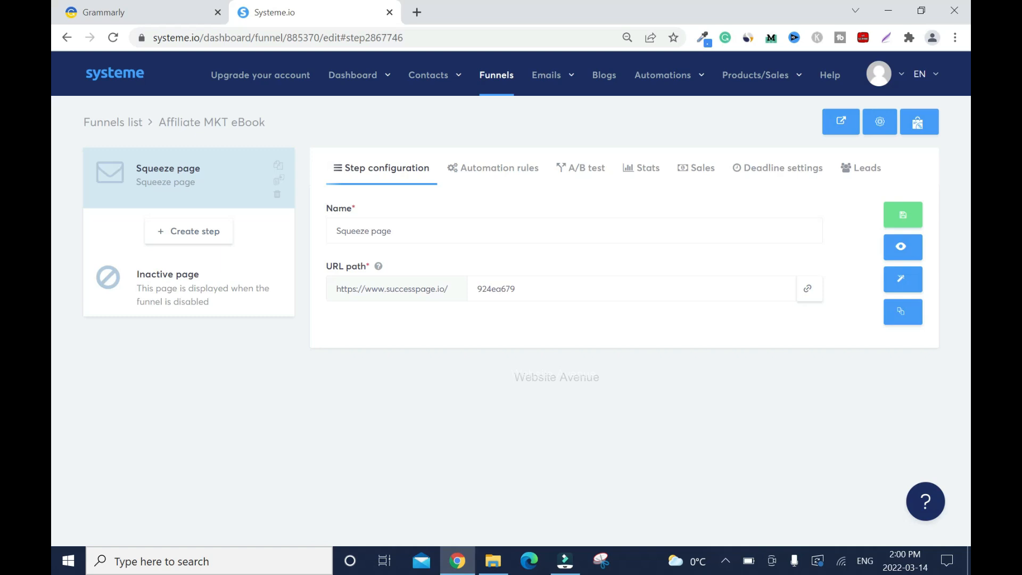
Name the step 'Affiliate MKT eBook SP' with URL path 'affiliate-ebook' and save it
{"action": "type", "text": "Affiliate MKT eBoSP"}
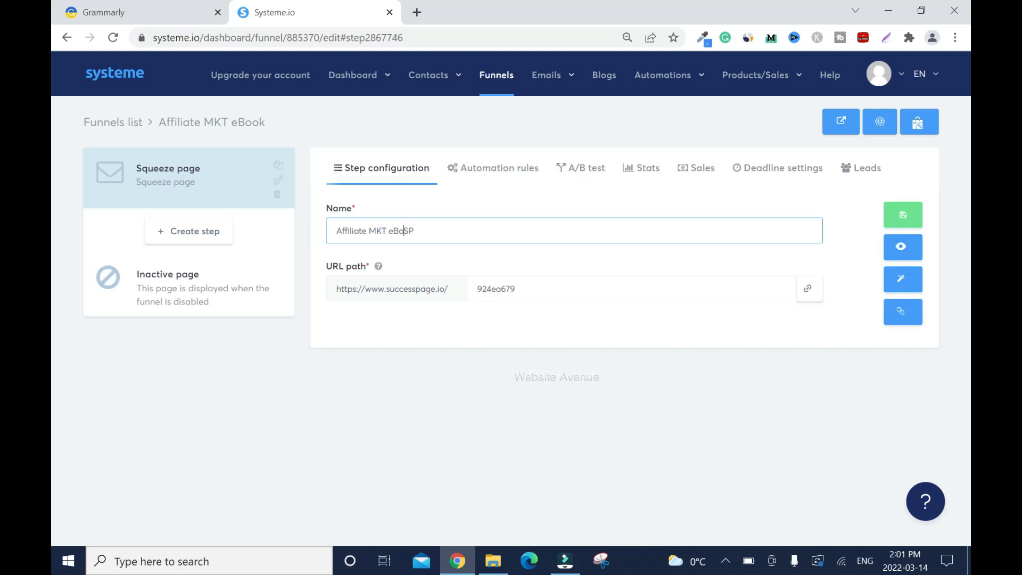
{"action": "type", "text": "ok"}
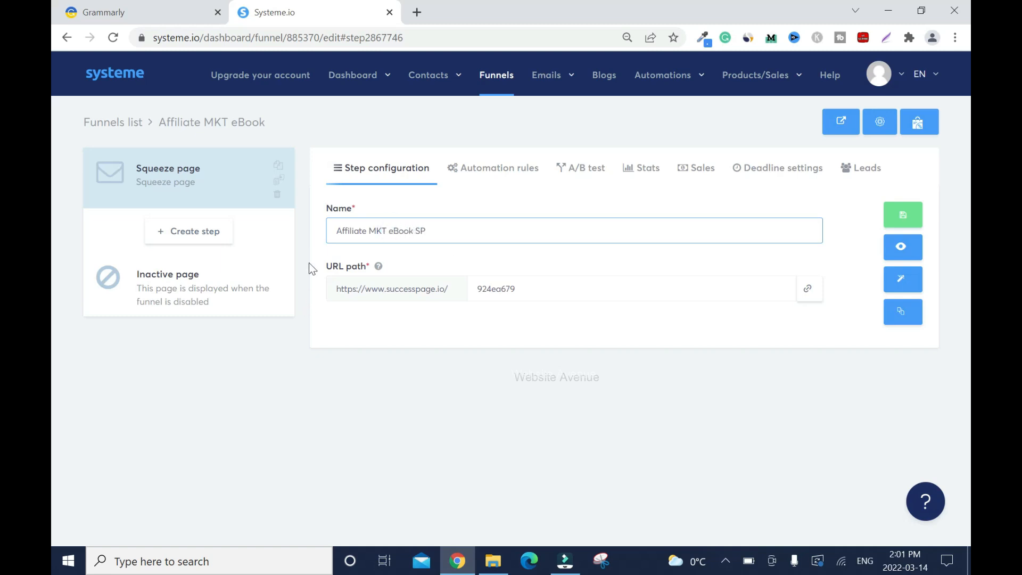
{"action": "mouse_move", "coordinate": [387, 277]}
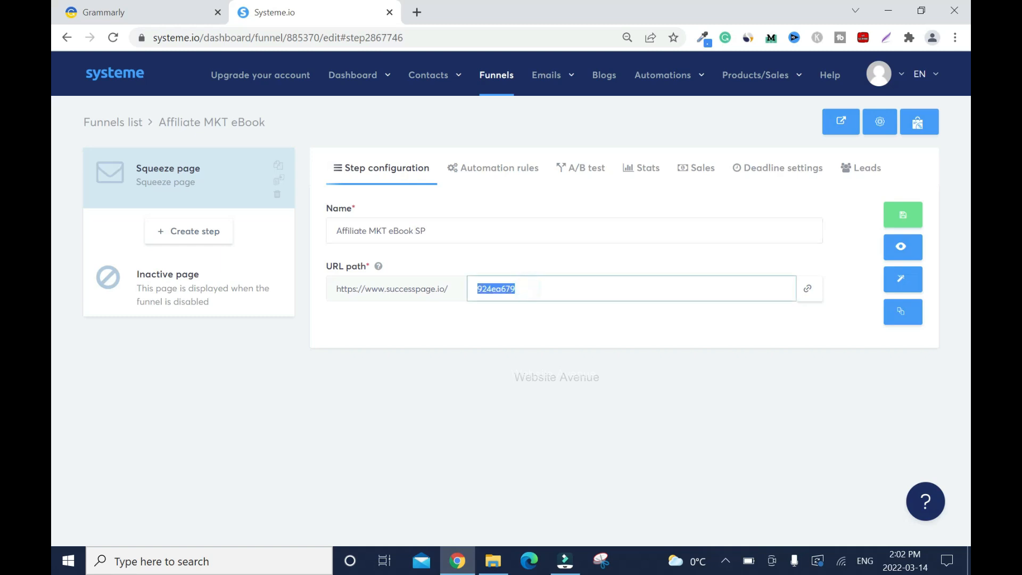
{"action": "type", "text": "affiliate-ebook"}
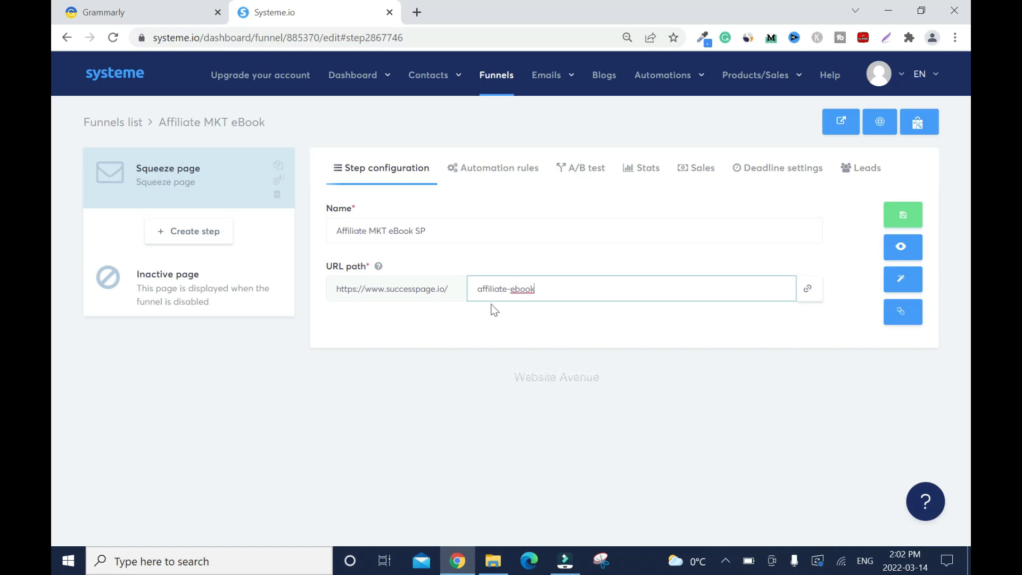
{"action": "mouse_move", "coordinate": [838, 374]}
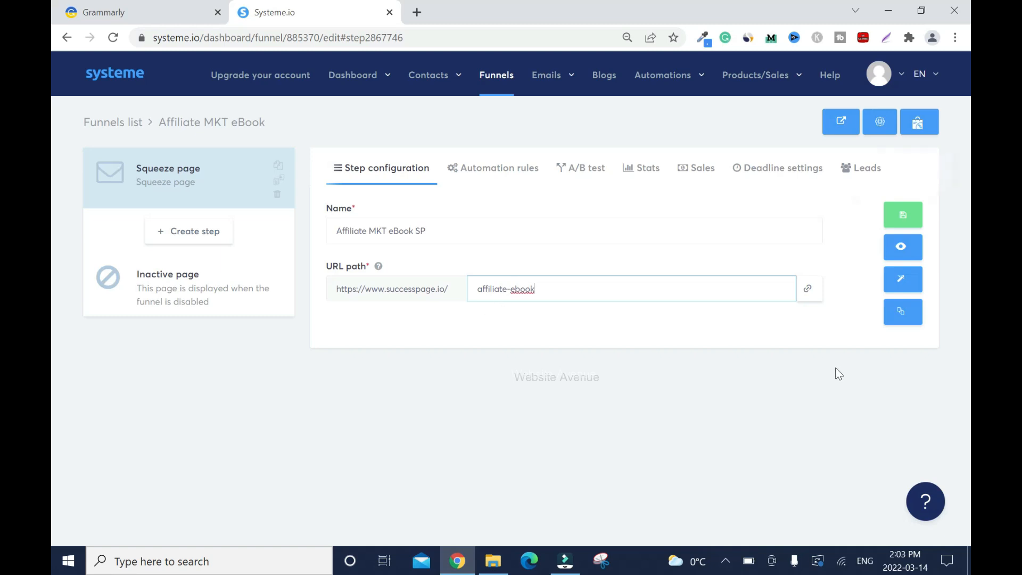
{"action": "mouse_move", "coordinate": [874, 253]}
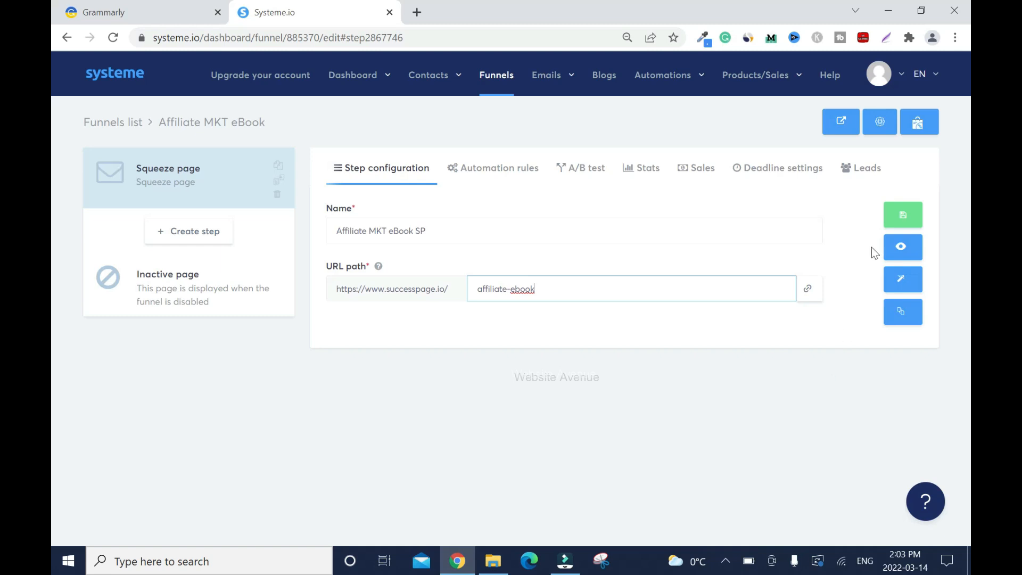
{"action": "left_click", "coordinate": [903, 214]}
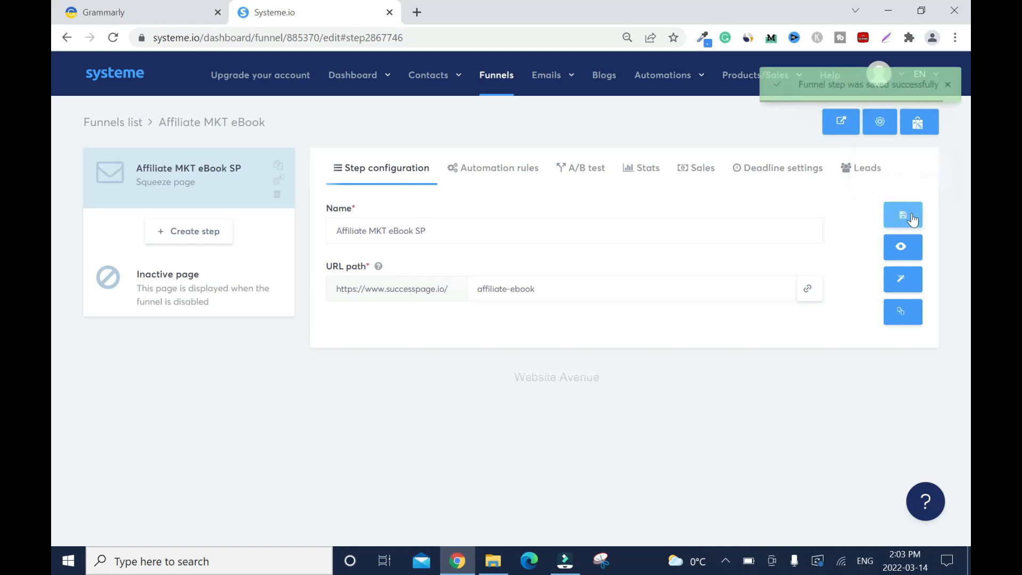
{"action": "left_click", "coordinate": [902, 214]}
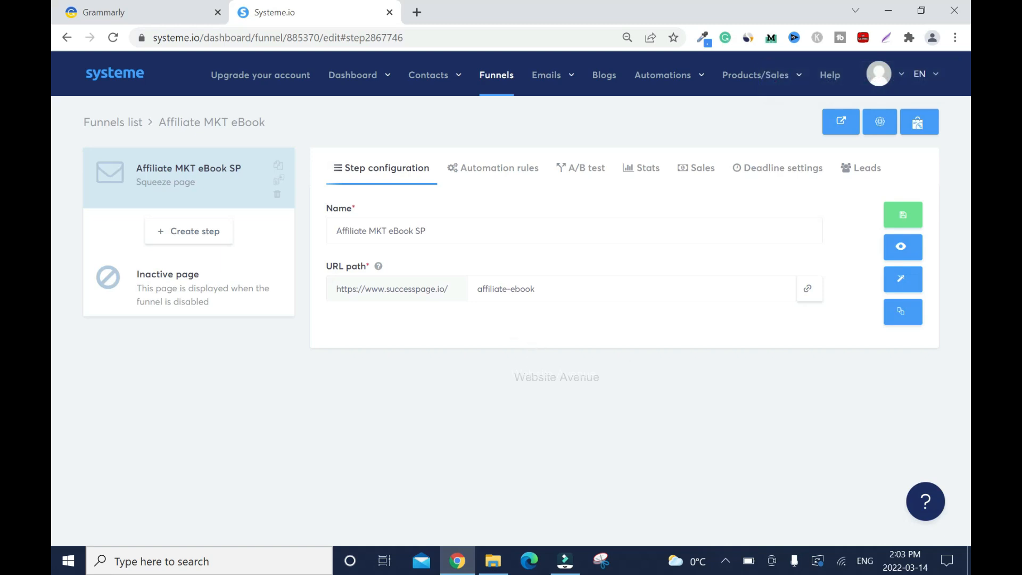
{"action": "mouse_move", "coordinate": [609, 317]}
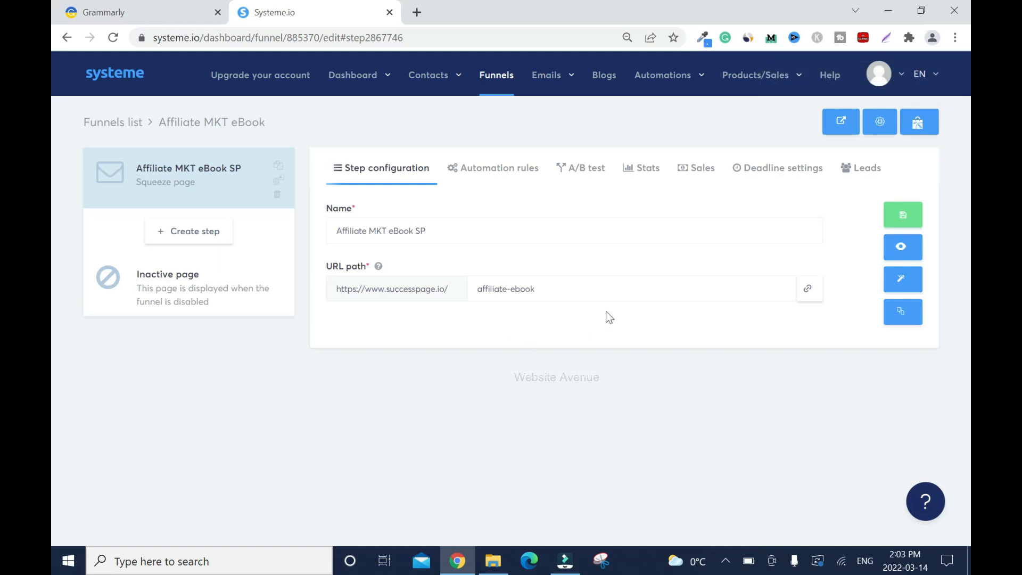
{"action": "mouse_move", "coordinate": [486, 427]}
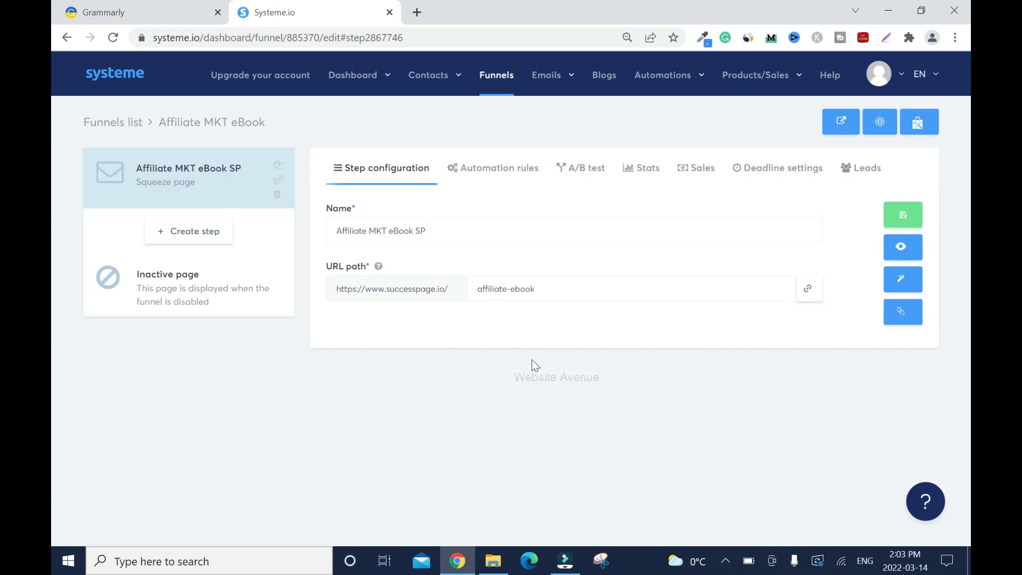
{"action": "mouse_move", "coordinate": [53, 301]}
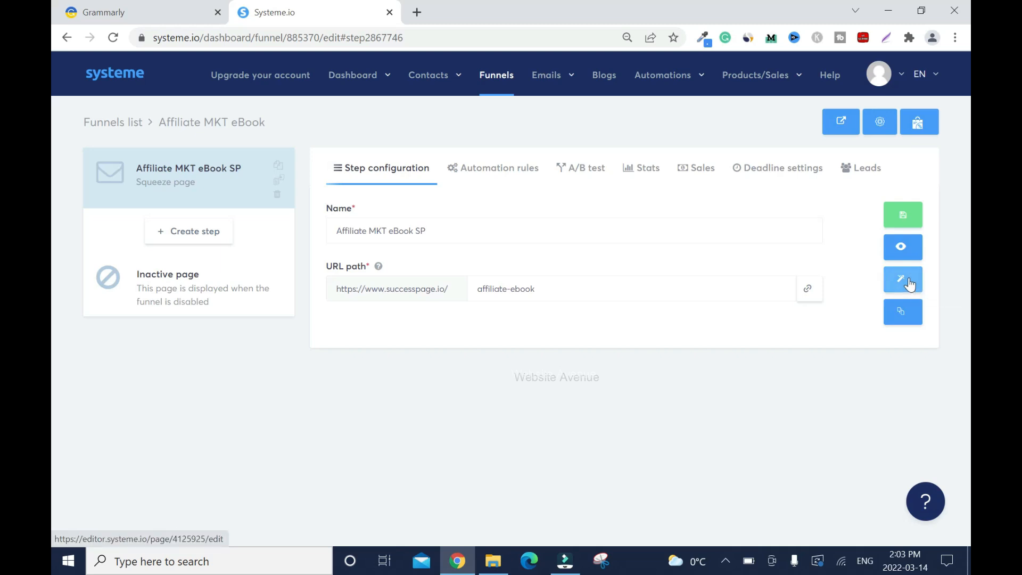
In the page editor, shrink the headline font to about 35 and tighten its line spacing
{"action": "left_click", "coordinate": [903, 280]}
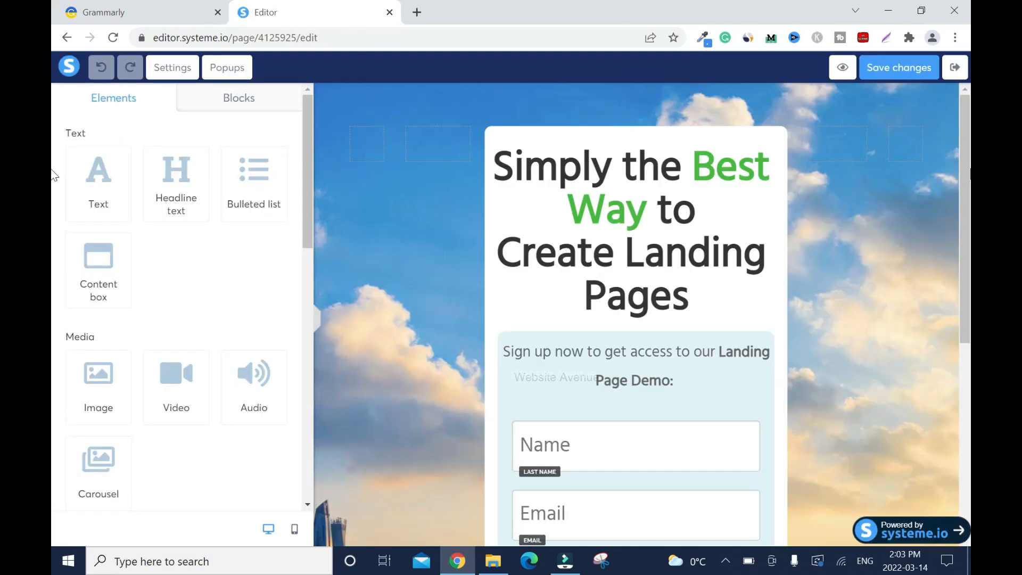
{"action": "scroll", "scroll_direction": "down", "scroll_amount": 3}
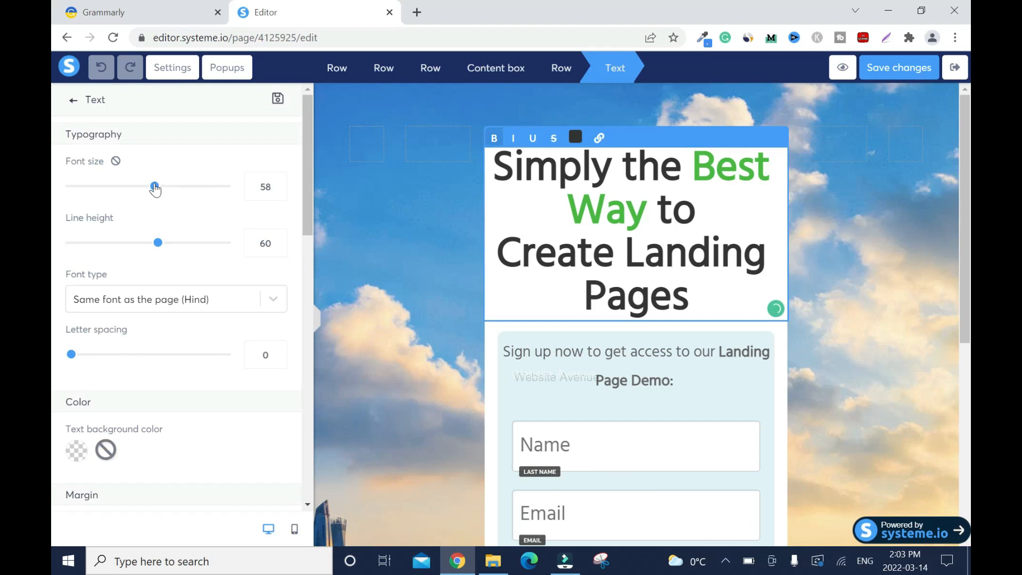
{"action": "left_click_drag", "start_coordinate": [155, 186], "coordinate": [123, 187]}
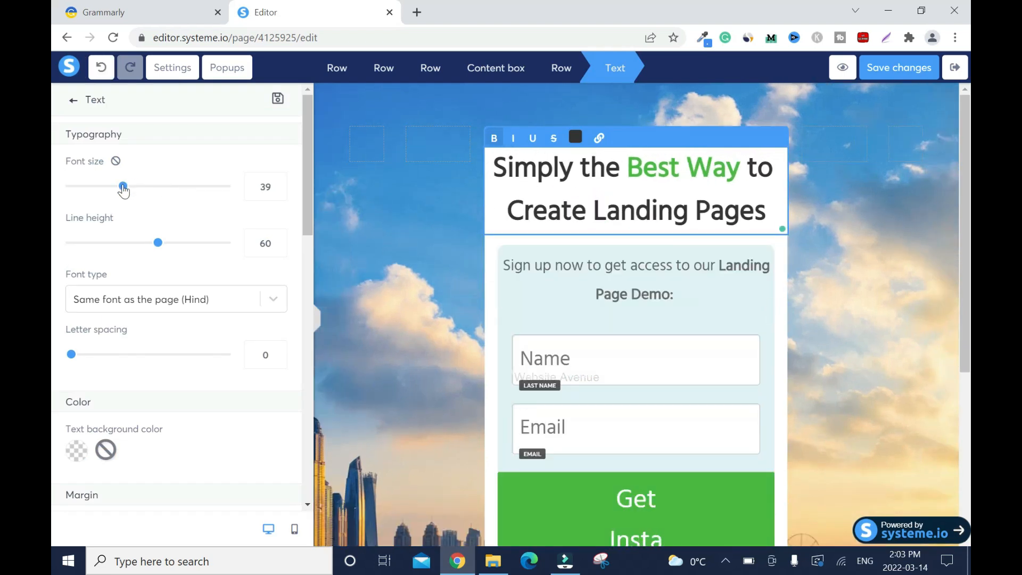
{"action": "left_click_drag", "start_coordinate": [124, 186], "coordinate": [117, 187]}
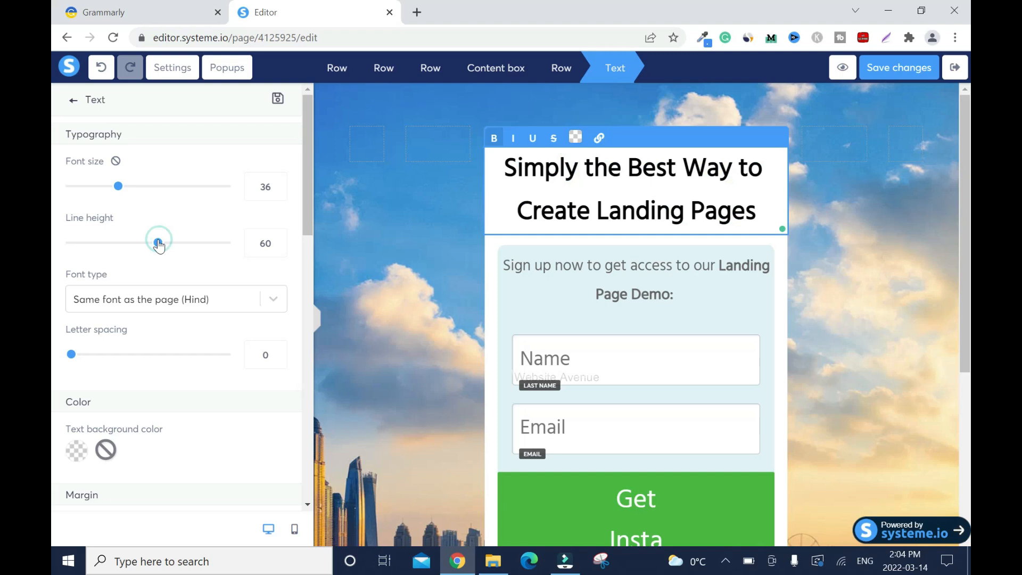
{"action": "left_click_drag", "start_coordinate": [159, 243], "coordinate": [135, 243]}
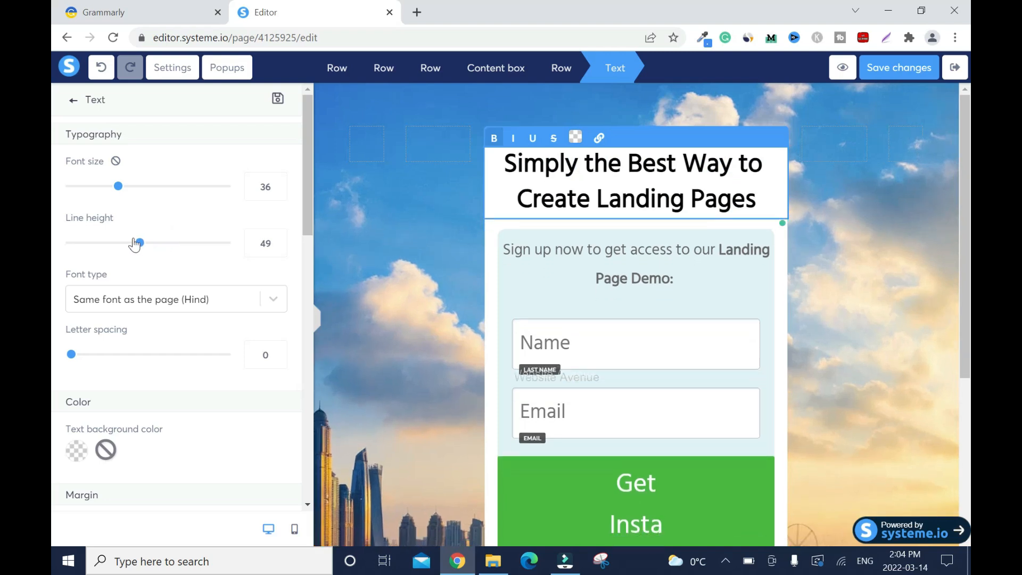
{"action": "left_click_drag", "start_coordinate": [135, 242], "coordinate": [121, 243]}
{"action": "type", "text": "Free eBook Reveals How to Make"}
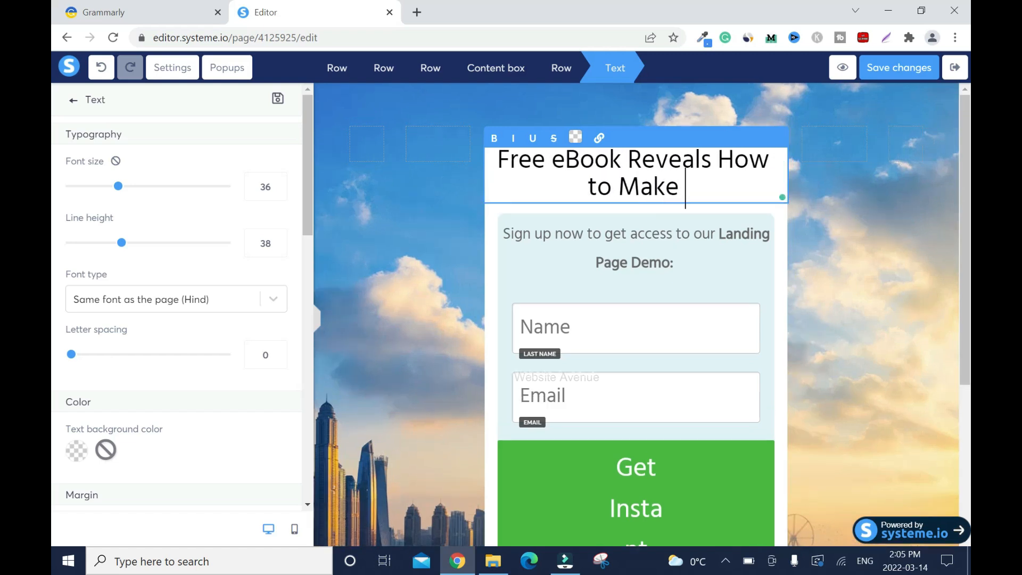
Complete the headline '...Make Money Consistently with Affiliate Marketing' and fine-tune its size
{"action": "type", "text": "Money Consistently with Affiliate Mar"}
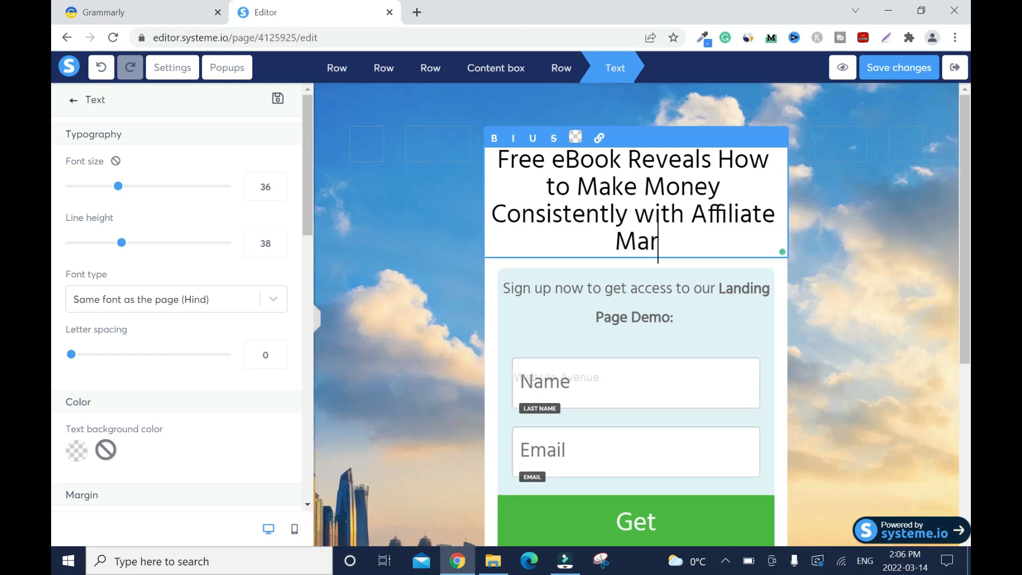
{"action": "type", "text": "keting"}
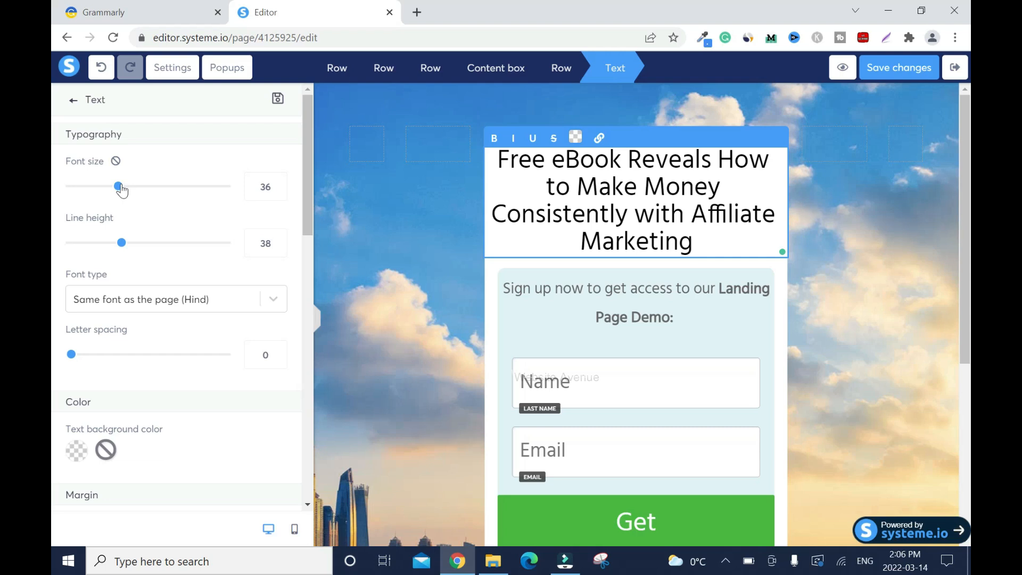
{"action": "left_click_drag", "start_coordinate": [118, 186], "coordinate": [115, 185]}
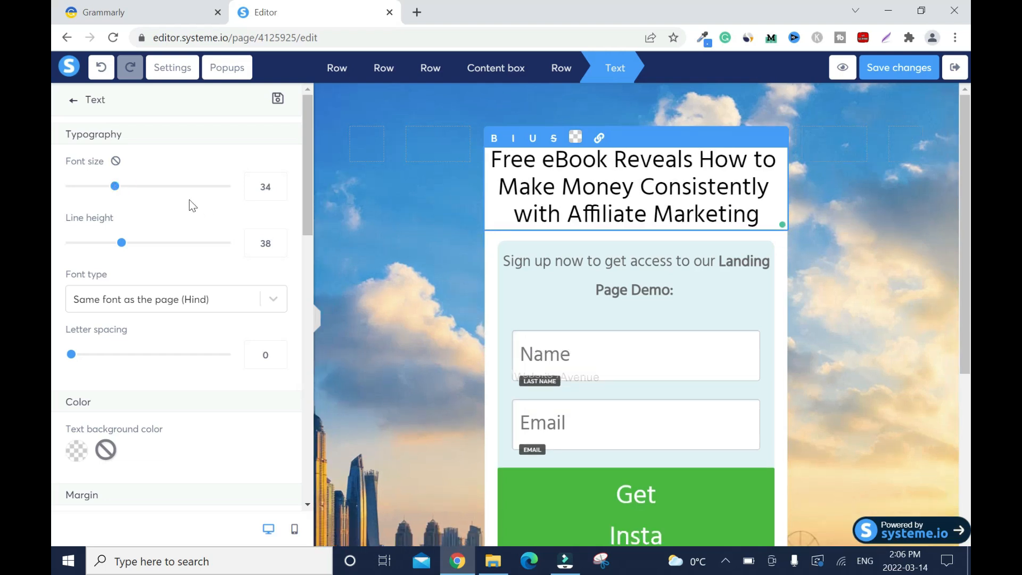
{"action": "left_click_drag", "start_coordinate": [115, 186], "coordinate": [117, 186]}
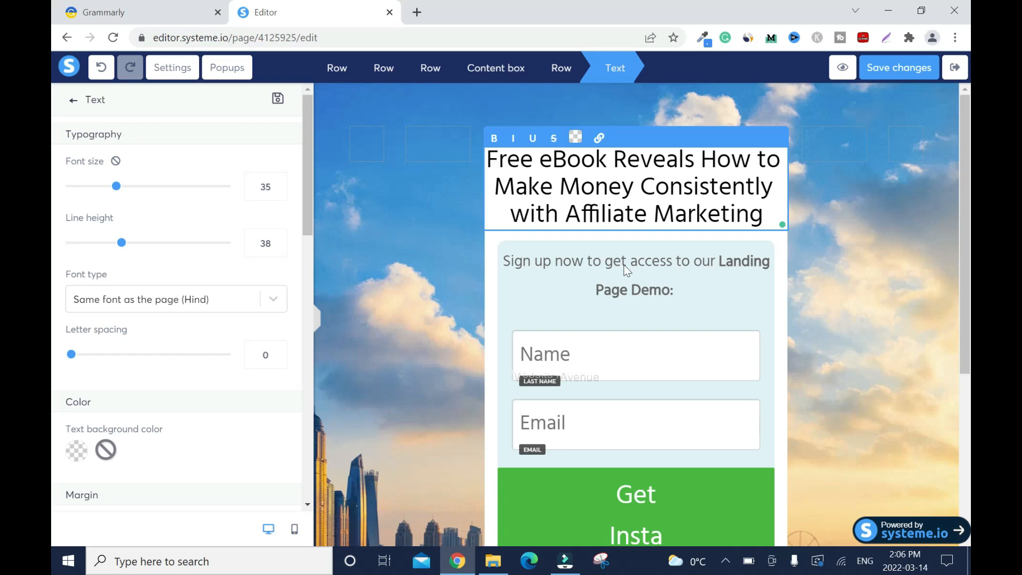
{"action": "left_click", "coordinate": [632, 274]}
{"action": "type", "text": "Sign Up Now And Download It For FREE:"}
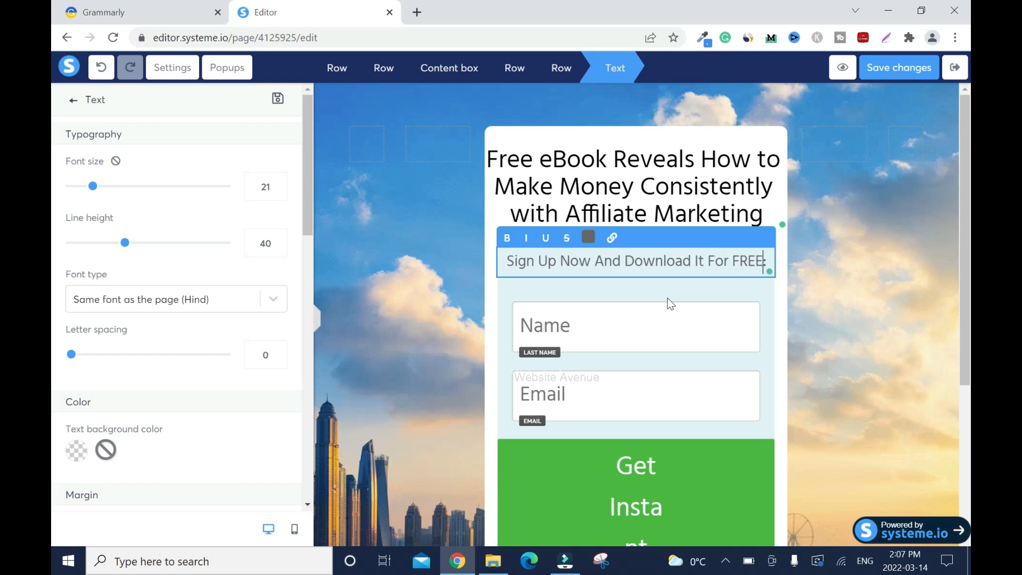
Finish the subheading 'Sign Up Now And Download It For Free:' and bold the word Download
{"action": "type", "text": "Free:"}
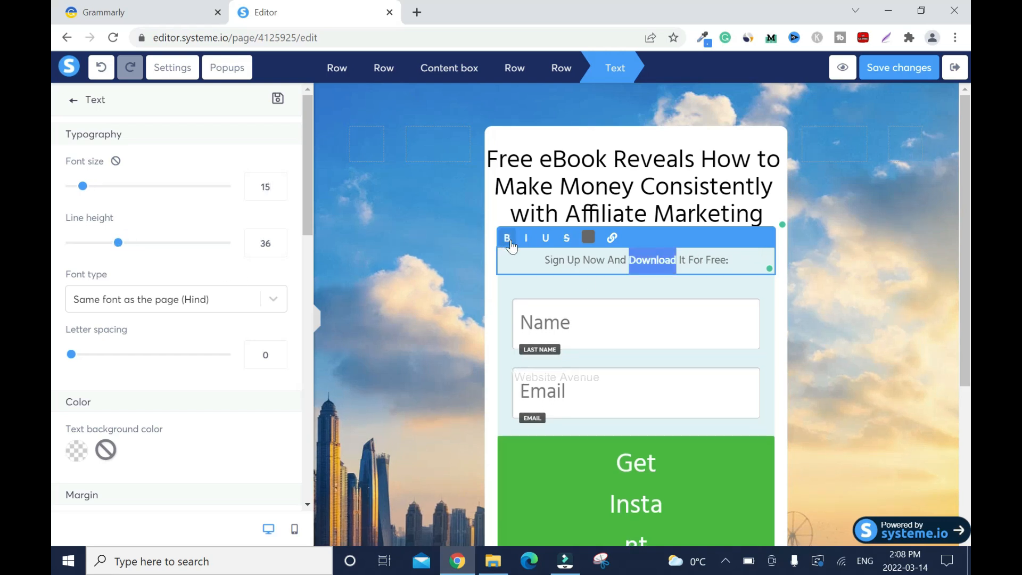
{"action": "left_click", "coordinate": [588, 237]}
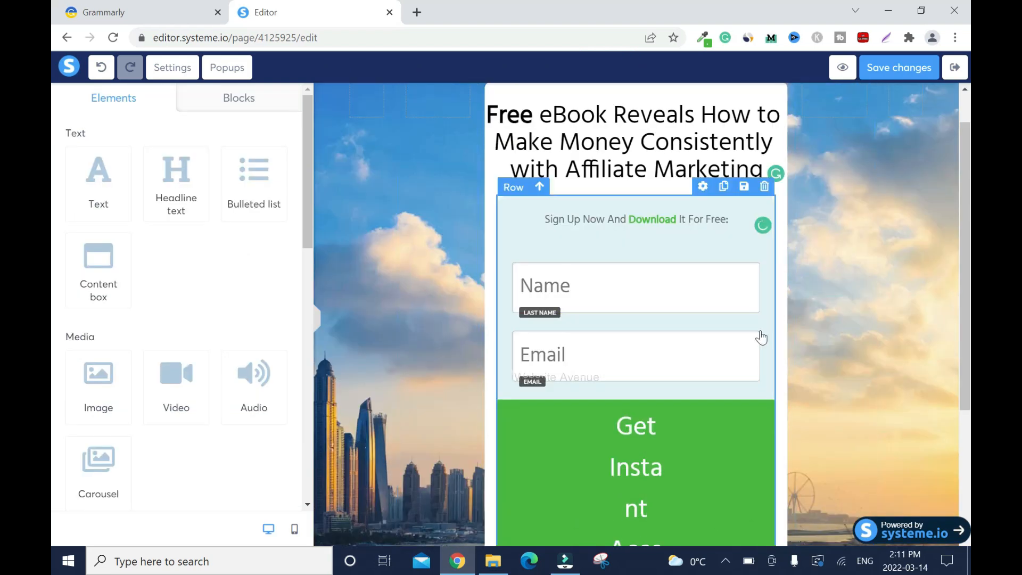
Set the form placeholders to 'Enter First Name' and 'Enter Best Email Address'
{"action": "left_click", "coordinate": [636, 286]}
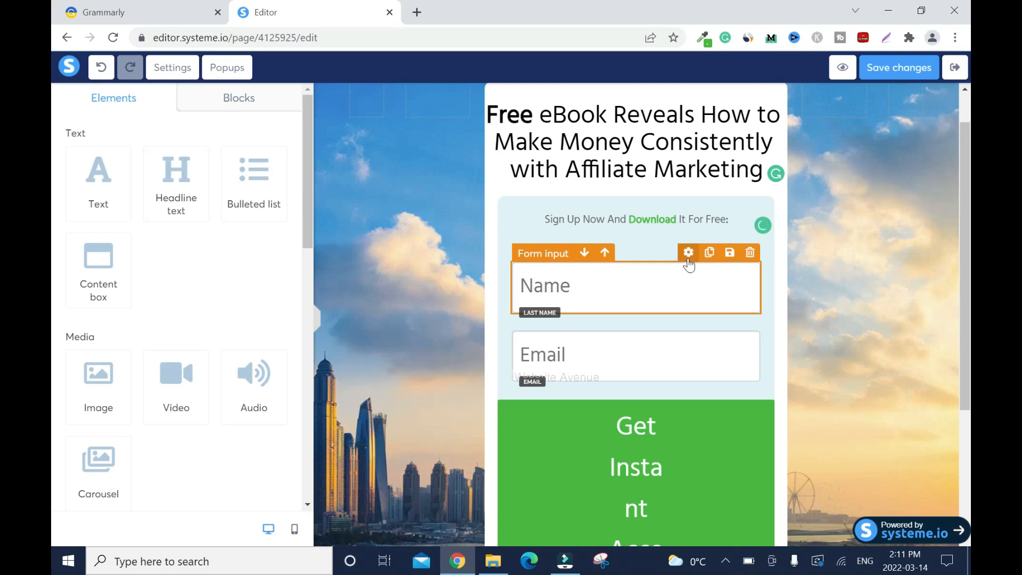
{"action": "left_click", "coordinate": [689, 252]}
{"action": "type", "text": "Enter First "}
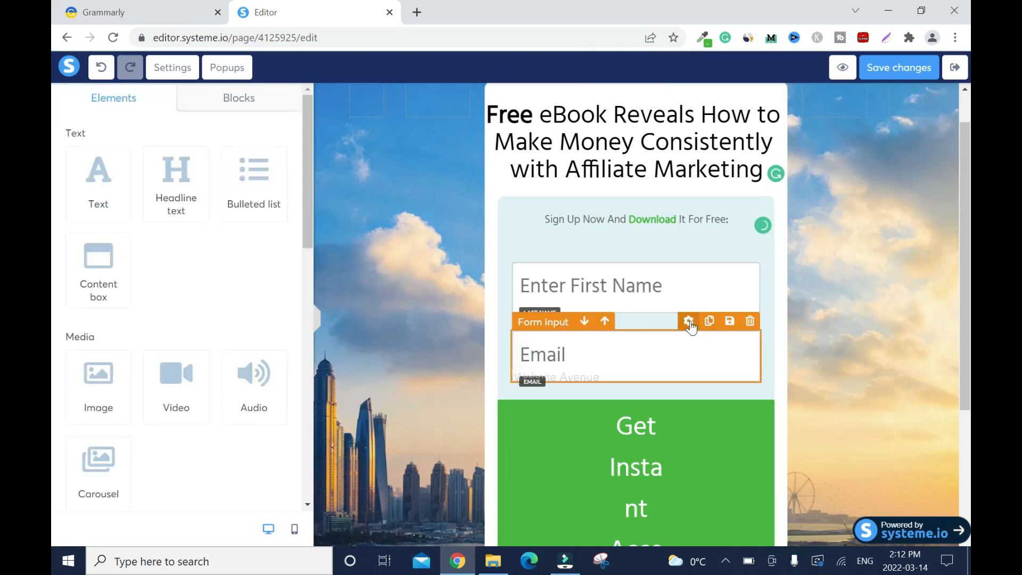
{"action": "left_click", "coordinate": [688, 320]}
{"action": "type", "text": "Enter Best Email A"}
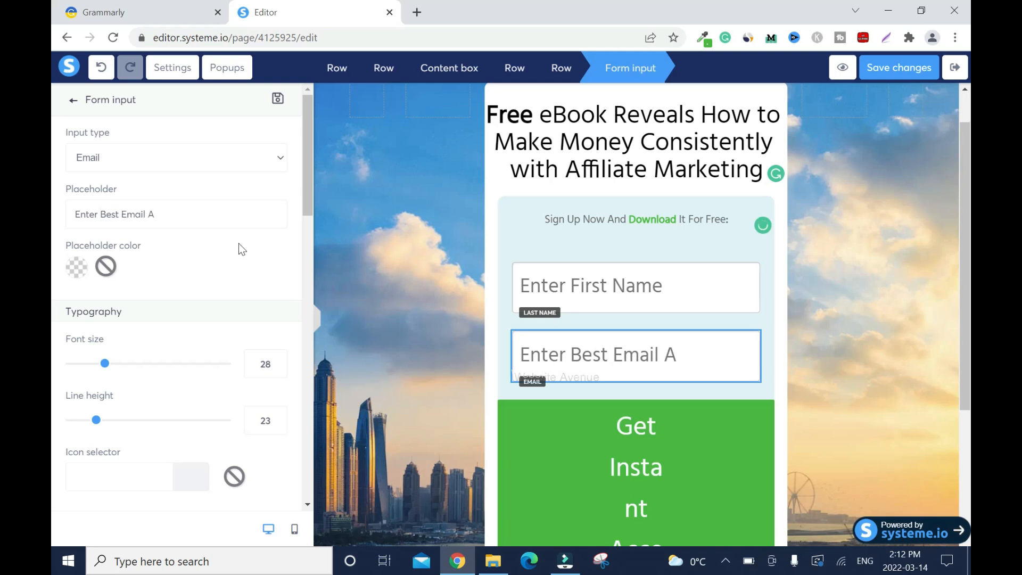
{"action": "type", "text": "ddress"}
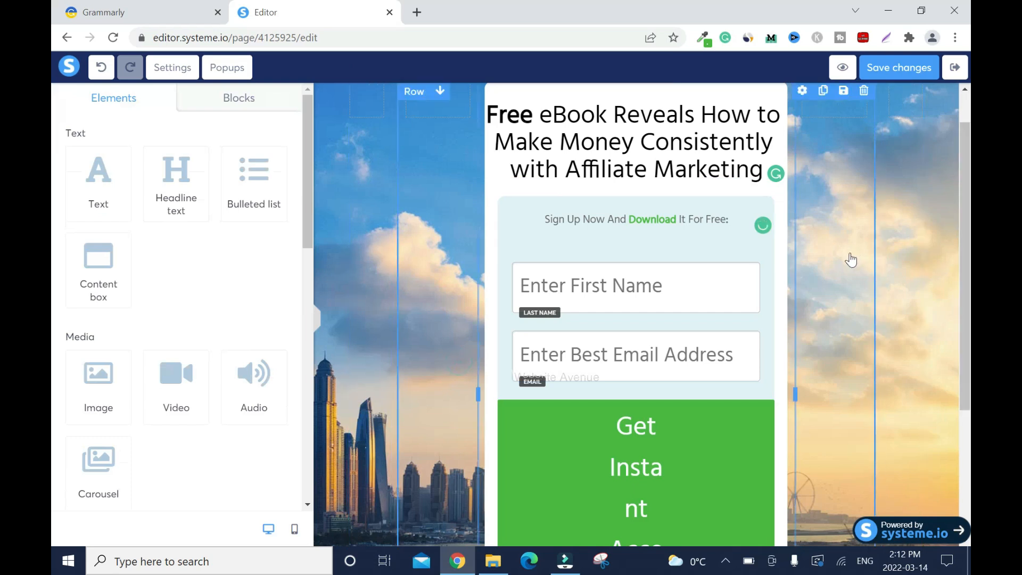
{"action": "scroll", "scroll_direction": "down", "scroll_amount": 3}
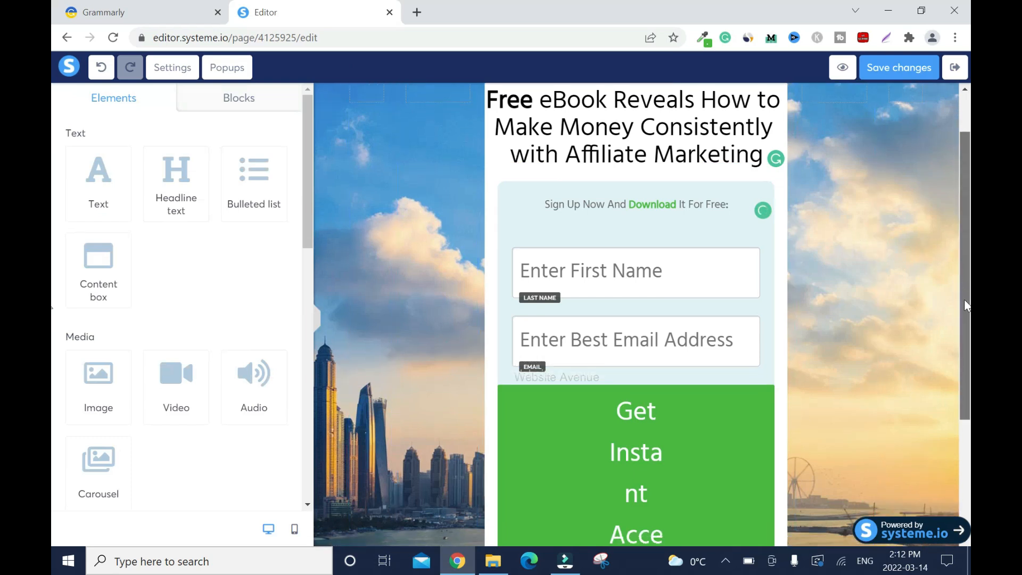
{"action": "scroll", "scroll_direction": "down", "scroll_amount": 3}
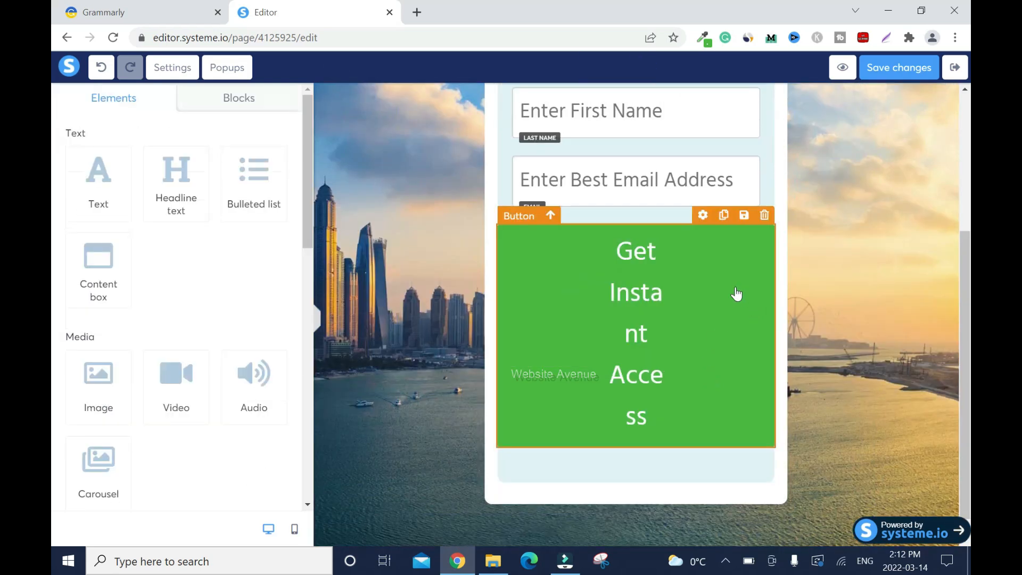
In the button settings, reduce the font size and relabel the button 'Download Now'
{"action": "left_click", "coordinate": [701, 215]}
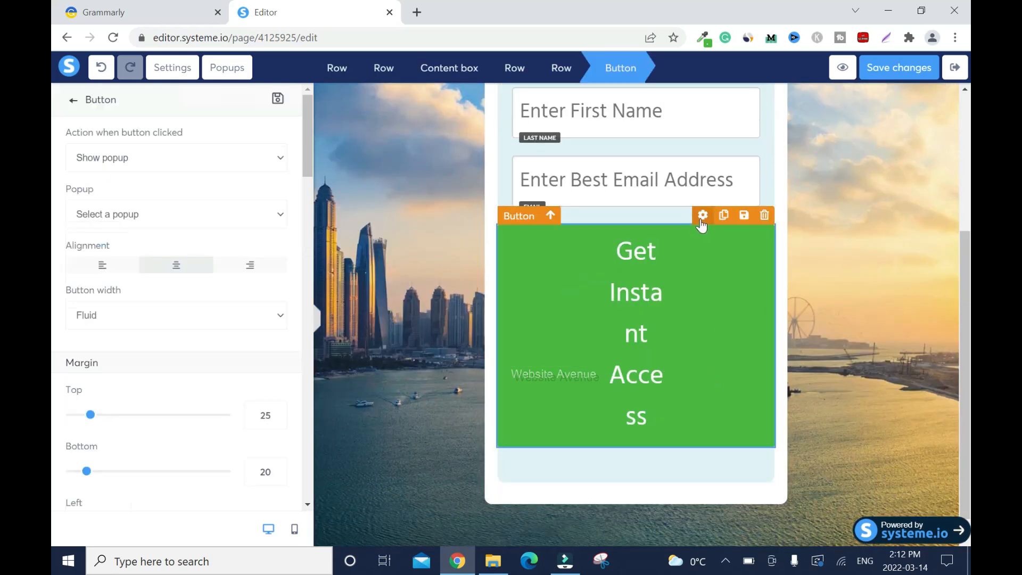
{"action": "scroll", "scroll_direction": "down", "scroll_amount": 3}
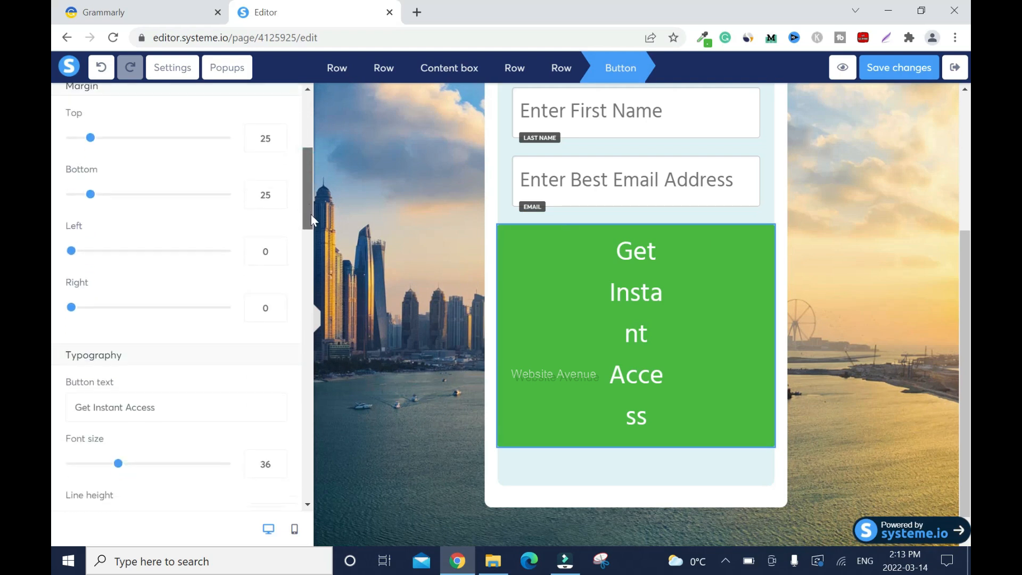
{"action": "scroll", "scroll_direction": "down", "scroll_amount": 3}
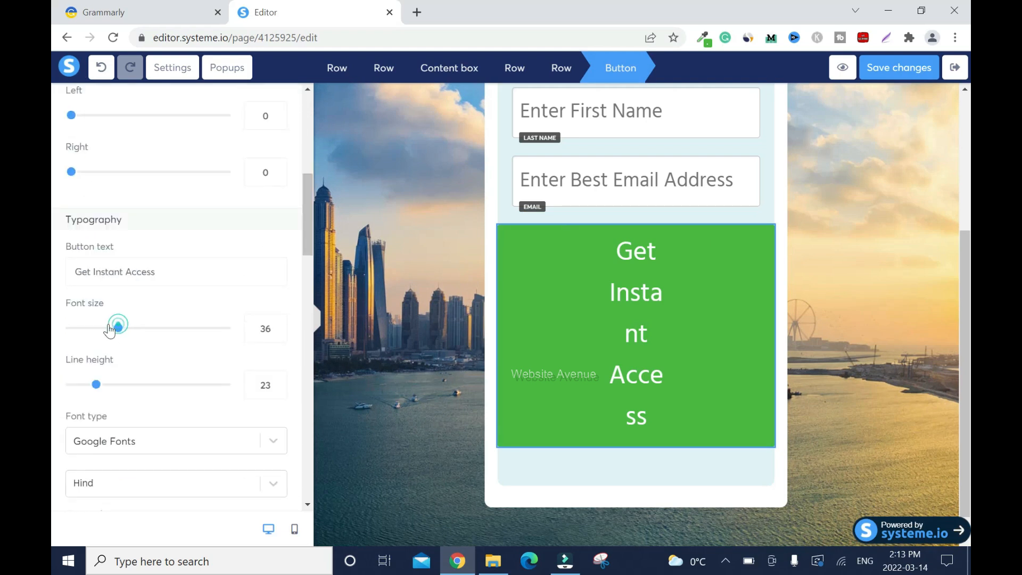
{"action": "left_click_drag", "start_coordinate": [117, 328], "coordinate": [92, 212]}
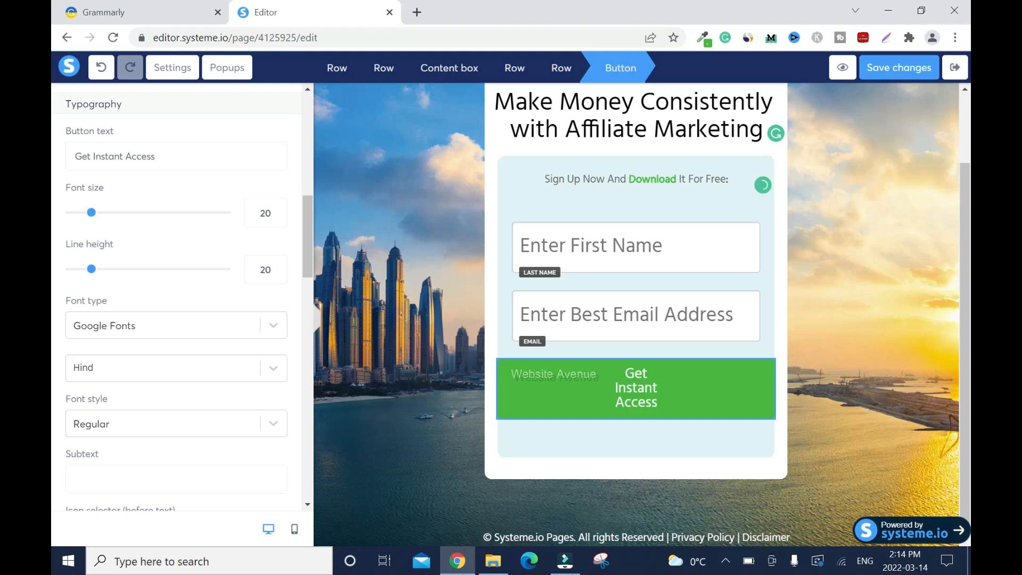
{"action": "triple_click", "coordinate": [114, 155]}
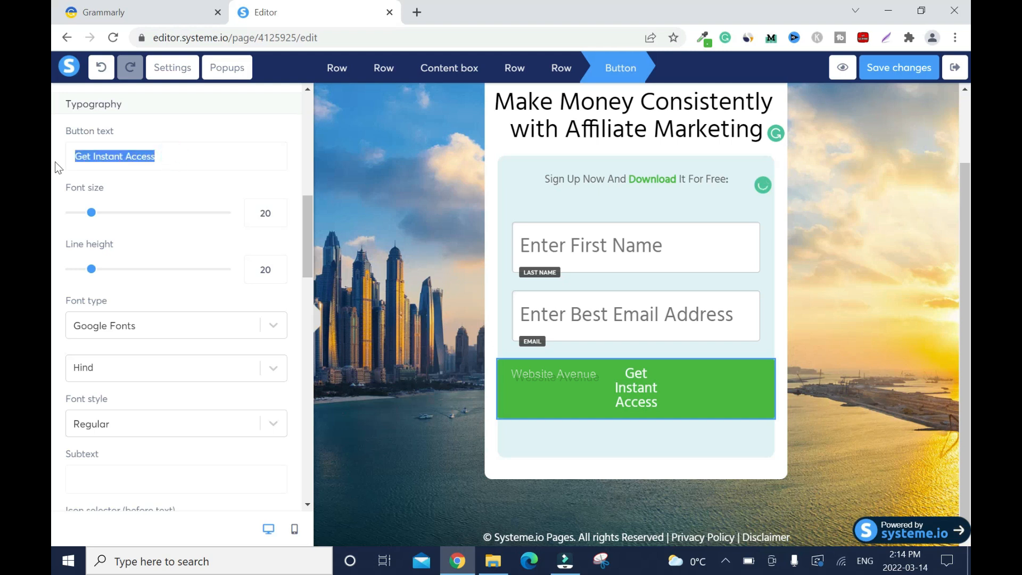
{"action": "type", "text": "Dow"}
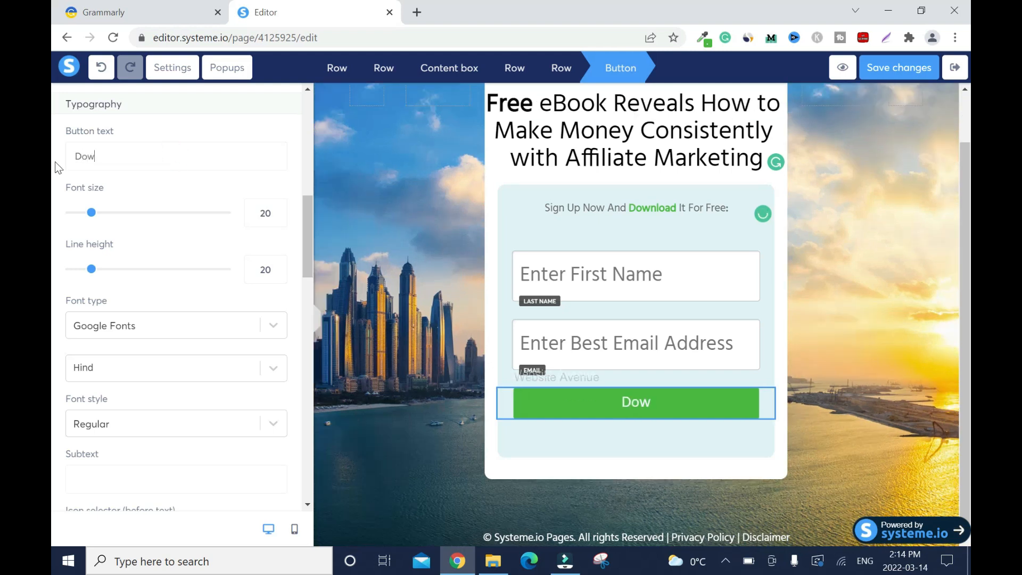
{"action": "type", "text": "nload"}
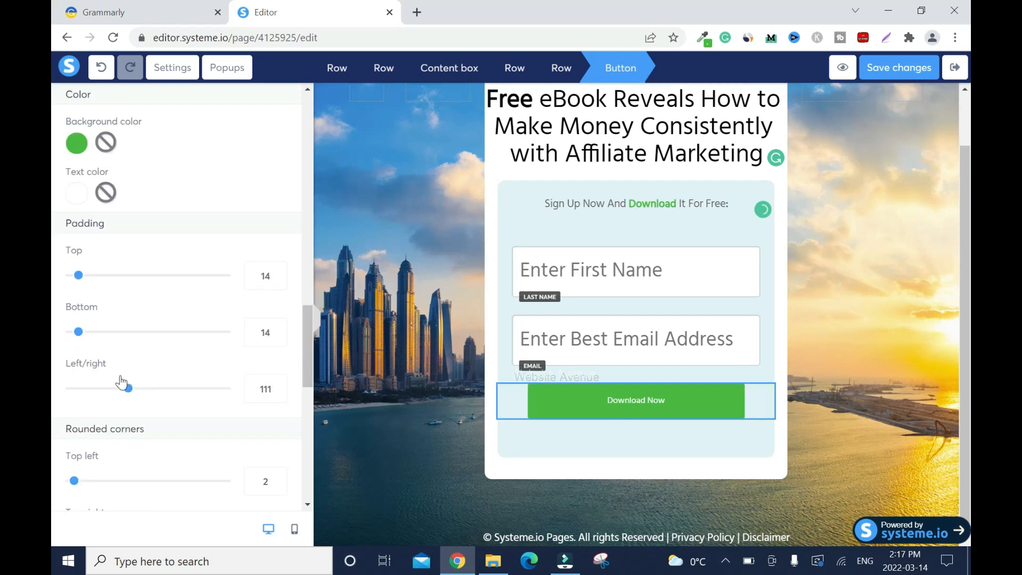
Adjust the button's text size and left/right padding for a compact Download Now button
{"action": "scroll", "scroll_direction": "down", "scroll_amount": 3}
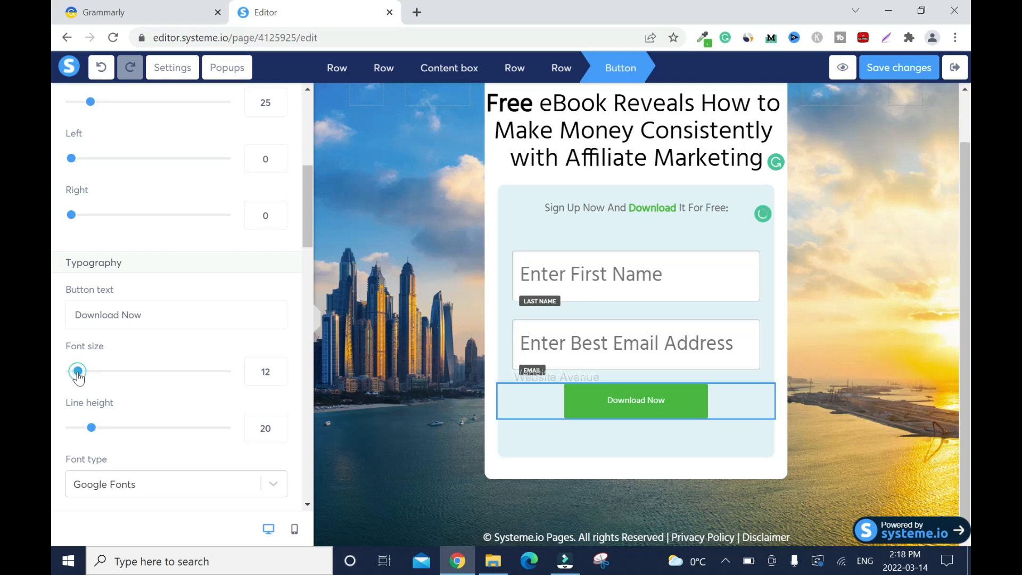
{"action": "left_click_drag", "start_coordinate": [77, 371], "coordinate": [89, 372]}
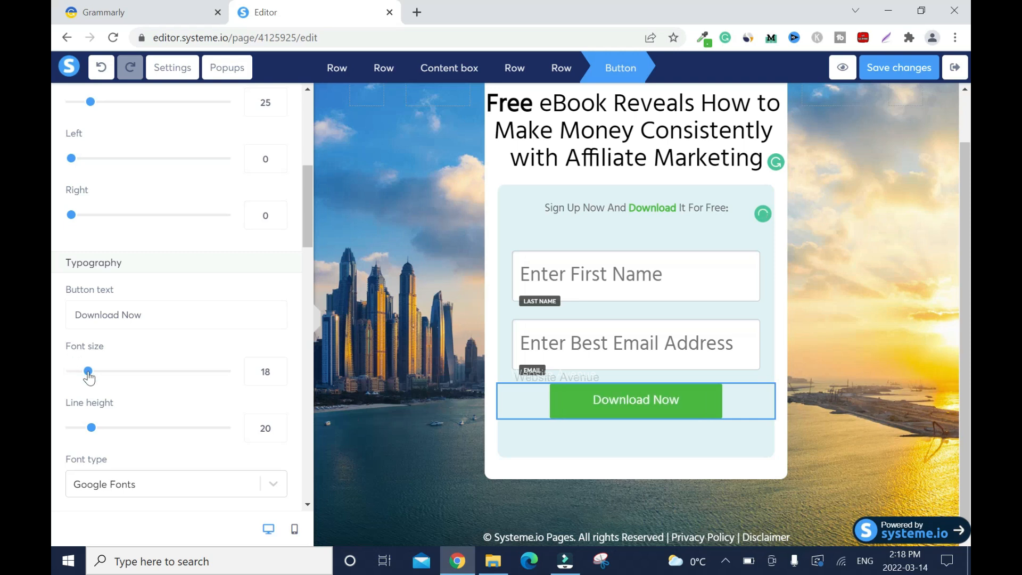
{"action": "left_click_drag", "start_coordinate": [88, 371], "coordinate": [92, 370]}
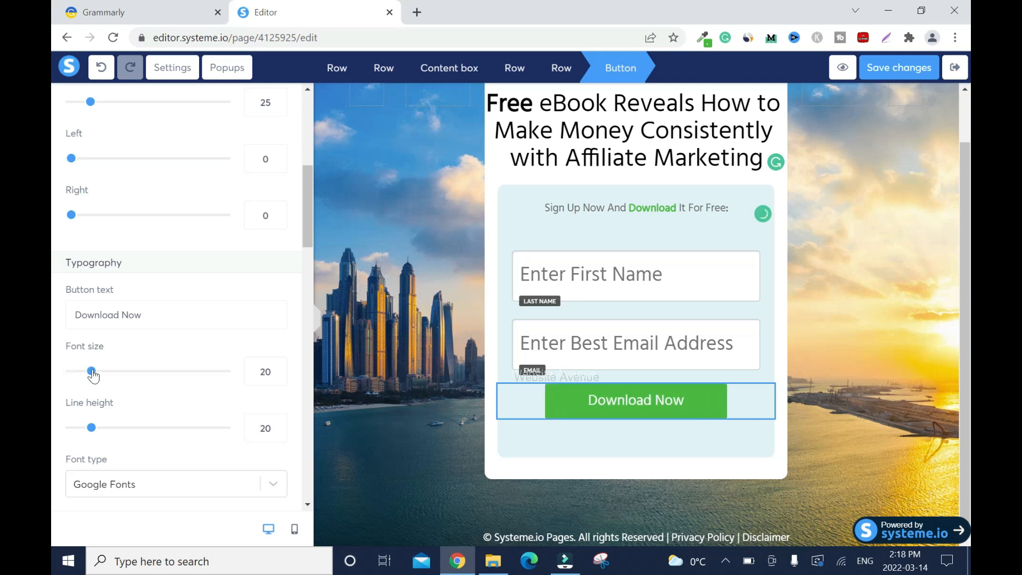
{"action": "left_click_drag", "start_coordinate": [90, 370], "coordinate": [93, 371]}
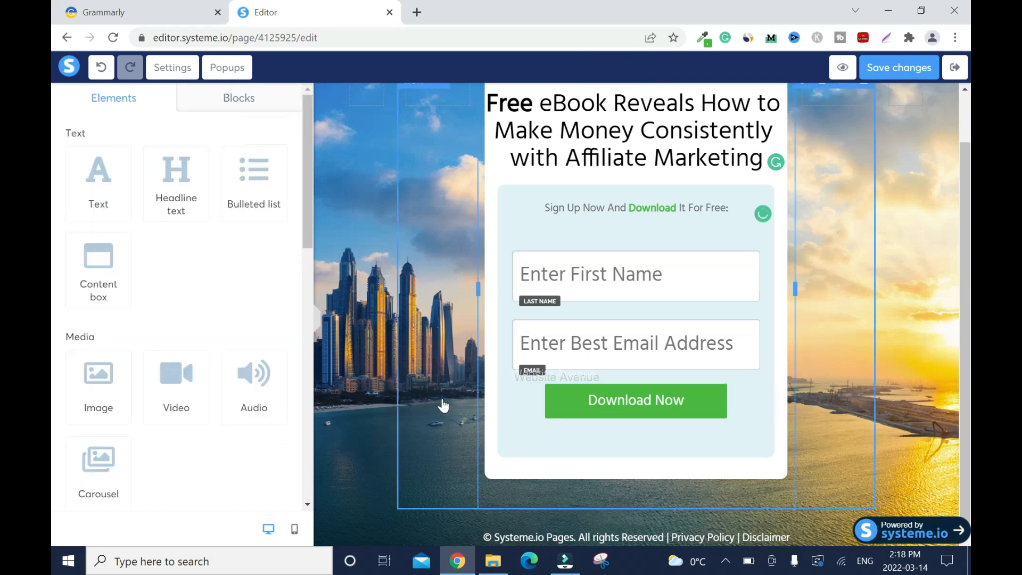
Set the Download Now button's action to submit the sign-up form
{"action": "left_click", "coordinate": [634, 399]}
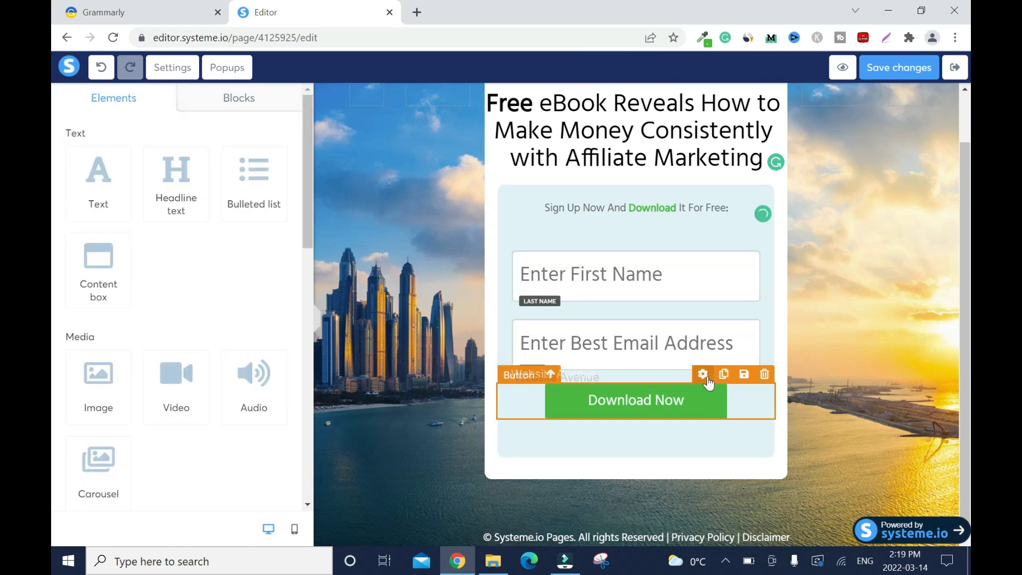
{"action": "left_click", "coordinate": [701, 373]}
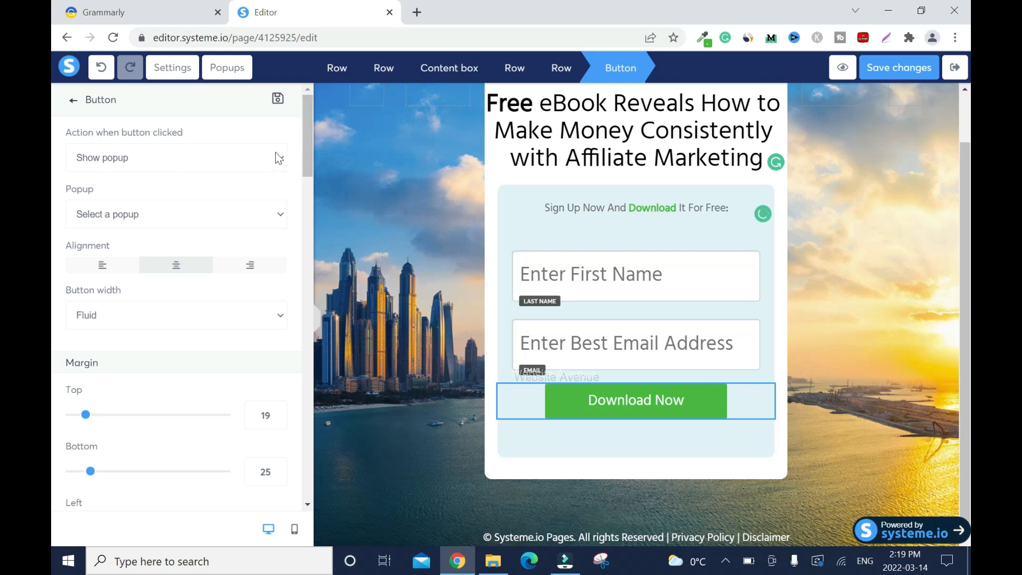
{"action": "left_click", "coordinate": [176, 157]}
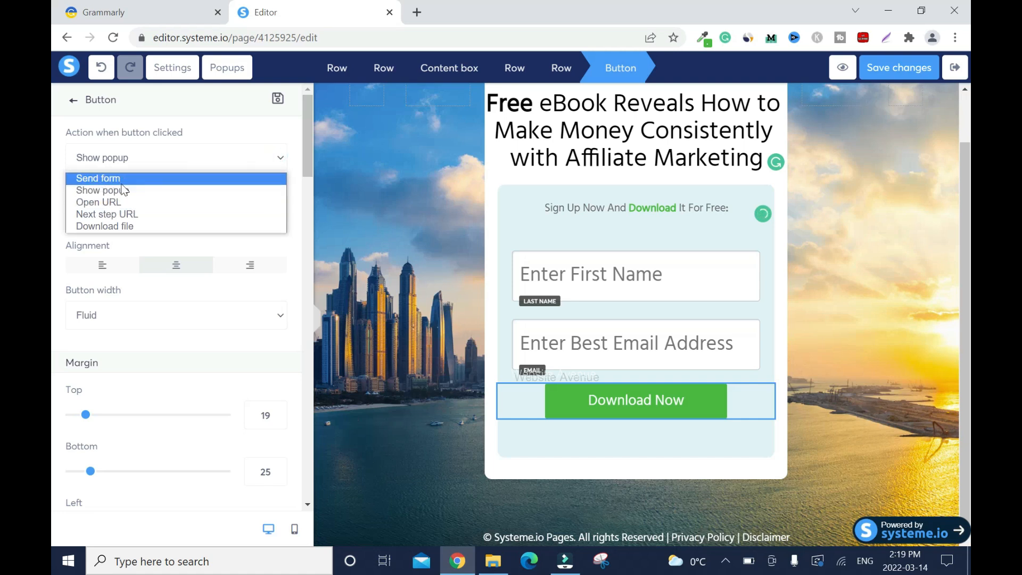
{"action": "mouse_move", "coordinate": [121, 218]}
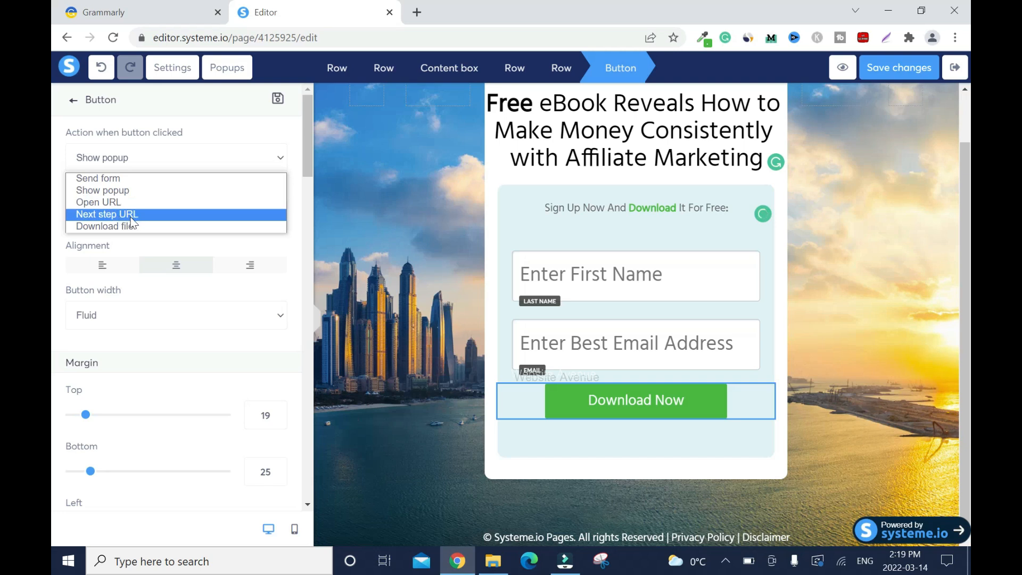
{"action": "mouse_move", "coordinate": [107, 226]}
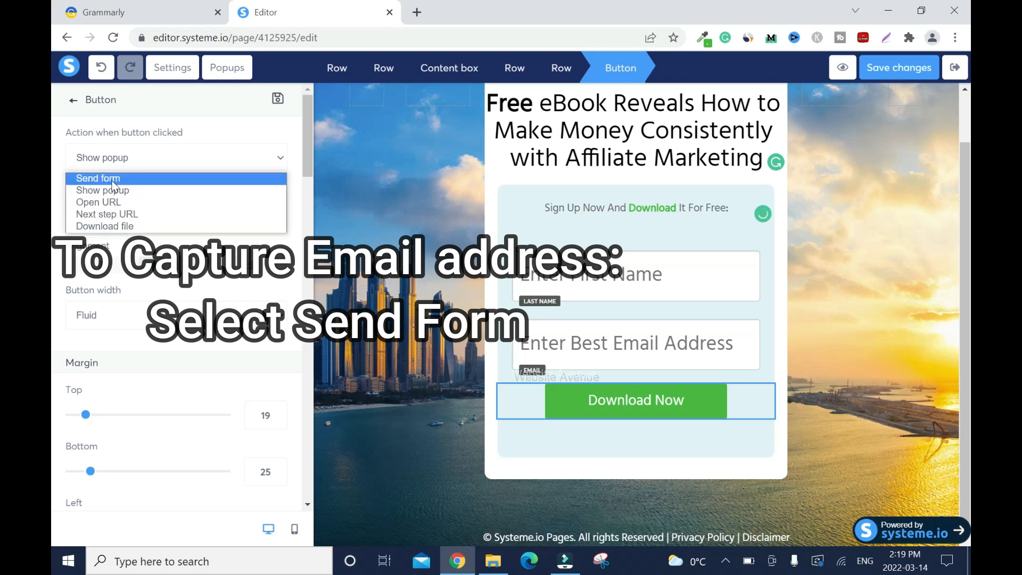
{"action": "left_click", "coordinate": [98, 177]}
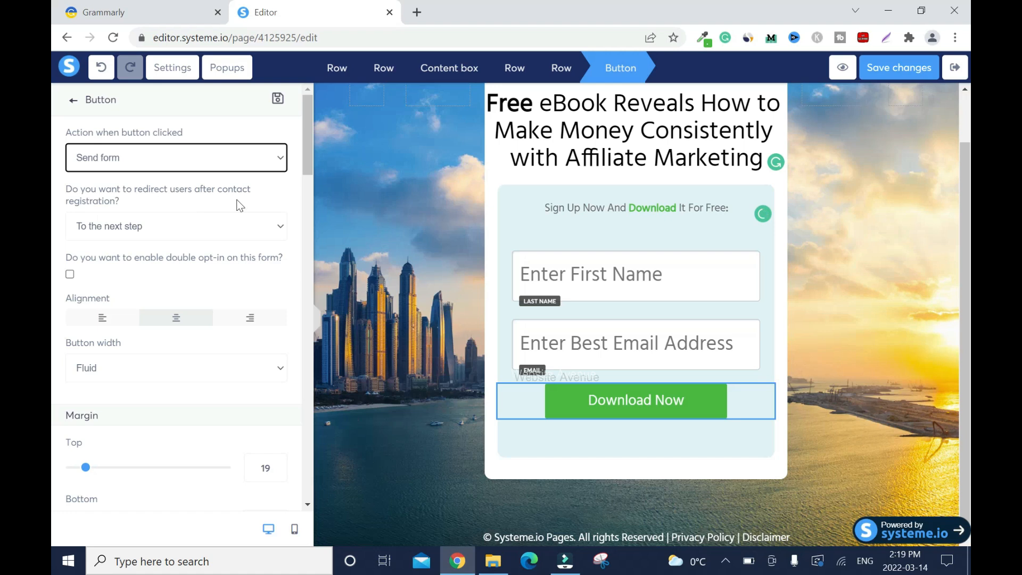
{"action": "mouse_move", "coordinate": [284, 226]}
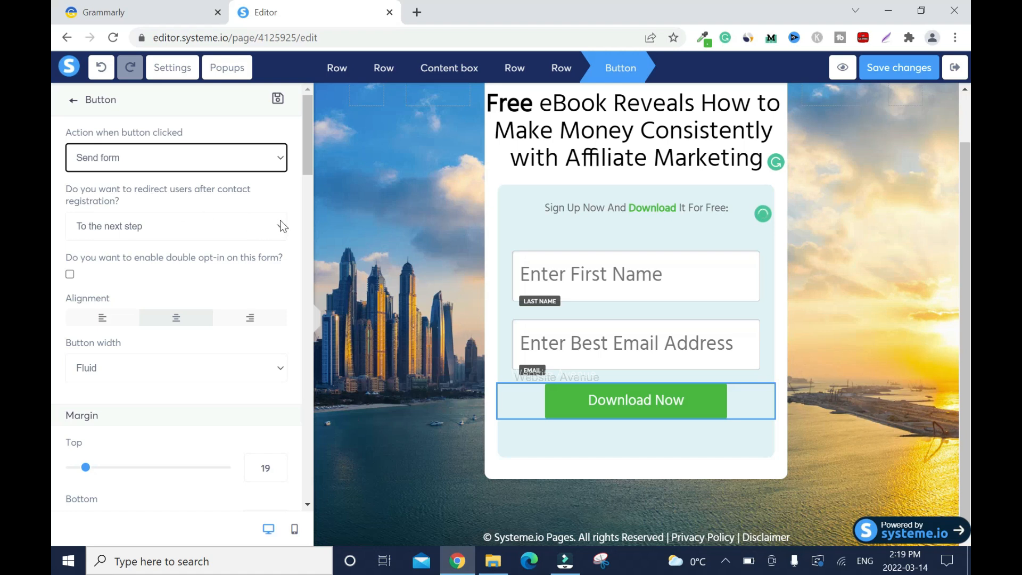
Redirect new registrants 'To a custom URL' and paste the link into Redirection url
{"action": "left_click", "coordinate": [176, 226]}
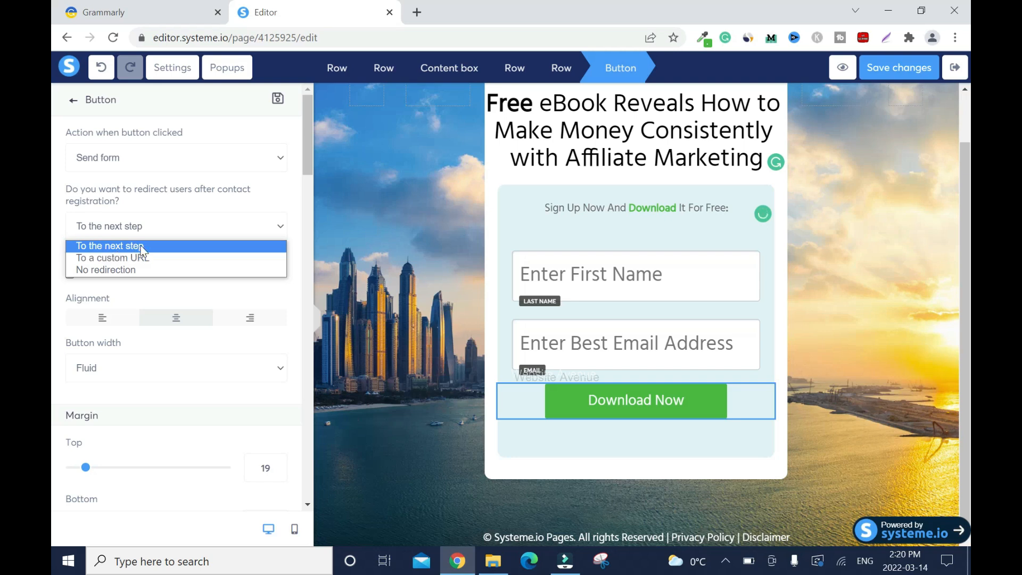
{"action": "mouse_move", "coordinate": [138, 257]}
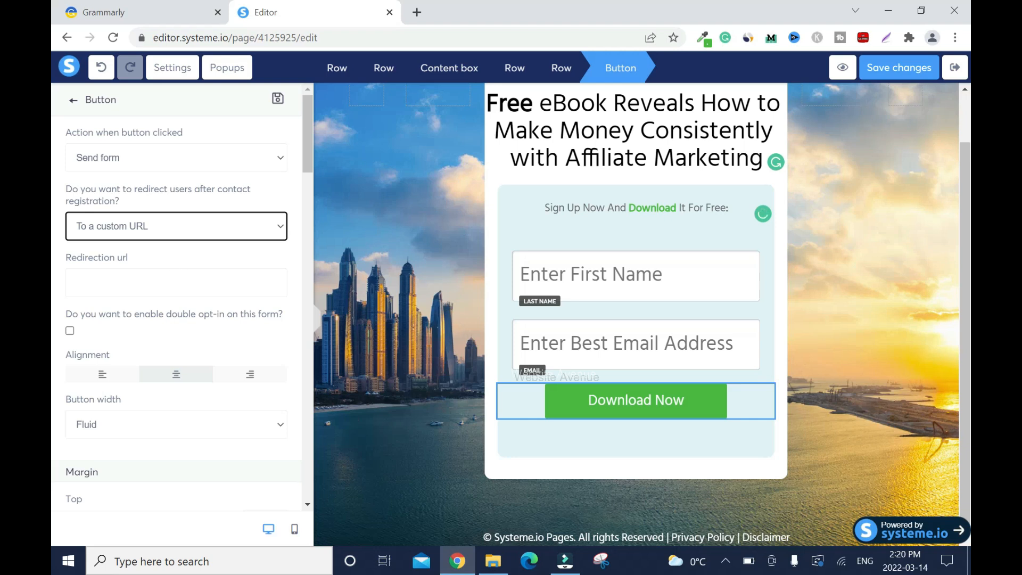
{"action": "right_click", "coordinate": [176, 282]}
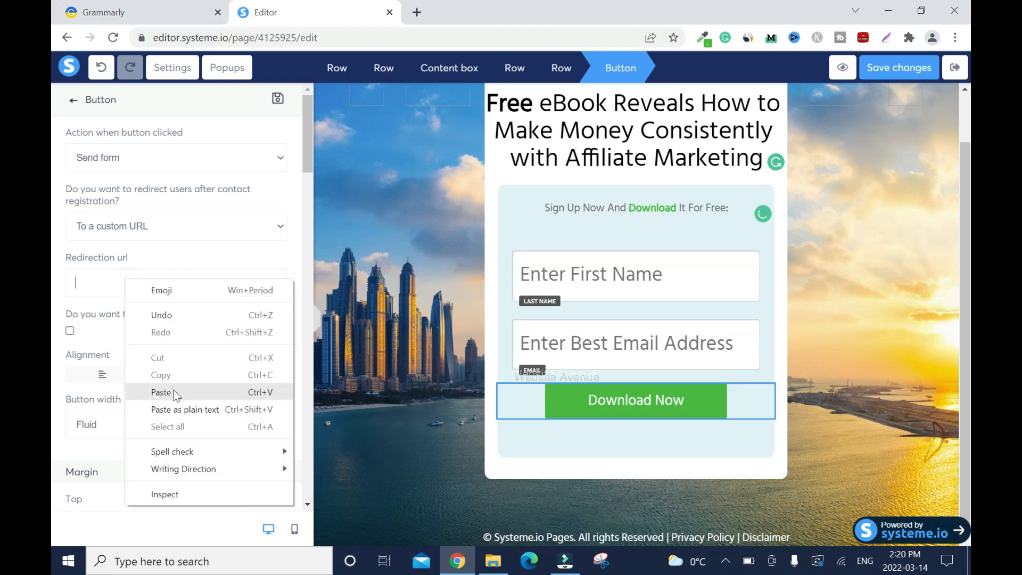
{"action": "left_click", "coordinate": [161, 392]}
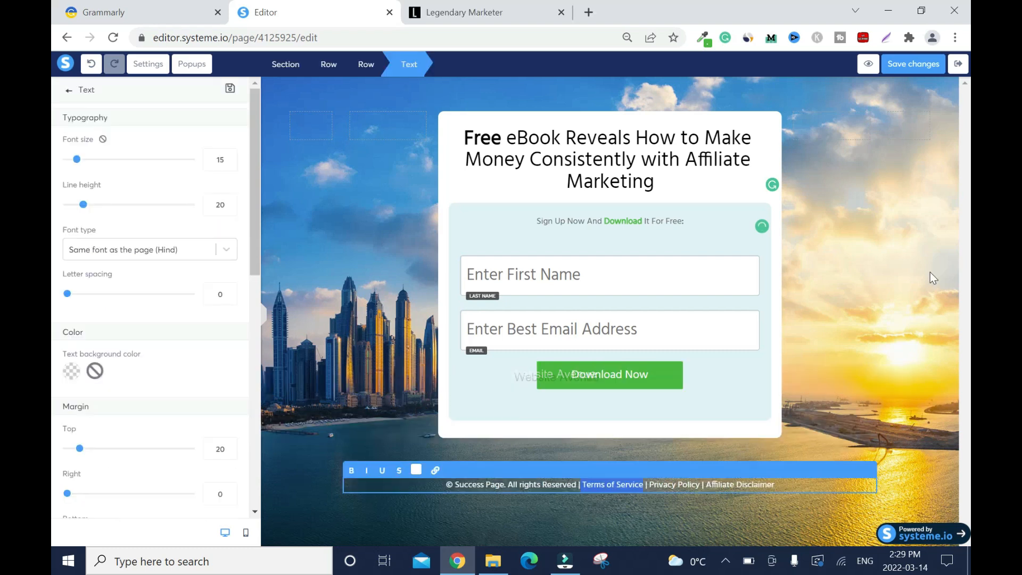
{"action": "mouse_move", "coordinate": [884, 273]}
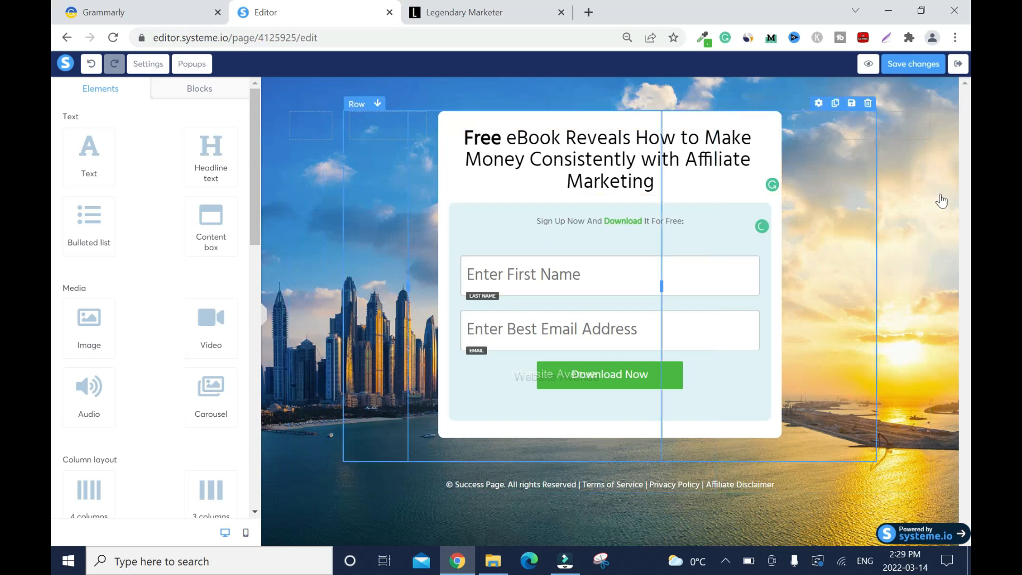
Save the squeeze page edits, including the redirecting button and Success Page footer
{"action": "left_click", "coordinate": [913, 64]}
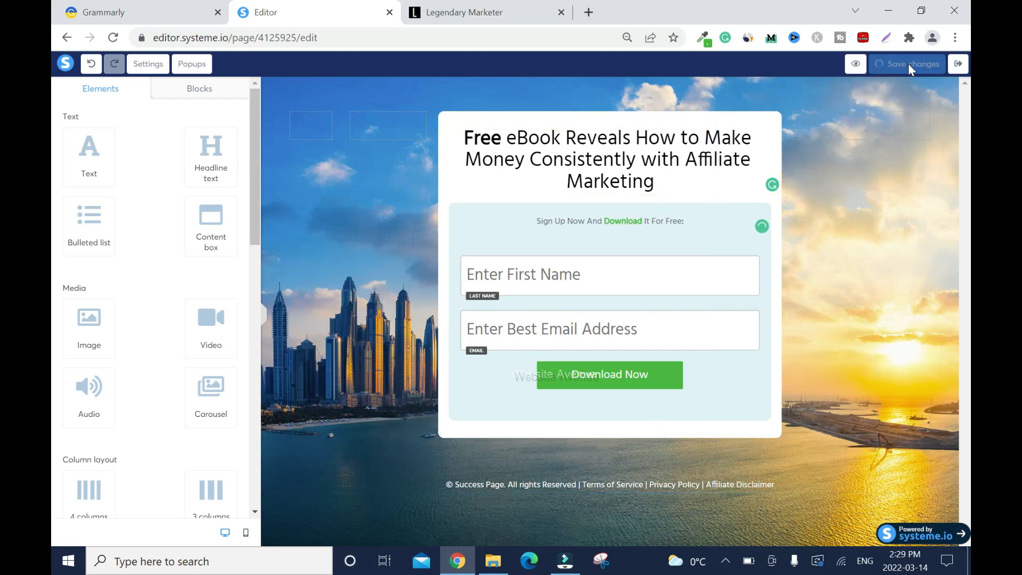
{"action": "mouse_move", "coordinate": [912, 64]}
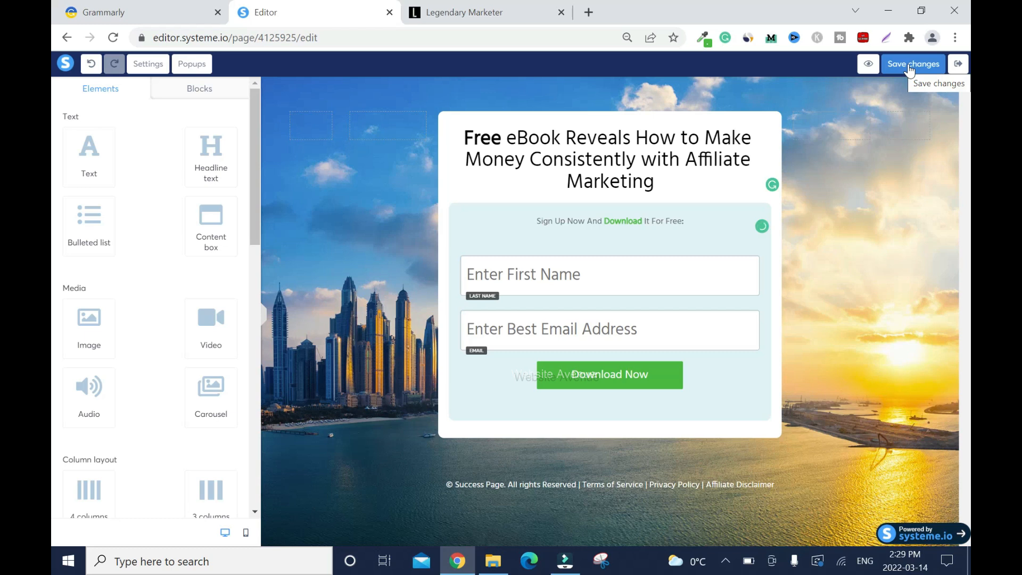
{"action": "left_click", "coordinate": [608, 159]}
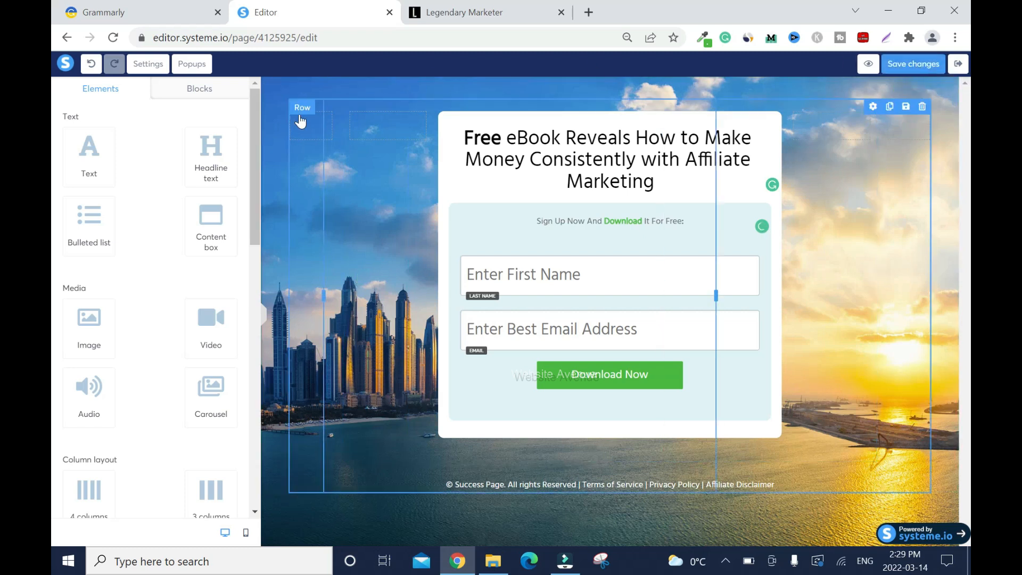
{"action": "mouse_move", "coordinate": [898, 164]}
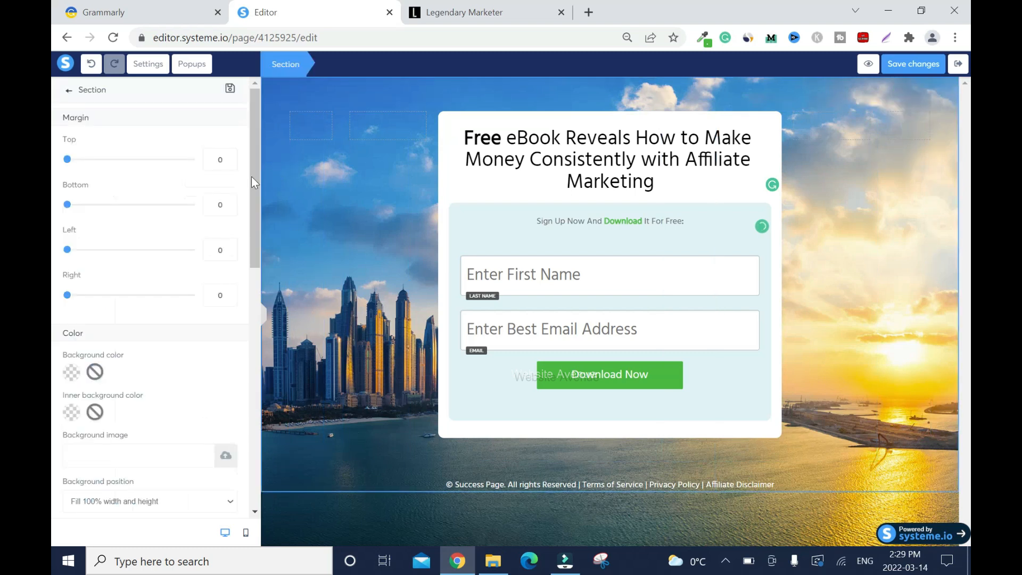
Give the form section a white (FFFFFF) background instead of the city photo and zero bottom padding
{"action": "scroll", "scroll_direction": "down", "scroll_amount": 3}
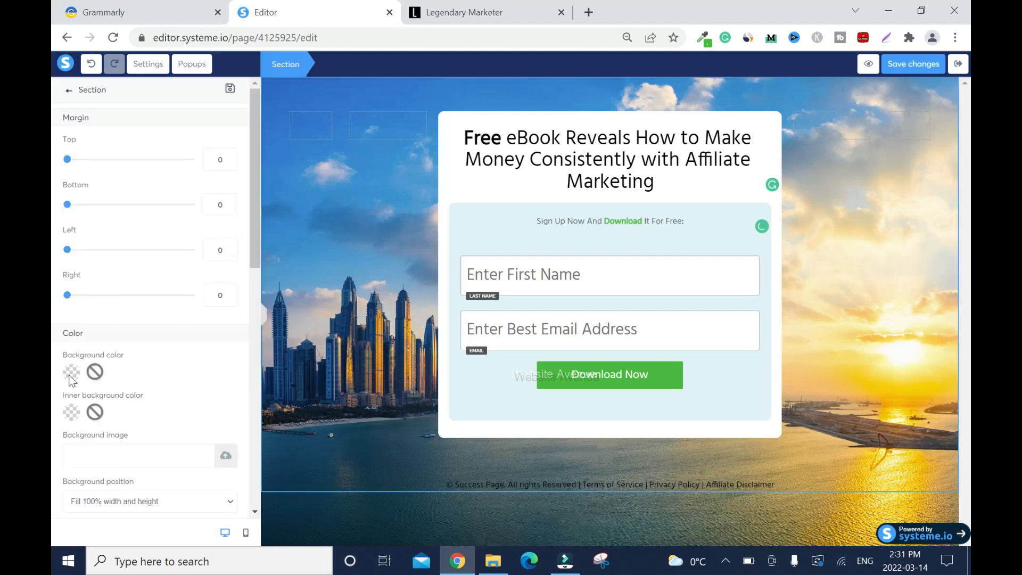
{"action": "left_click", "coordinate": [71, 372]}
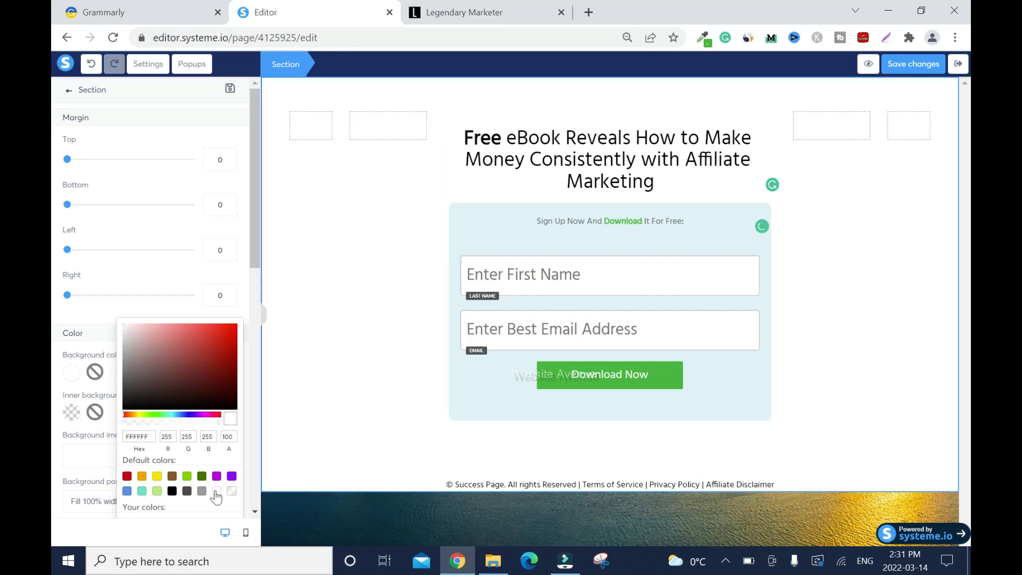
{"action": "left_click", "coordinate": [606, 158]}
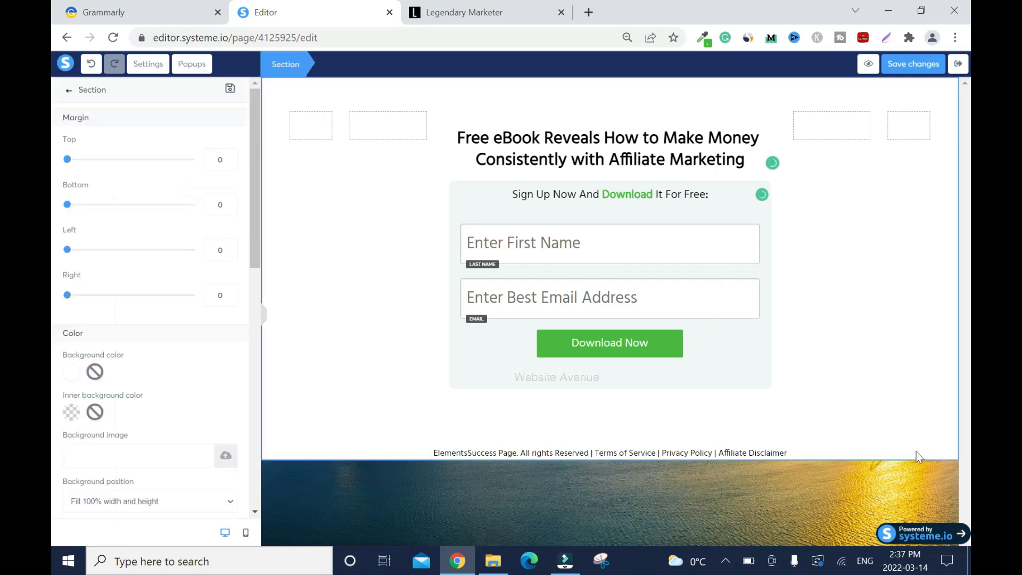
{"action": "scroll", "scroll_direction": "down", "scroll_amount": 3}
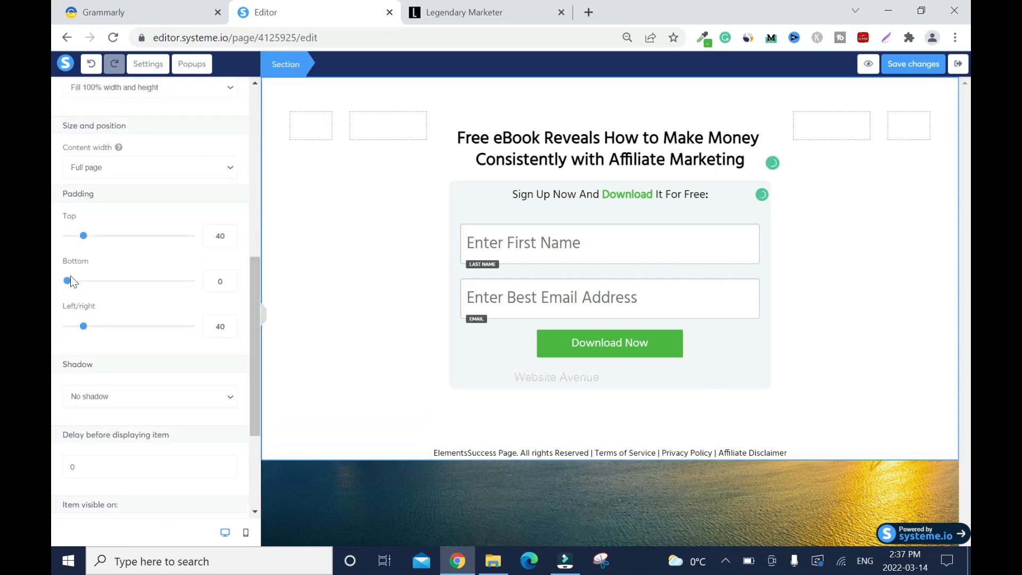
{"action": "left_click_drag", "start_coordinate": [67, 280], "coordinate": [130, 280]}
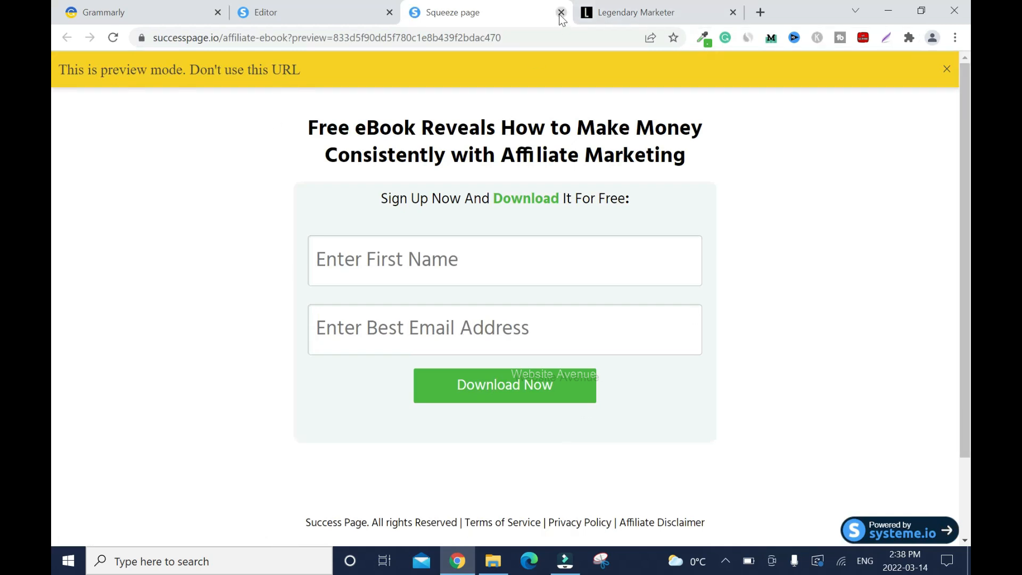
Close the Squeeze page preview tab and exit the page editor back to the funnel
{"action": "left_click", "coordinate": [561, 11]}
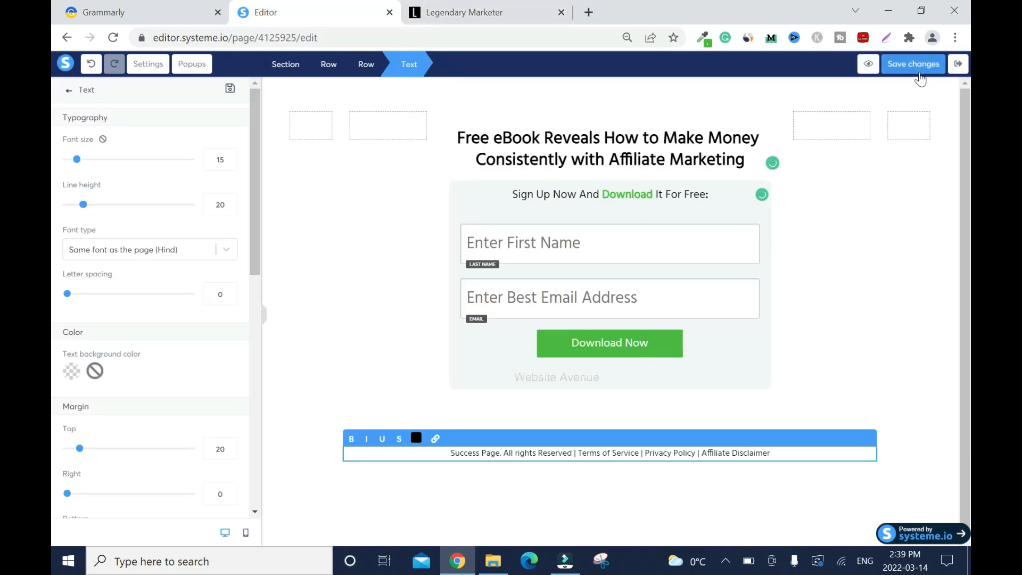
{"action": "mouse_move", "coordinate": [958, 64]}
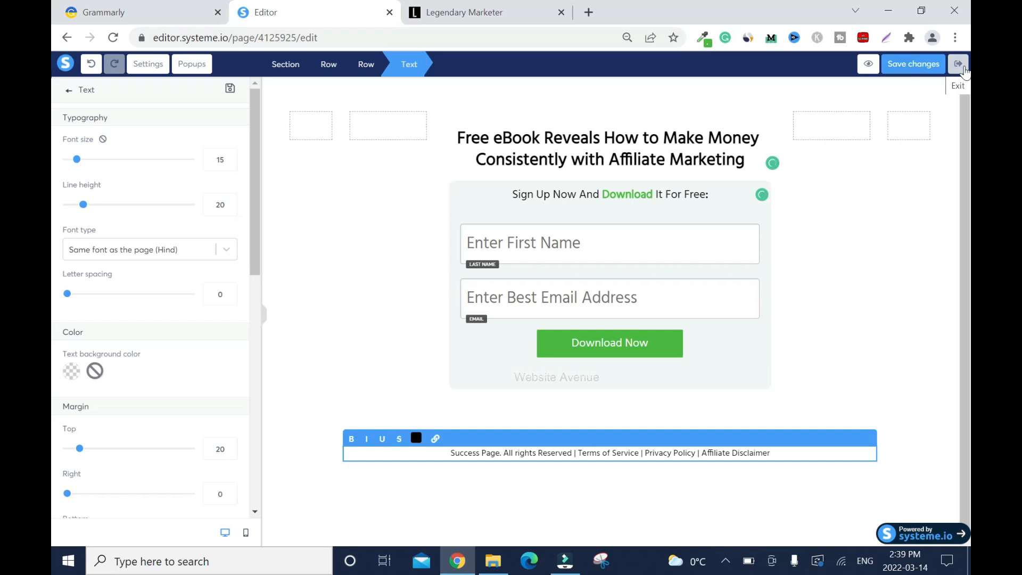
{"action": "left_click", "coordinate": [958, 64]}
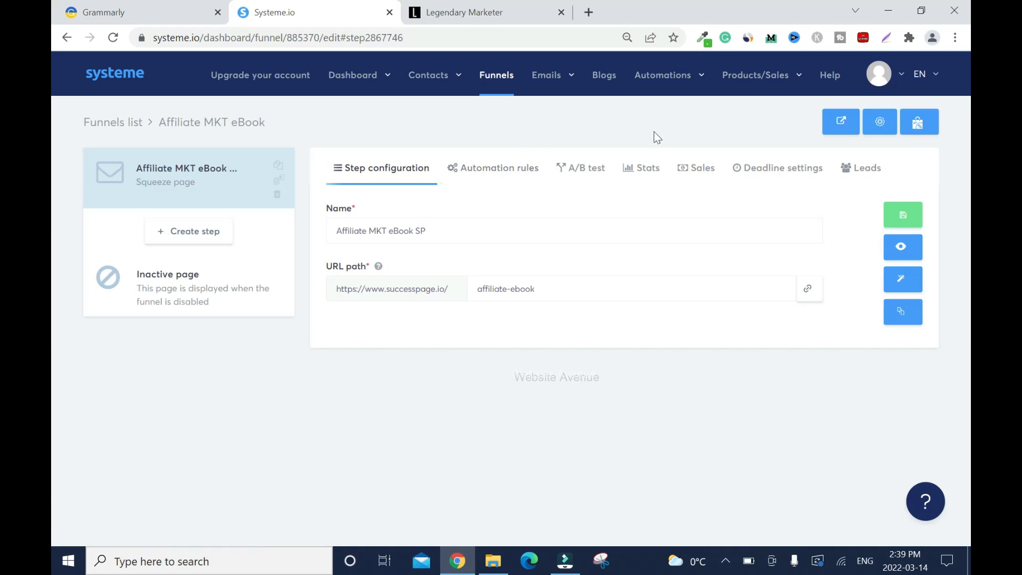
{"action": "mouse_move", "coordinate": [678, 118]}
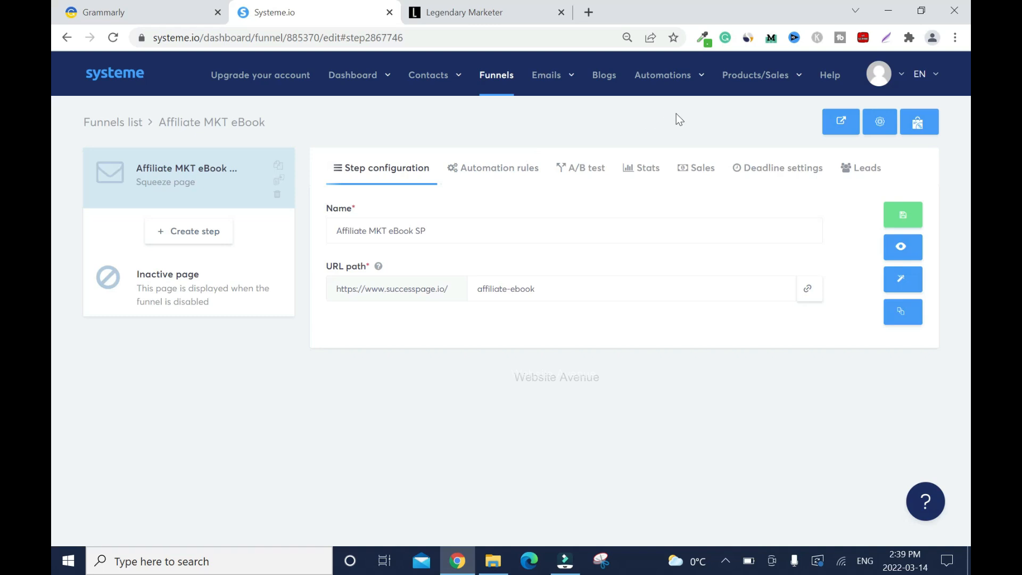
{"action": "mouse_move", "coordinate": [682, 114]}
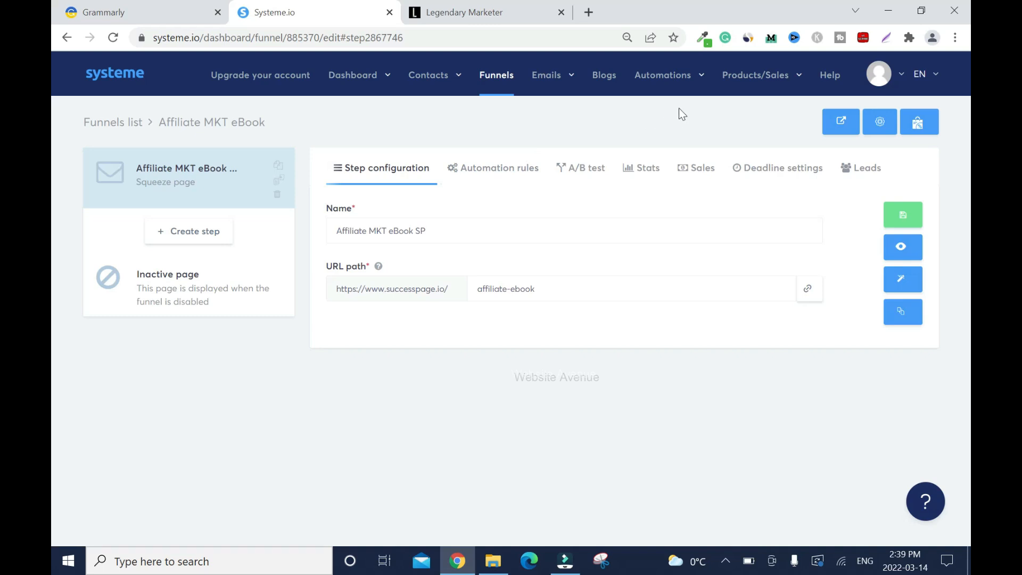
Create a new automation rule with a 'Funnel step form subscribed' trigger
{"action": "left_click", "coordinate": [649, 105]}
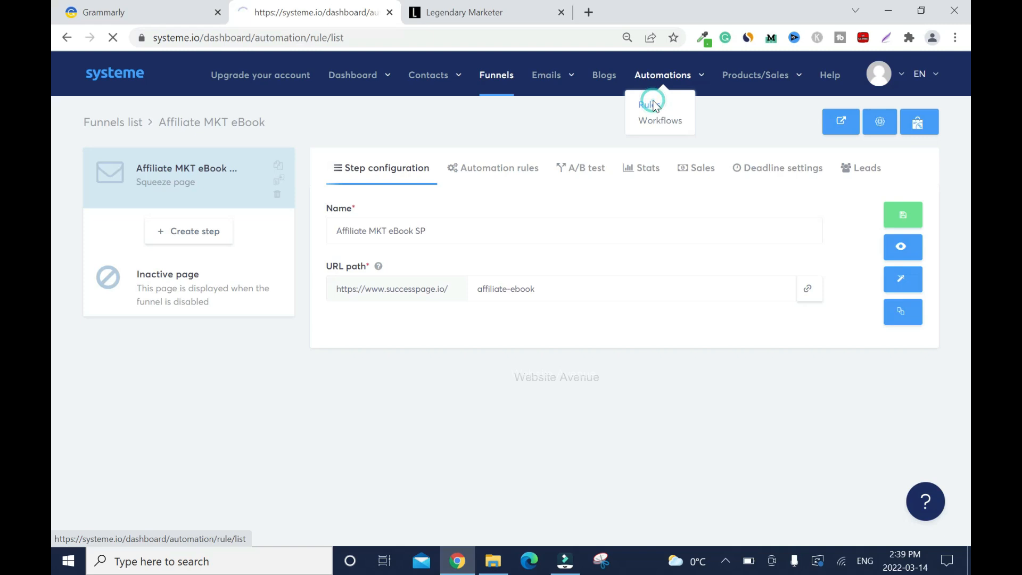
{"action": "left_click", "coordinate": [650, 104]}
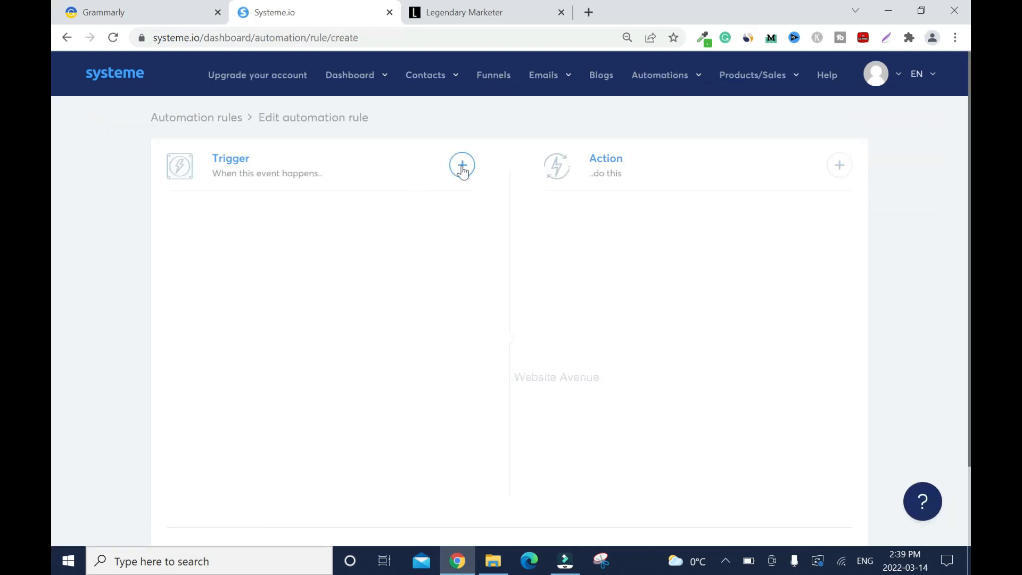
{"action": "left_click", "coordinate": [461, 166]}
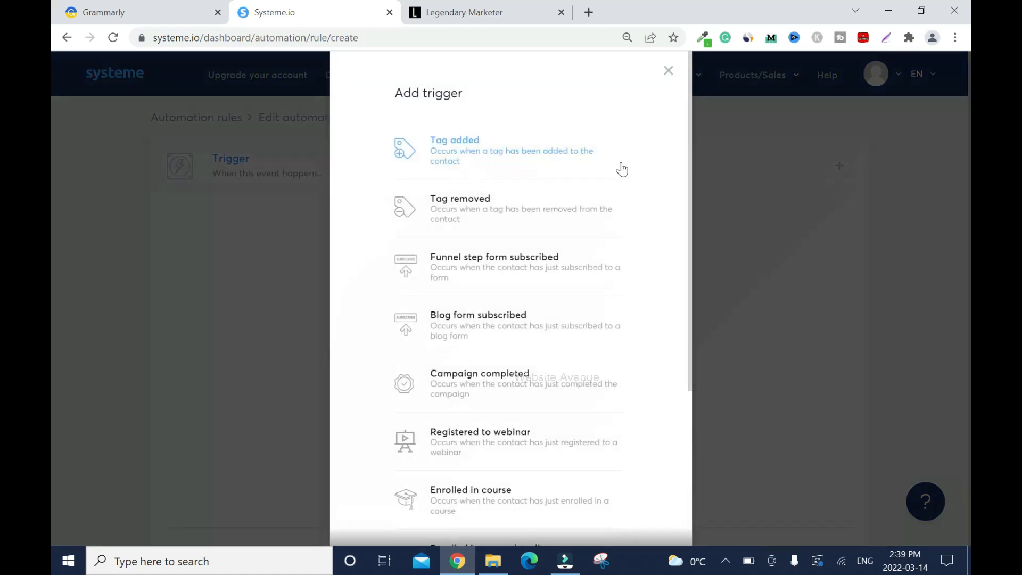
{"action": "mouse_move", "coordinate": [628, 231]}
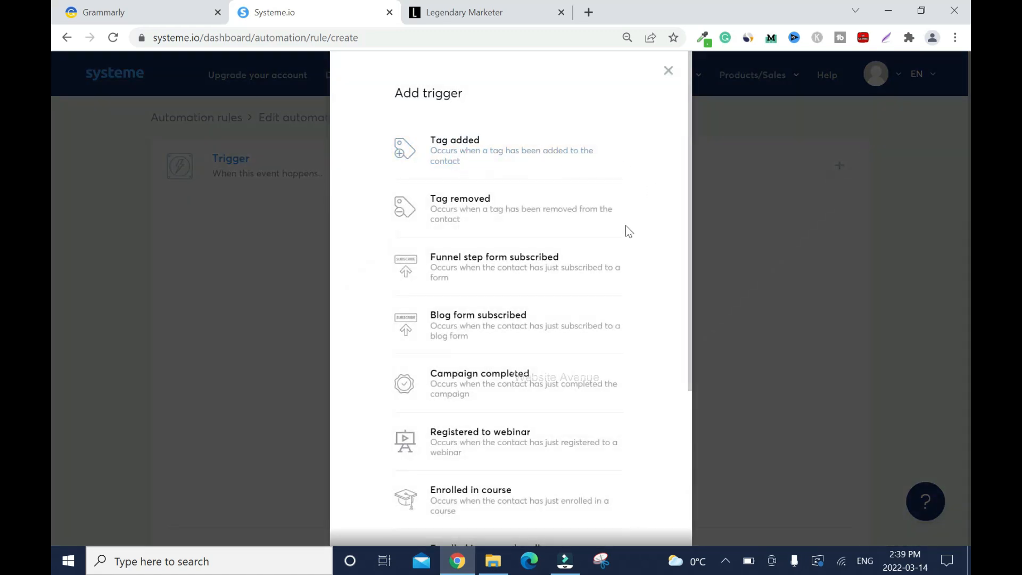
{"action": "mouse_move", "coordinate": [550, 267]}
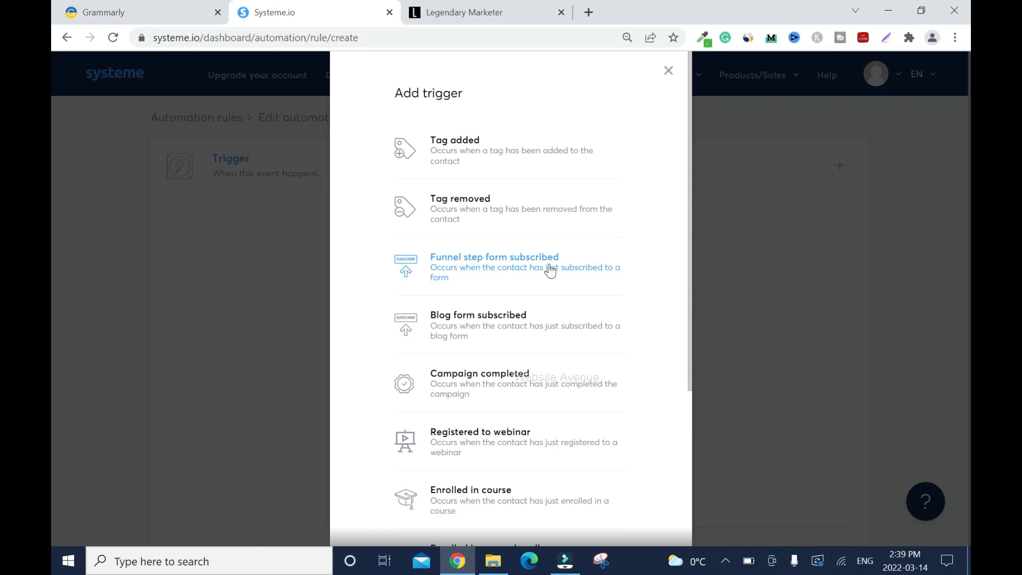
{"action": "left_click", "coordinate": [494, 263]}
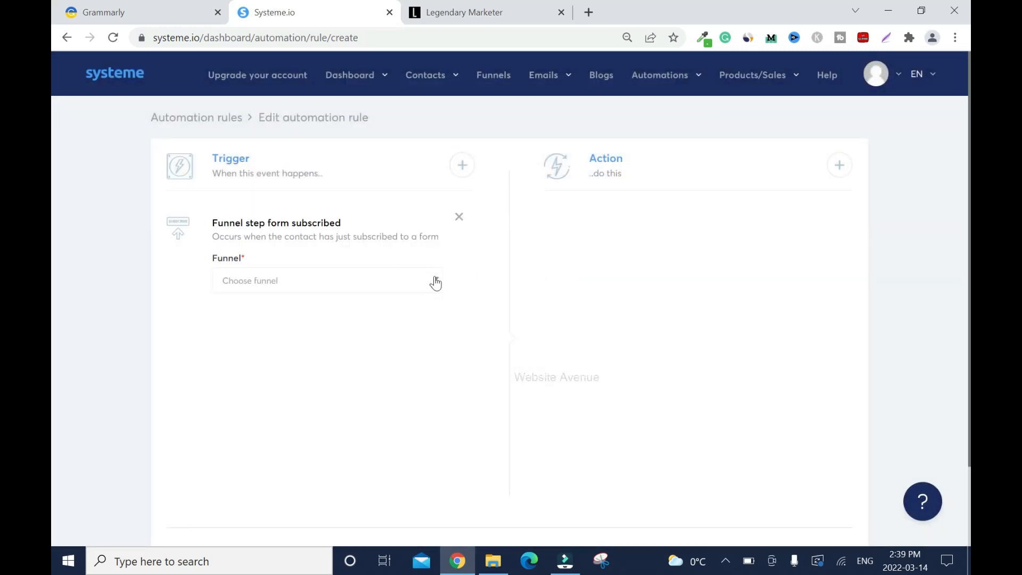
Point the trigger at the Affiliate MKT eBook funnel's Affiliate MKT eBook SP page
{"action": "left_click", "coordinate": [326, 280]}
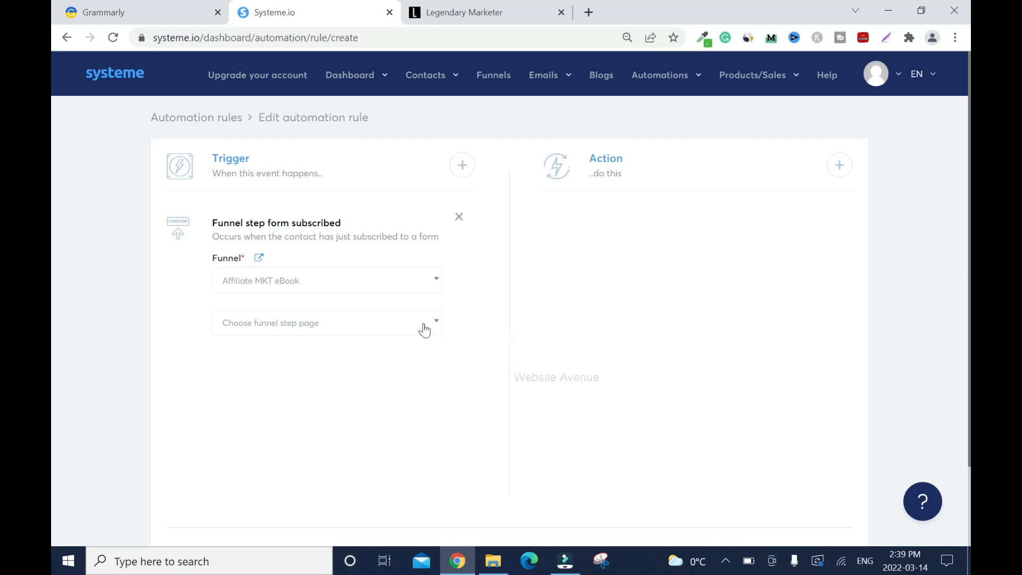
{"action": "left_click", "coordinate": [326, 321]}
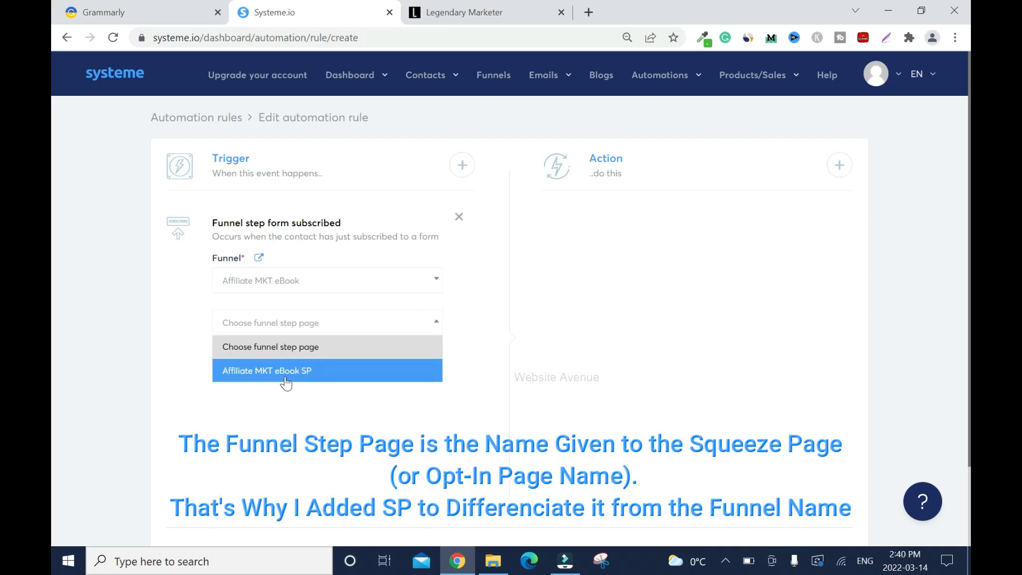
{"action": "left_click", "coordinate": [266, 370]}
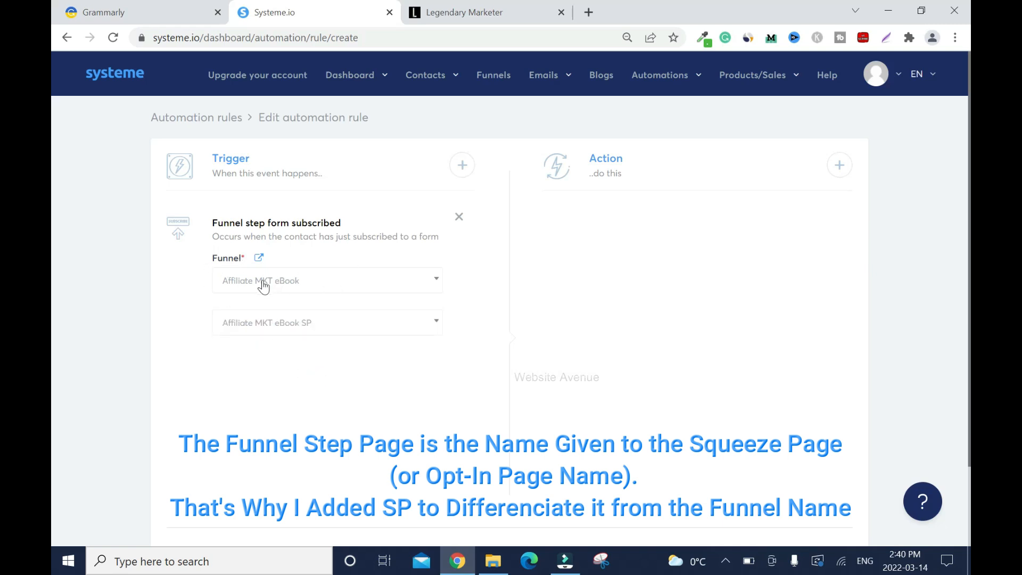
{"action": "mouse_move", "coordinate": [264, 288]}
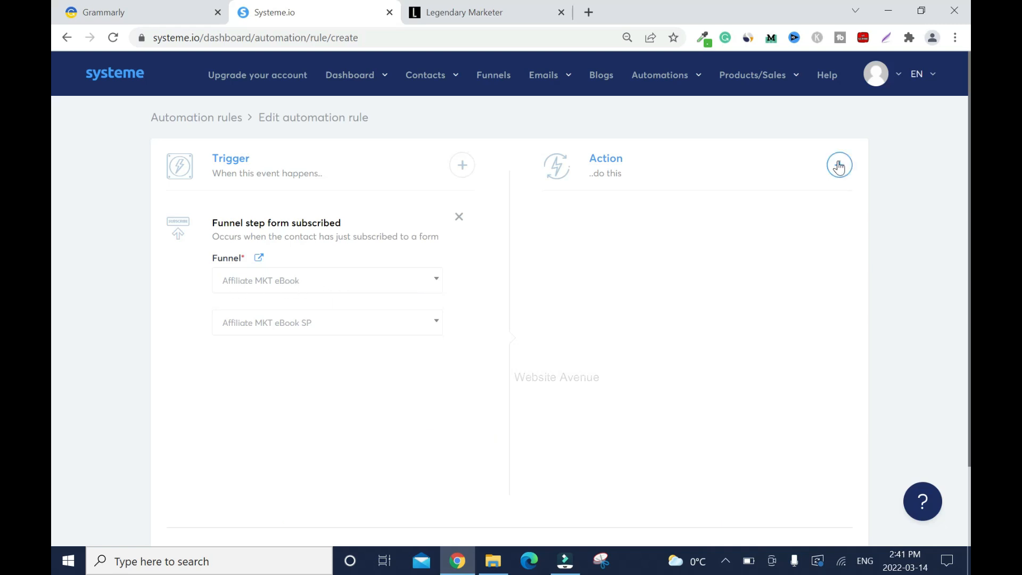
Add an 'Add a tag' action with the Affiliate Marketing tag and save the rule
{"action": "left_click", "coordinate": [839, 165]}
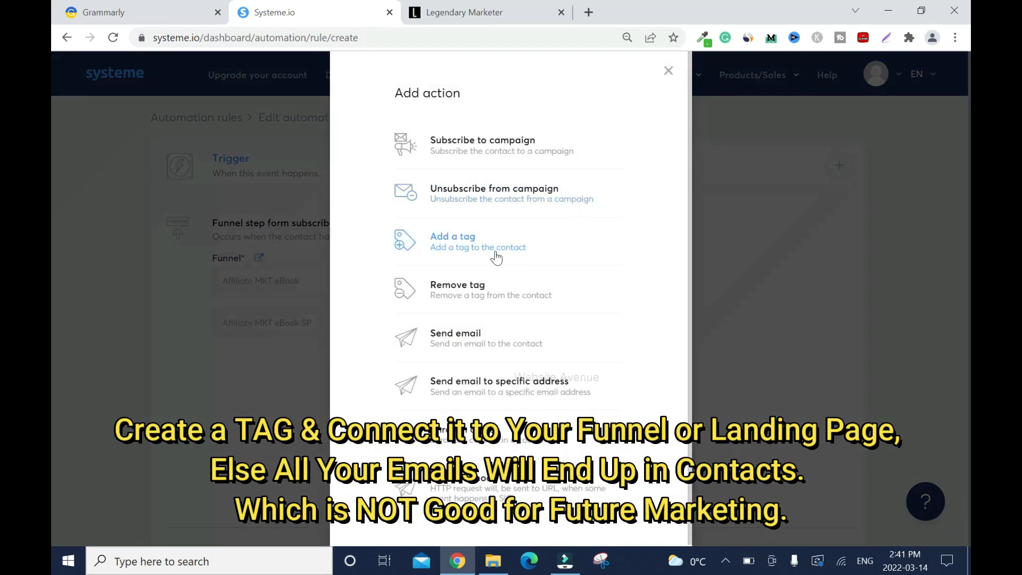
{"action": "left_click", "coordinate": [478, 241]}
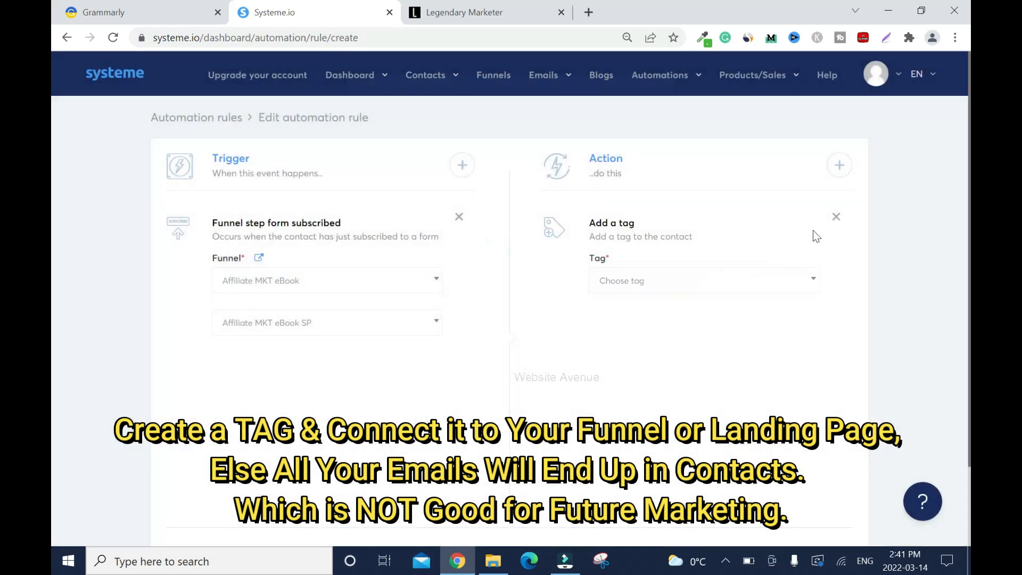
{"action": "left_click", "coordinate": [704, 280]}
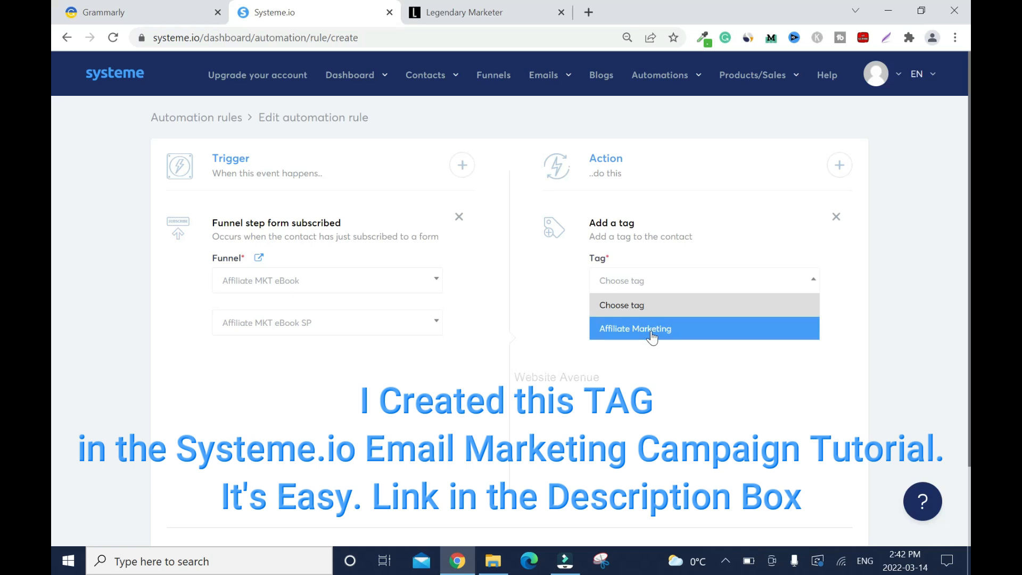
{"action": "left_click", "coordinate": [634, 329]}
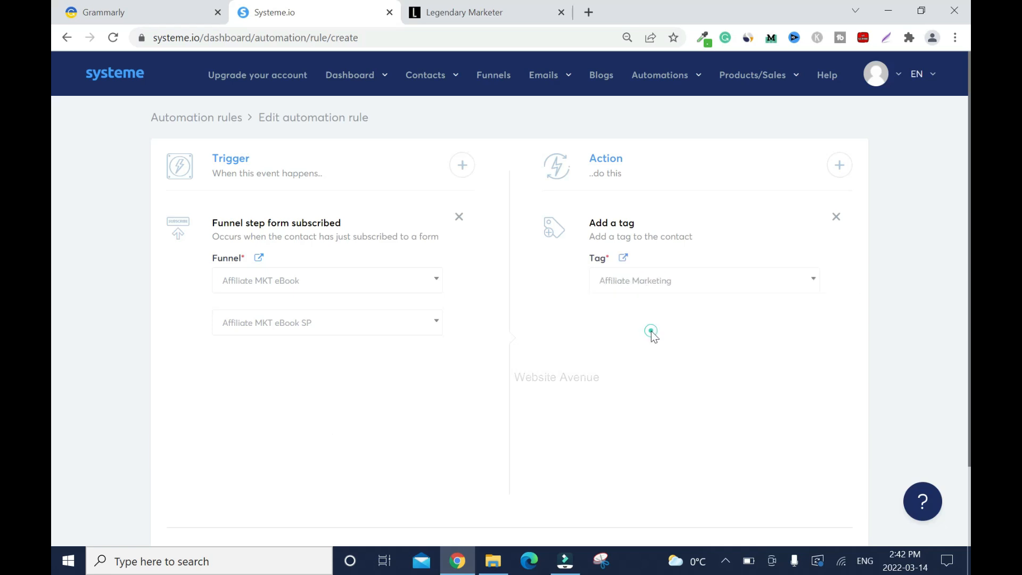
{"action": "scroll", "scroll_direction": "down", "scroll_amount": 3}
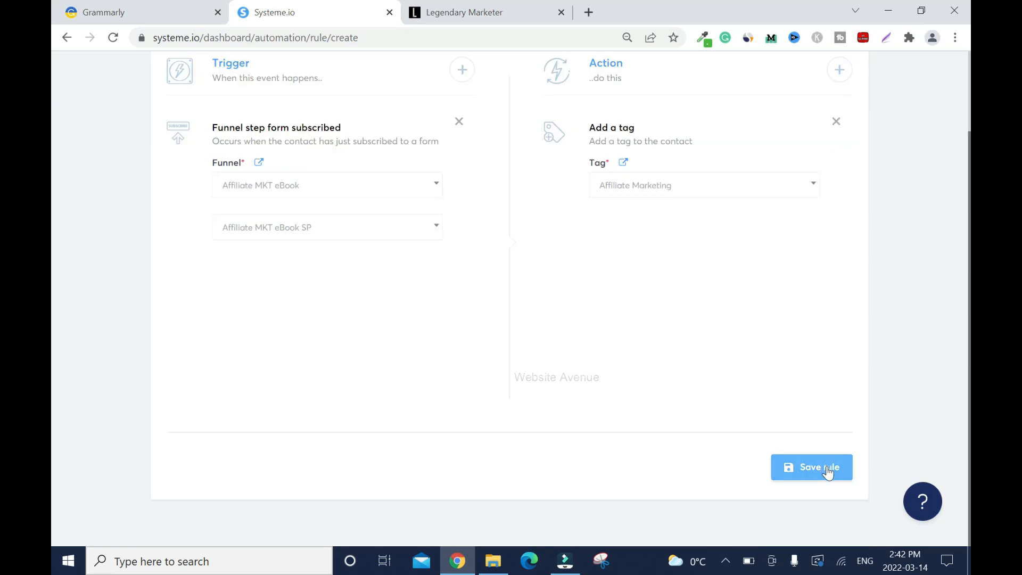
{"action": "left_click", "coordinate": [811, 468]}
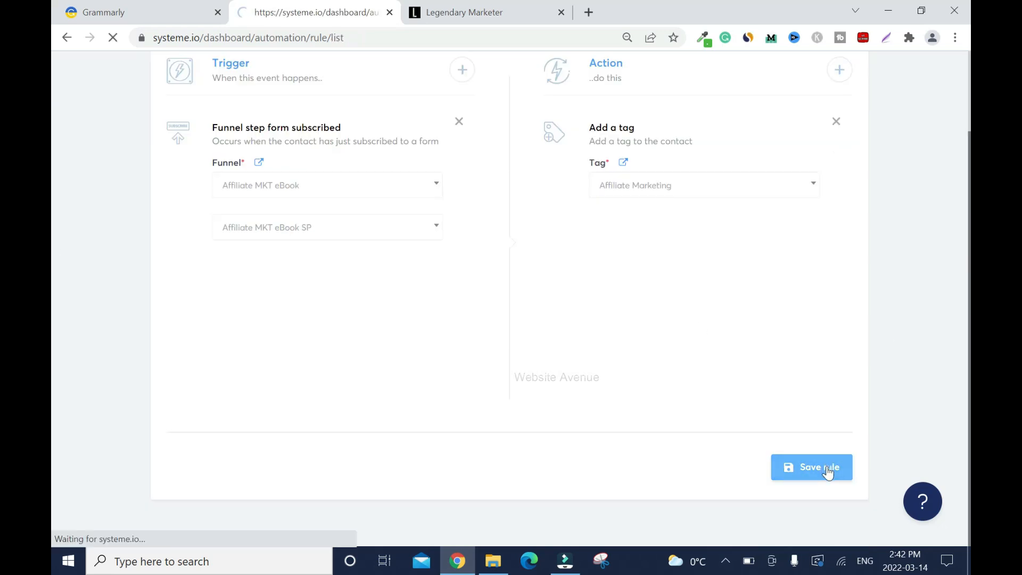
{"action": "left_click", "coordinate": [811, 467]}
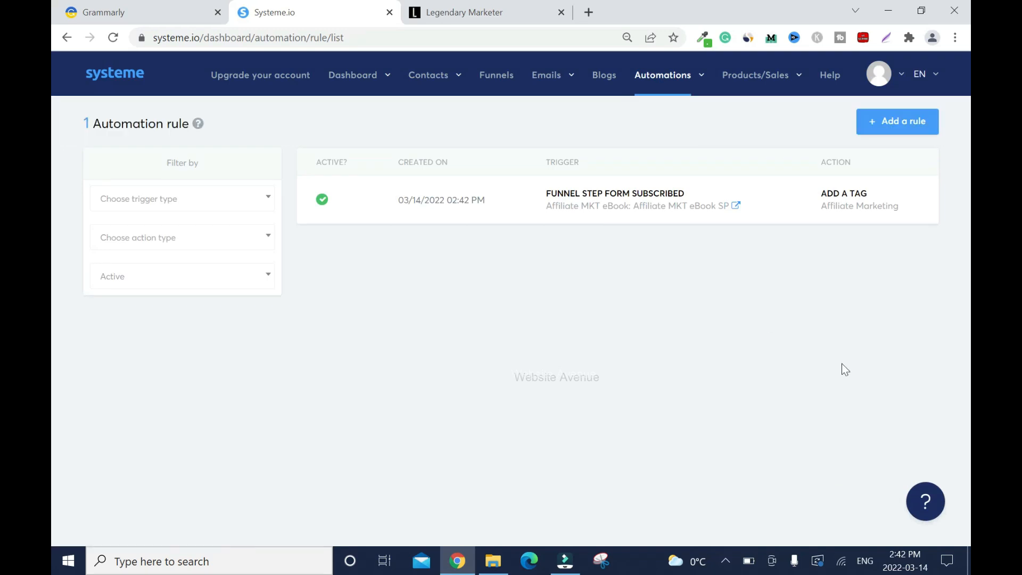
{"action": "mouse_move", "coordinate": [904, 134]}
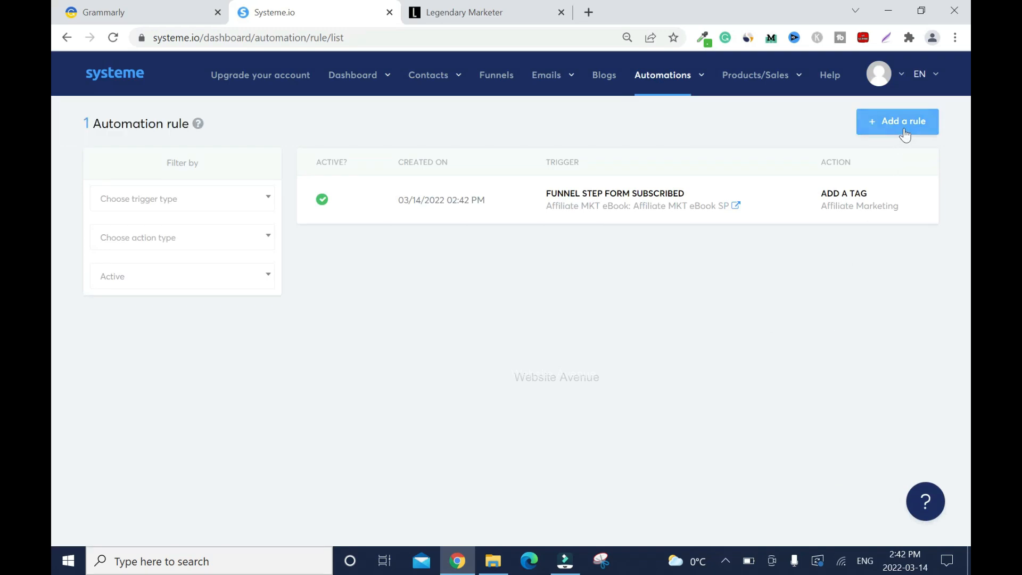
Attempt to add a second automation rule, hitting the plan's resource-limit warning
{"action": "left_click", "coordinate": [896, 122]}
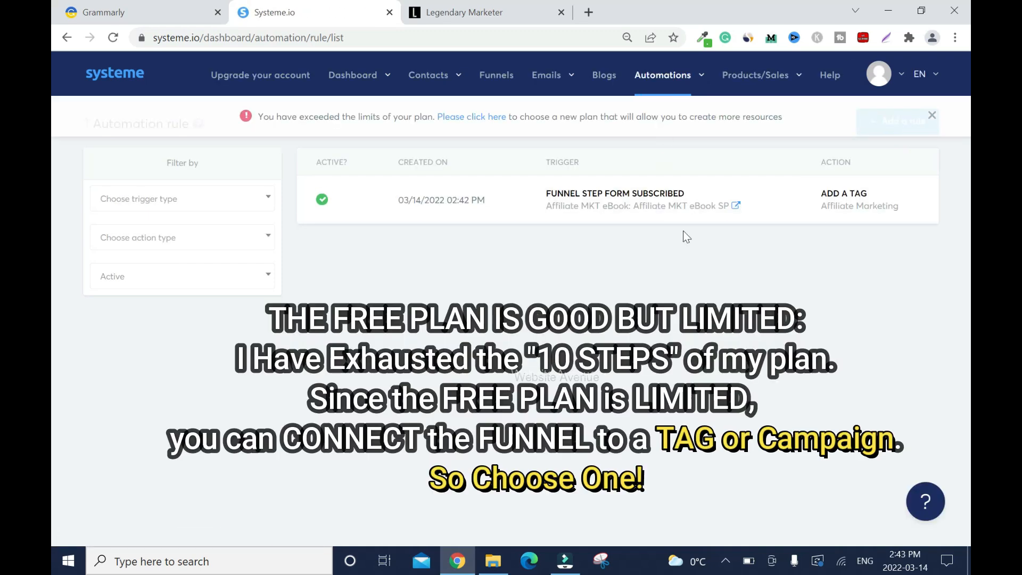
{"action": "mouse_move", "coordinate": [607, 280]}
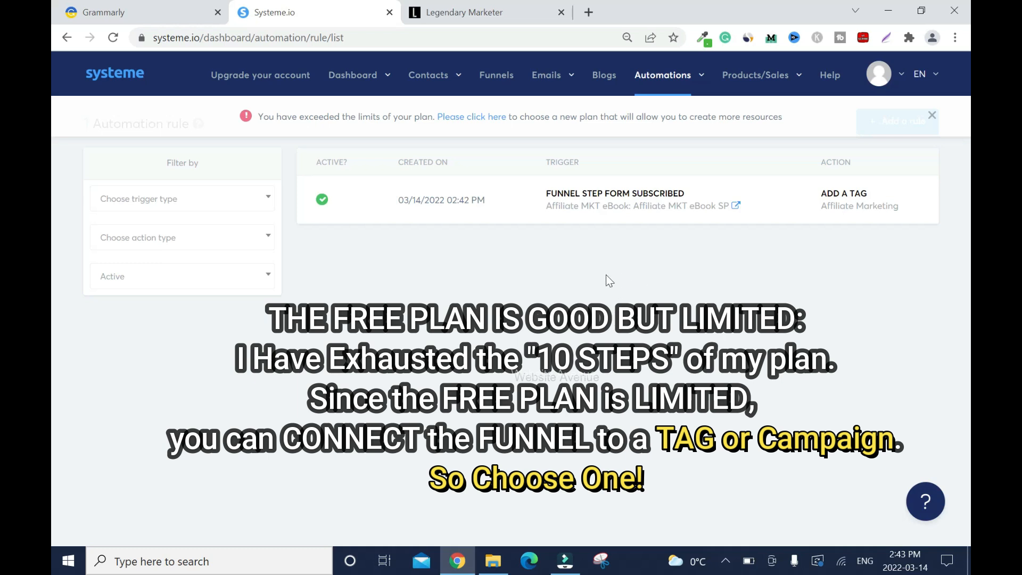
{"action": "mouse_move", "coordinate": [839, 366]}
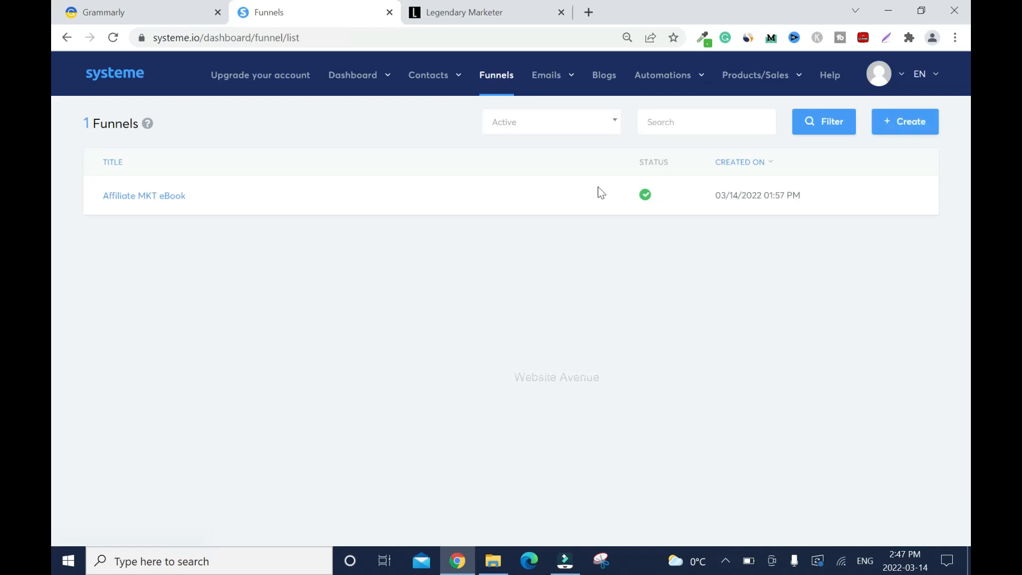
Open the Affiliate MKT eBook funnel and view its live squeeze page at successpage.io/affiliate-ebook
{"action": "left_click", "coordinate": [144, 196]}
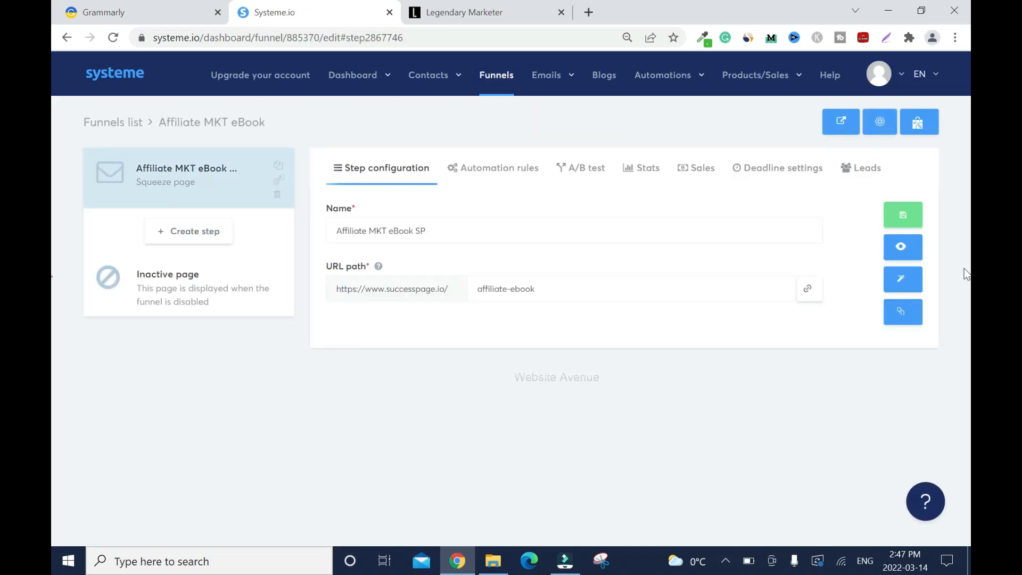
{"action": "left_click", "coordinate": [902, 246]}
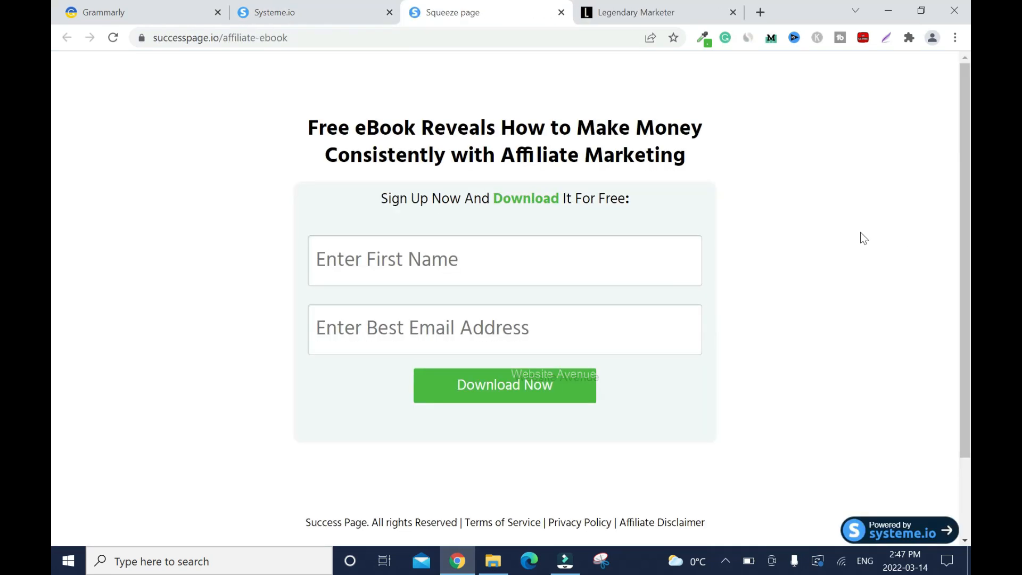
{"action": "mouse_move", "coordinate": [553, 384]}
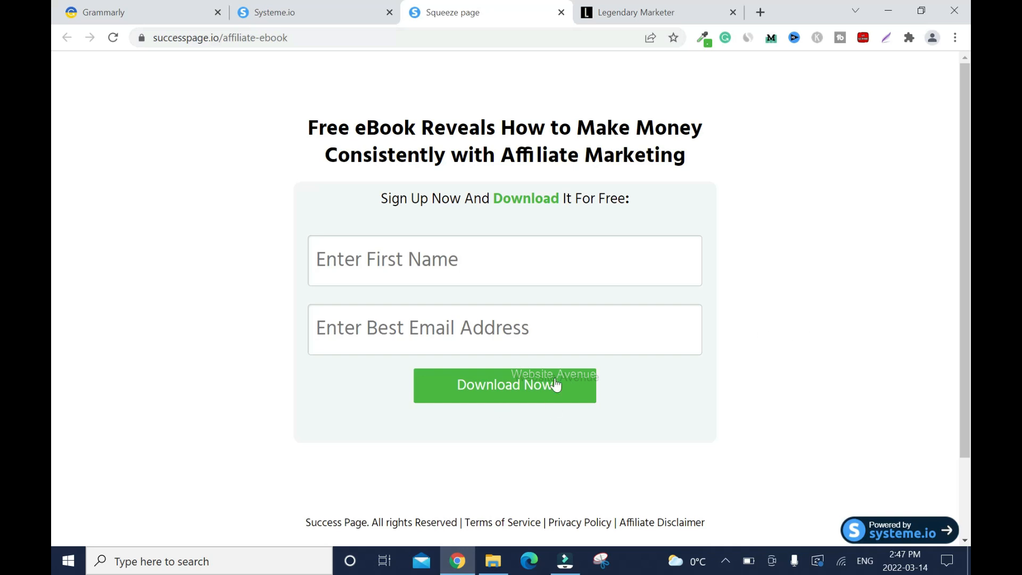
{"action": "scroll", "scroll_direction": "down", "scroll_amount": 3}
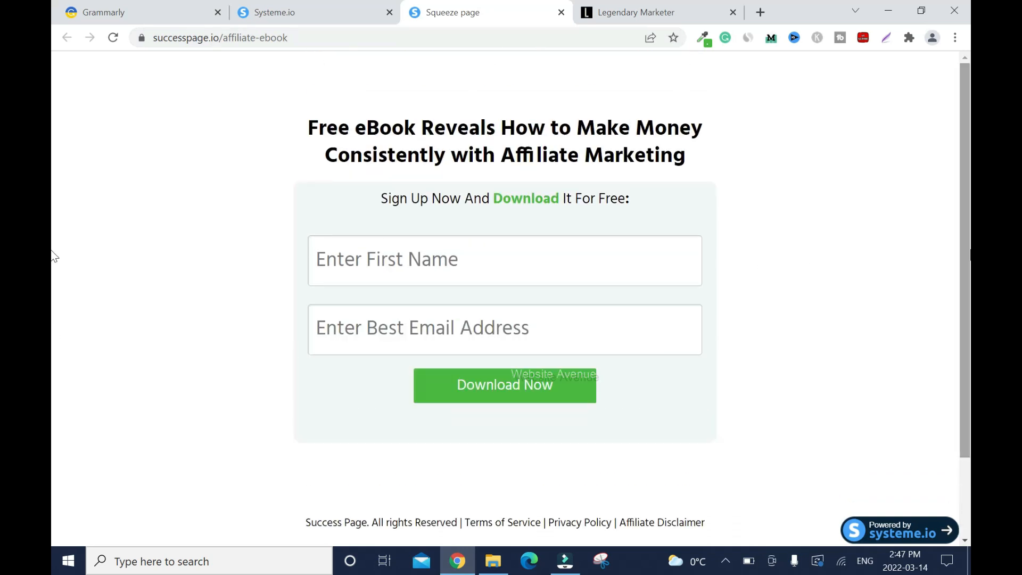
{"action": "mouse_move", "coordinate": [876, 138]}
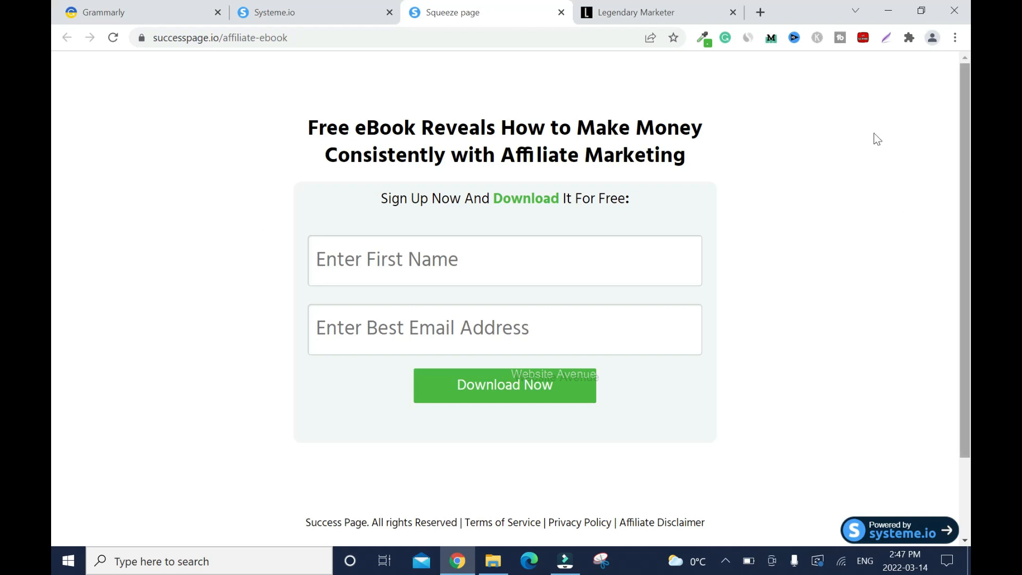
{"action": "mouse_move", "coordinate": [397, 97]}
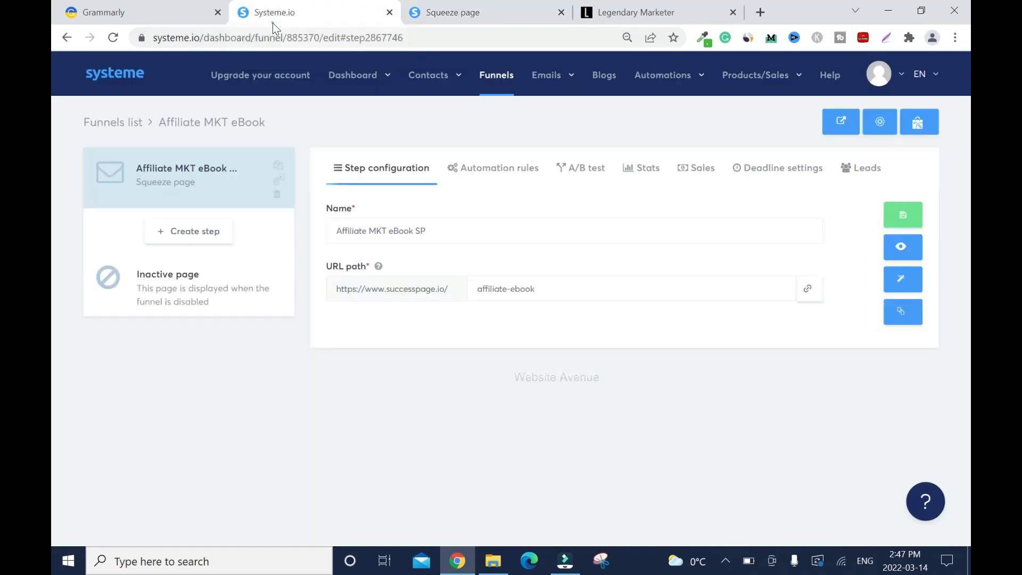
Edit the squeeze page, inspect its headline in mobile layout, then return to desktop layout
{"action": "left_click", "coordinate": [902, 279]}
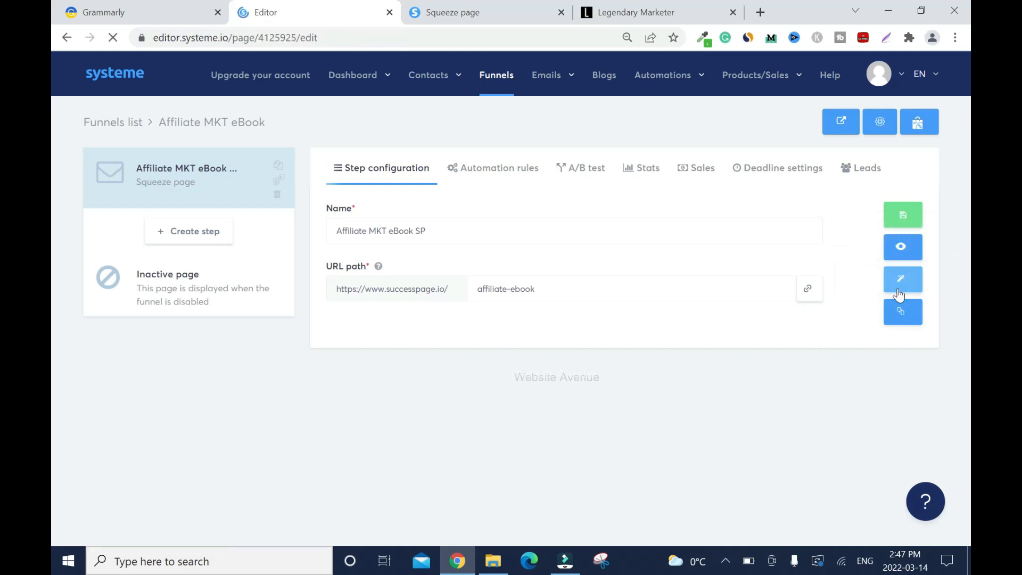
{"action": "left_click", "coordinate": [902, 279]}
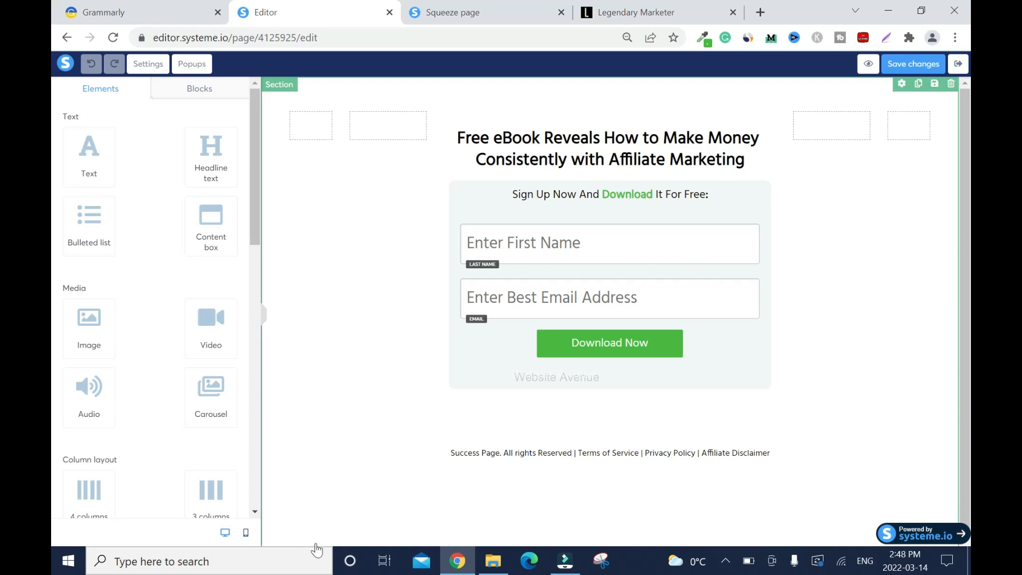
{"action": "left_click", "coordinate": [246, 532]}
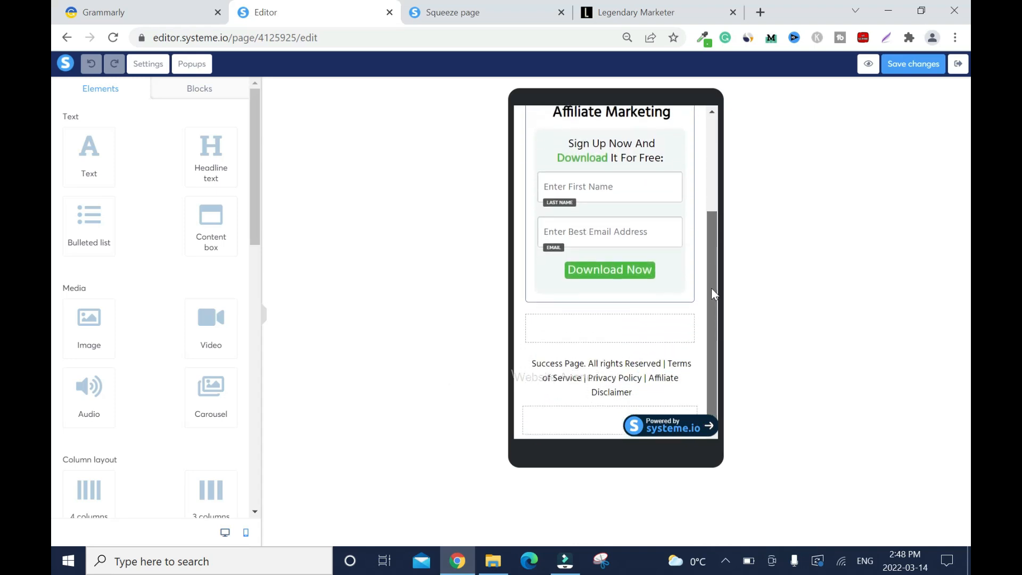
{"action": "scroll", "scroll_direction": "down", "scroll_amount": 3}
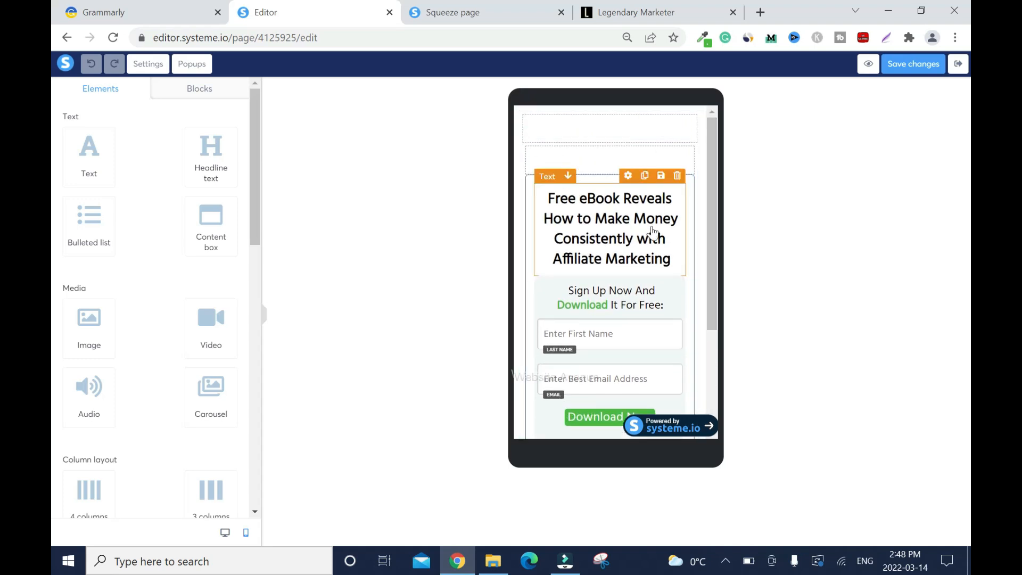
{"action": "left_click", "coordinate": [627, 175]}
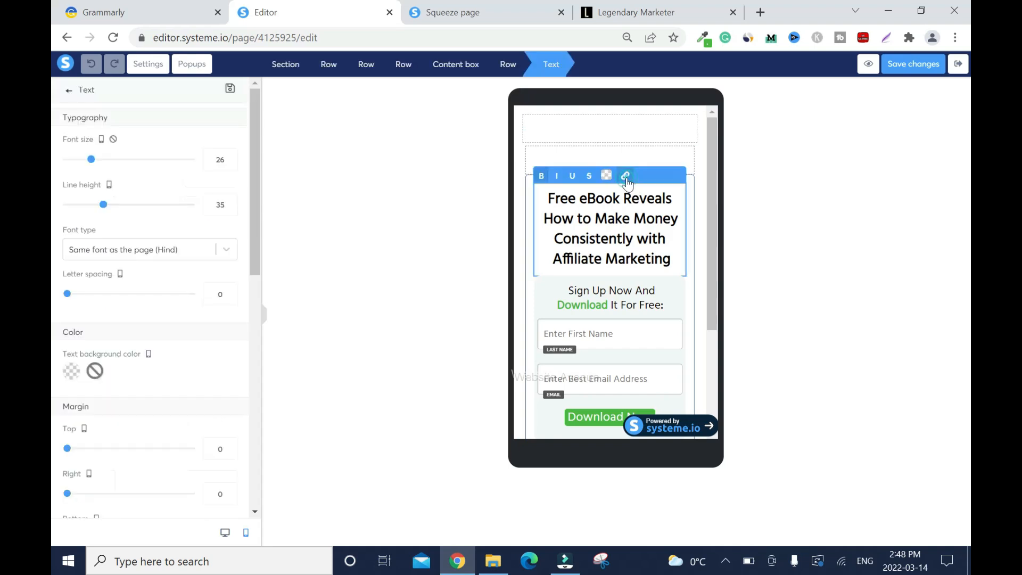
{"action": "mouse_move", "coordinate": [337, 268]}
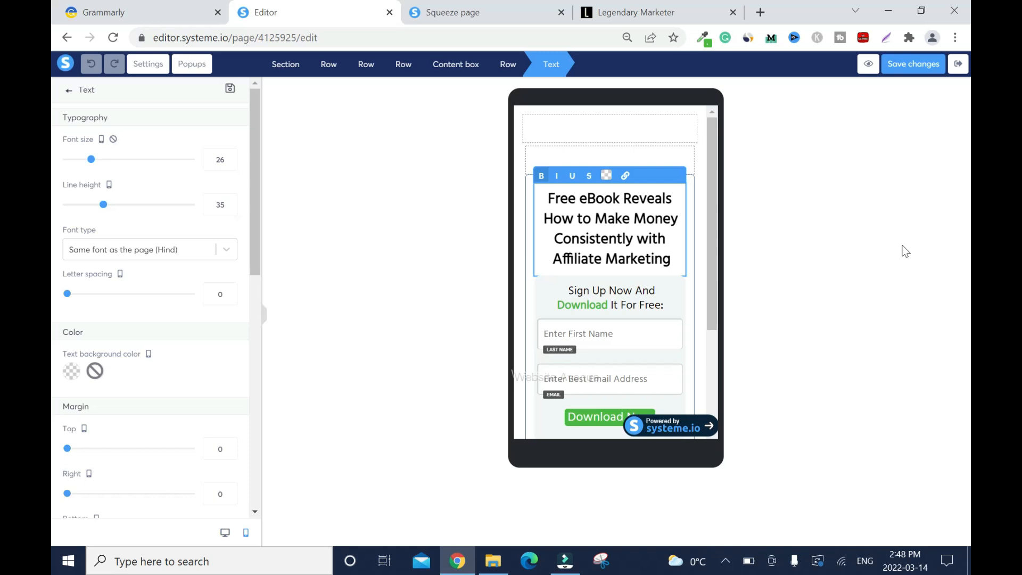
{"action": "mouse_move", "coordinate": [713, 262]}
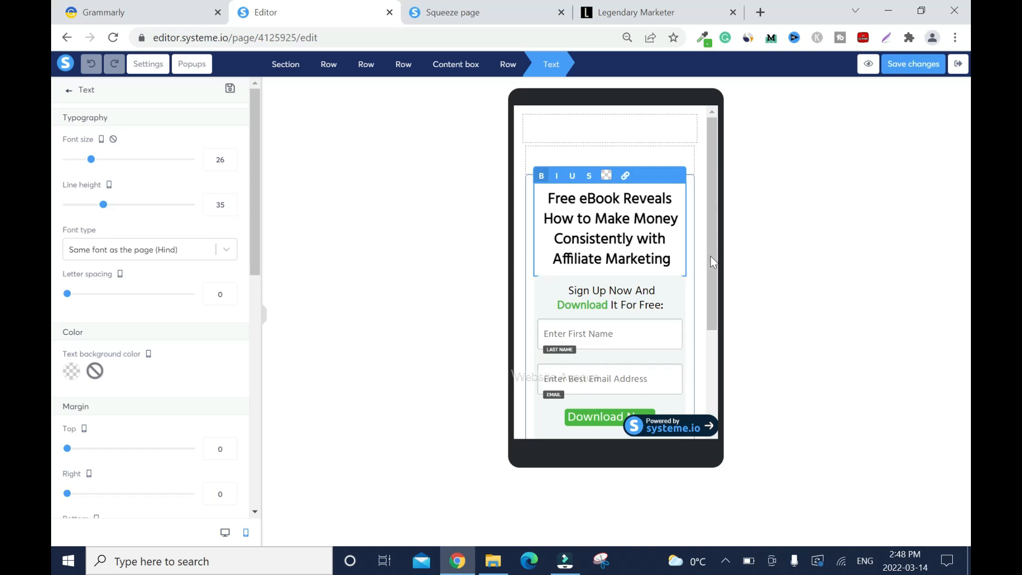
{"action": "mouse_move", "coordinate": [710, 301]}
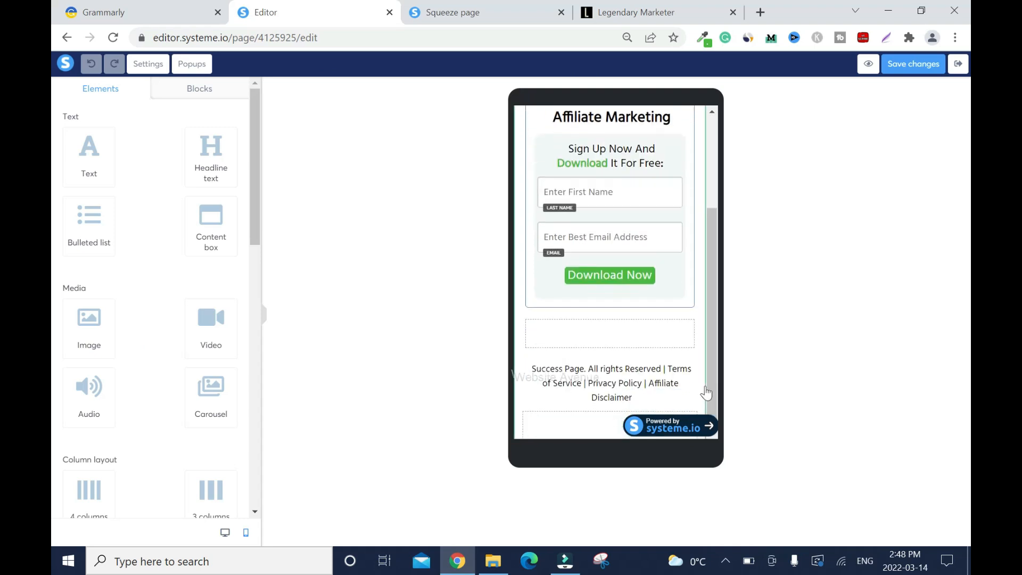
{"action": "mouse_move", "coordinate": [297, 416]}
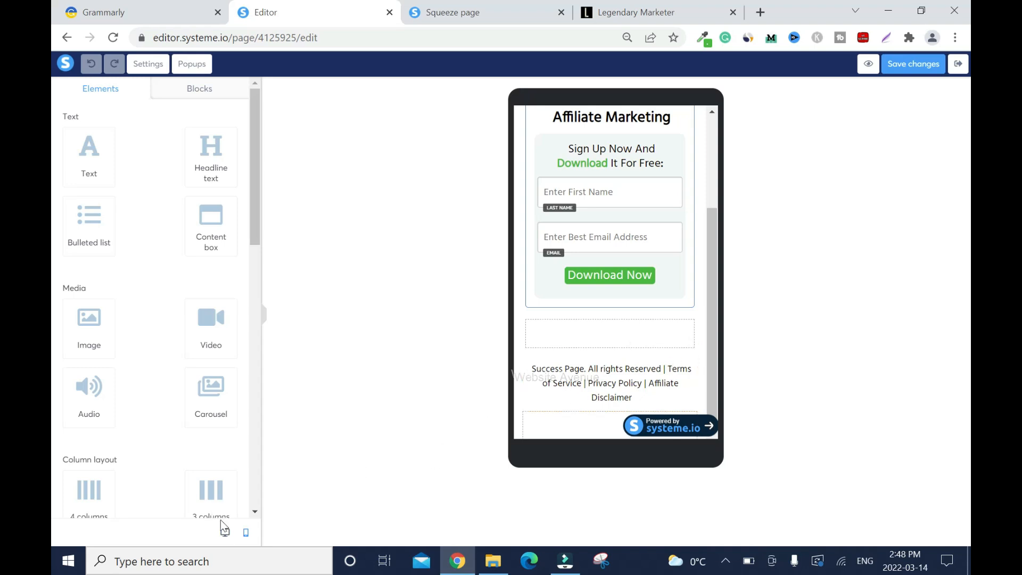
{"action": "left_click", "coordinate": [224, 532]}
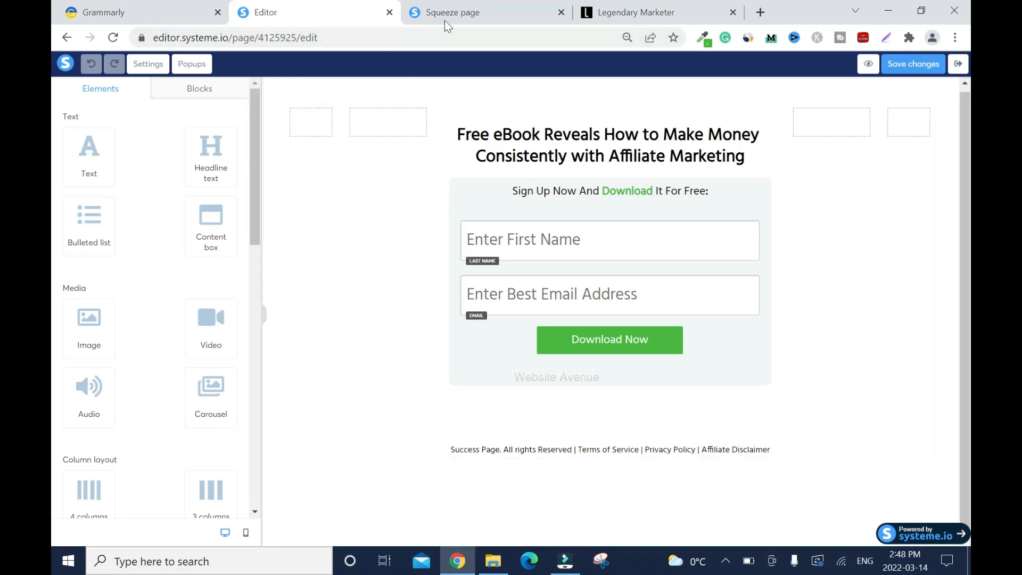
Switch back to the live Squeeze page browser tab
{"action": "left_click", "coordinate": [487, 12]}
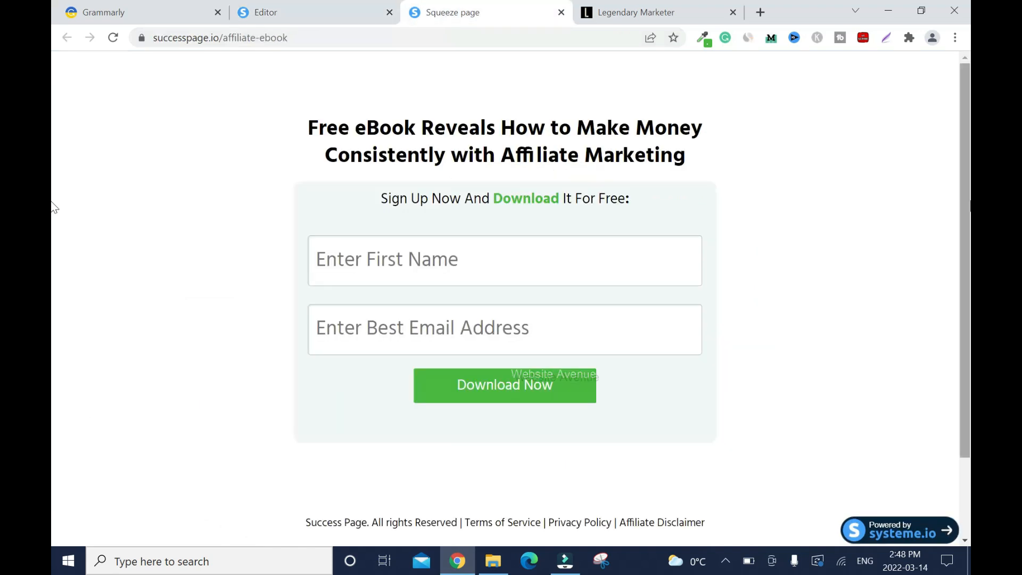
{"action": "mouse_move", "coordinate": [56, 320]}
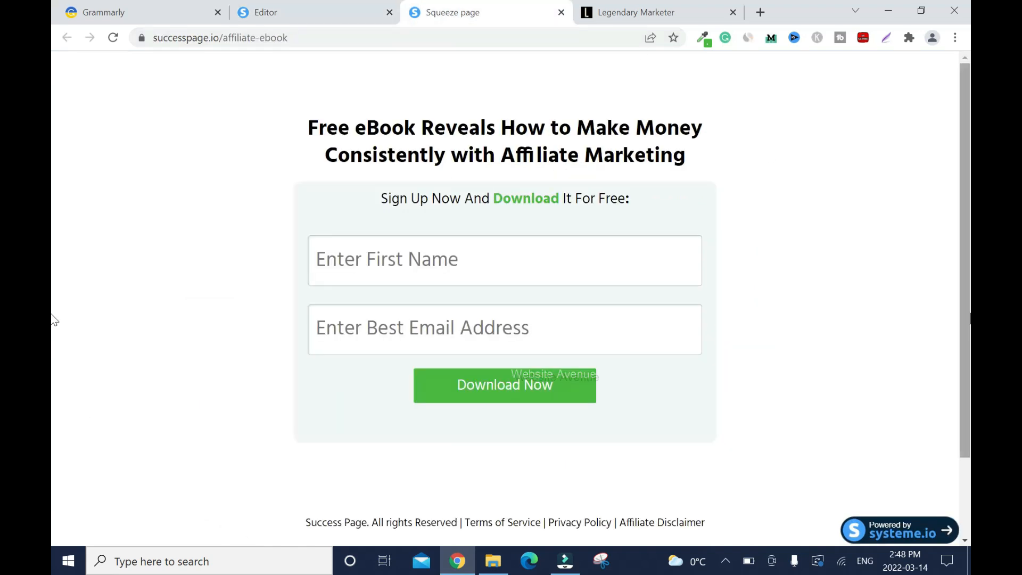